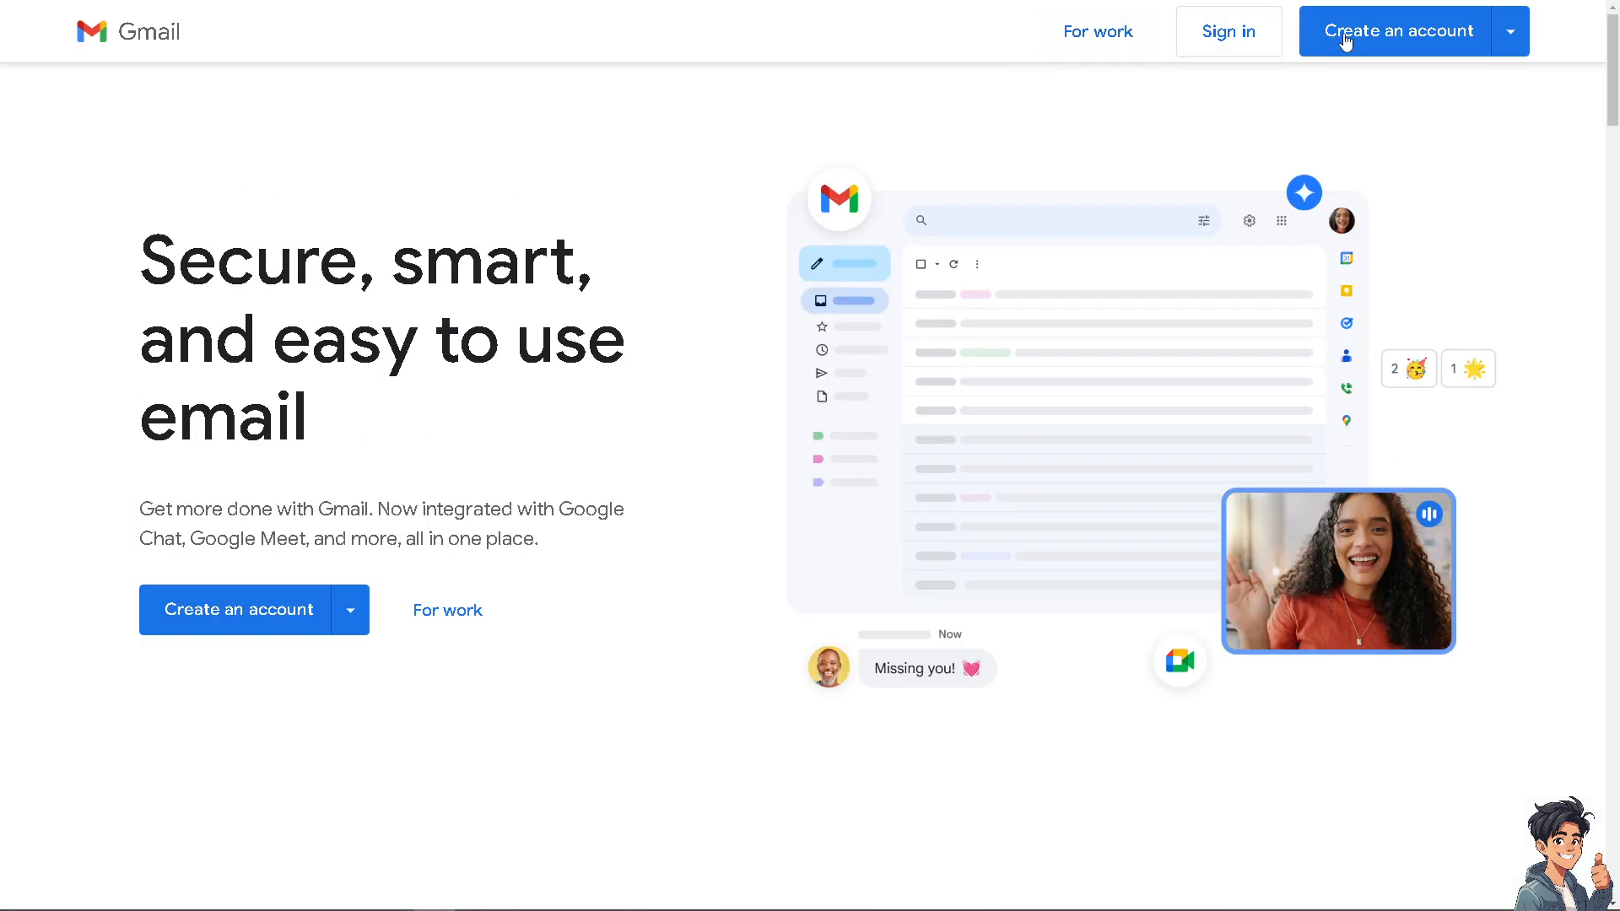
mouse_move(1096, 30)
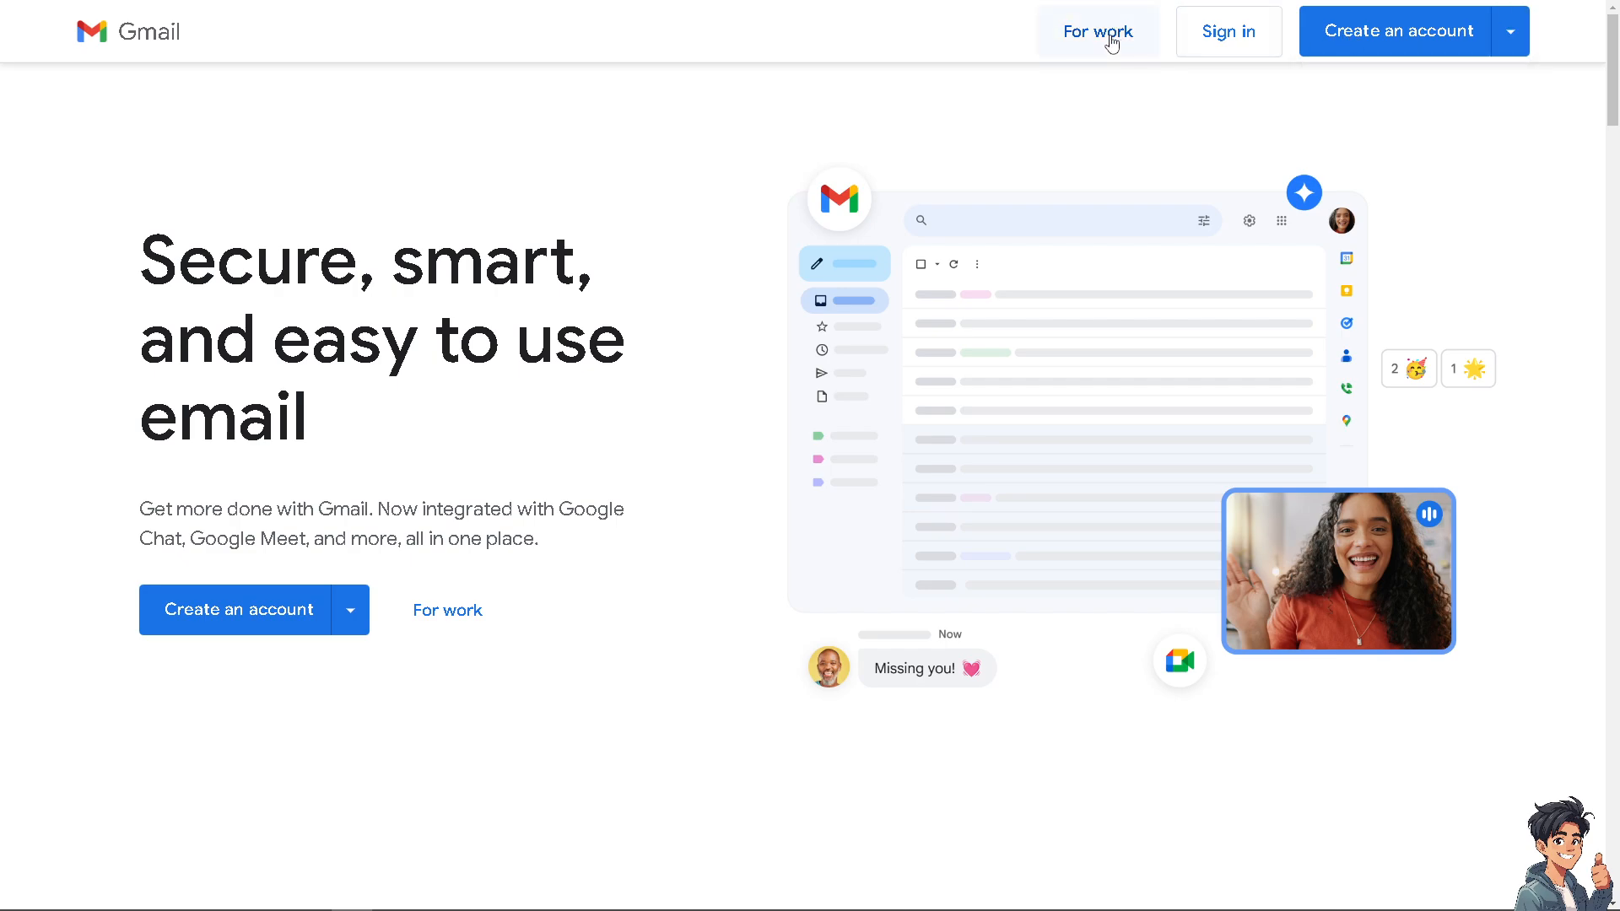
mouse_move(302, 152)
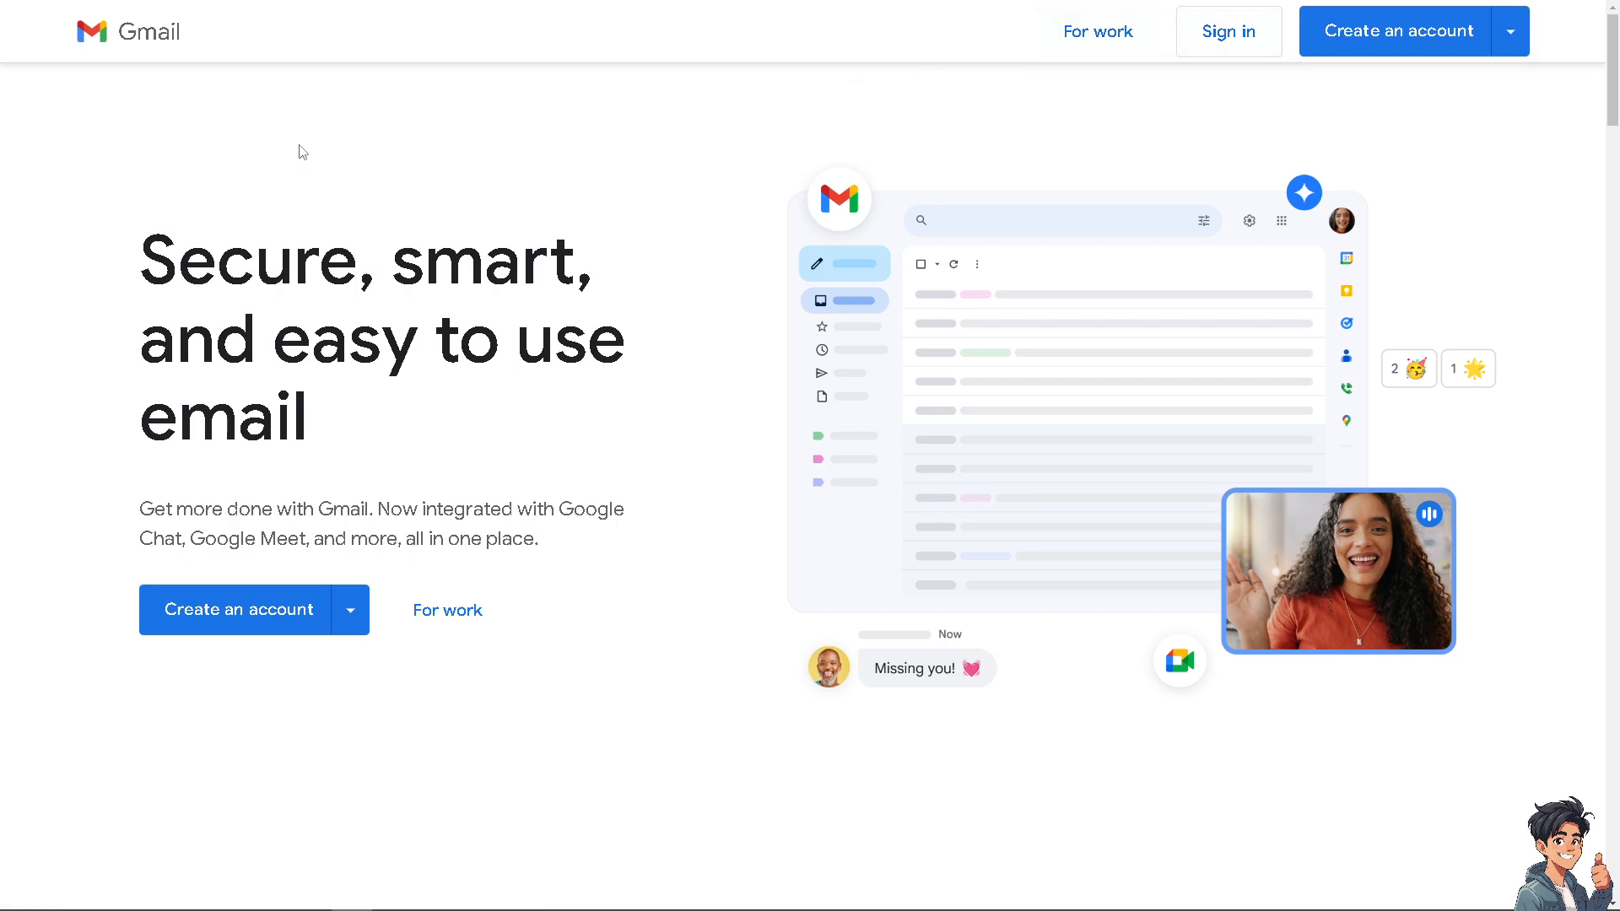
mouse_move(287, 616)
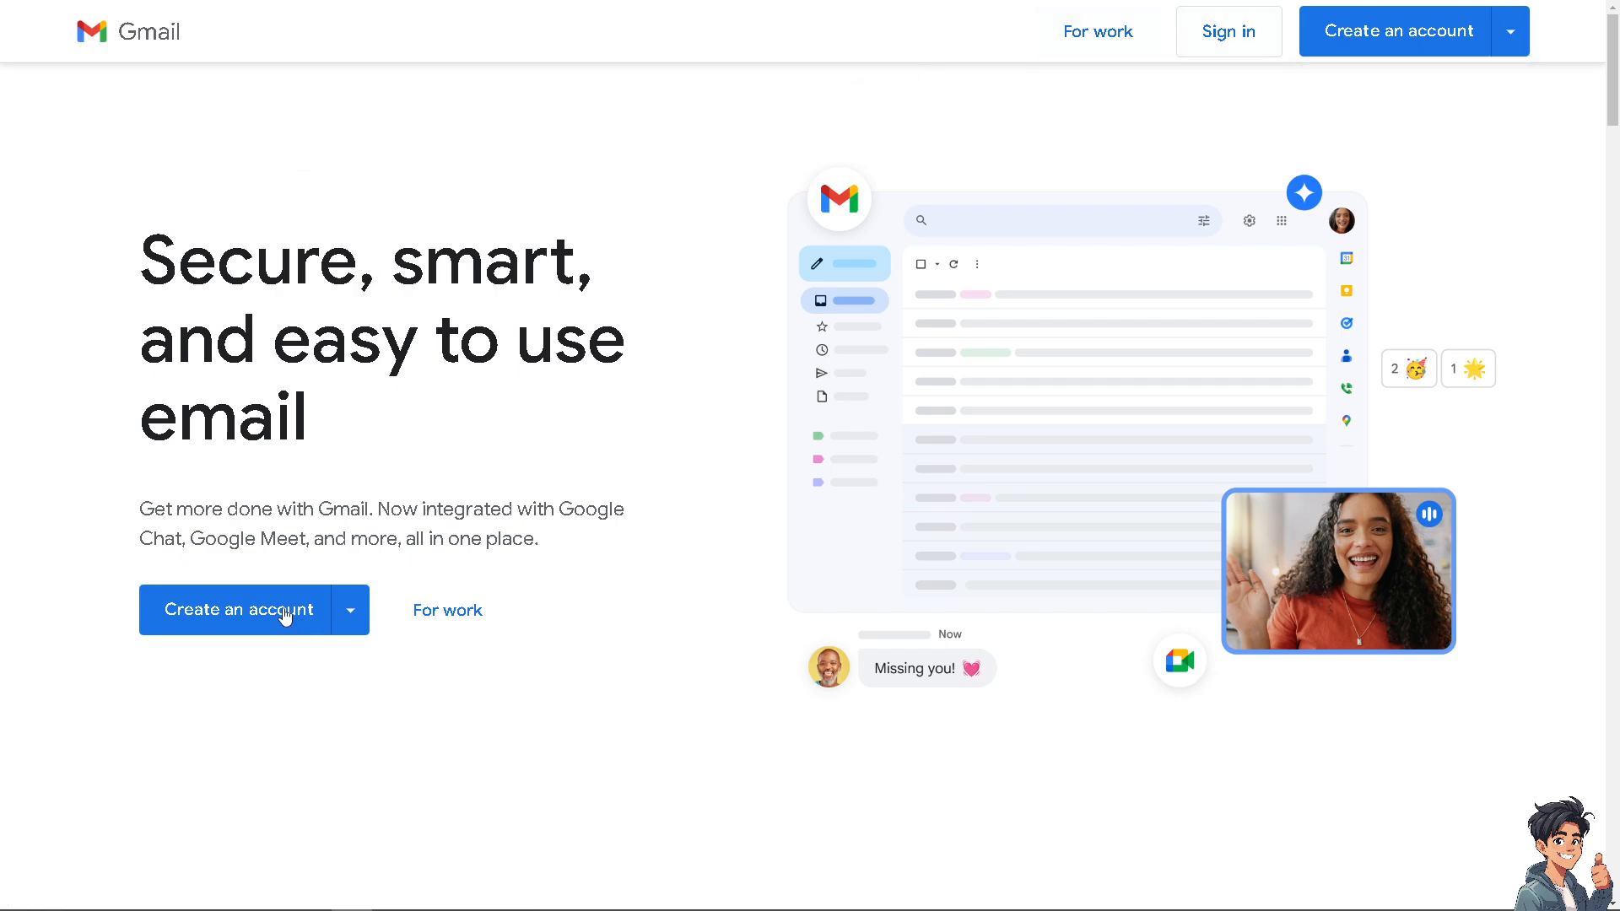
- Expand Create an account and choose the personal-use account type
click(351, 609)
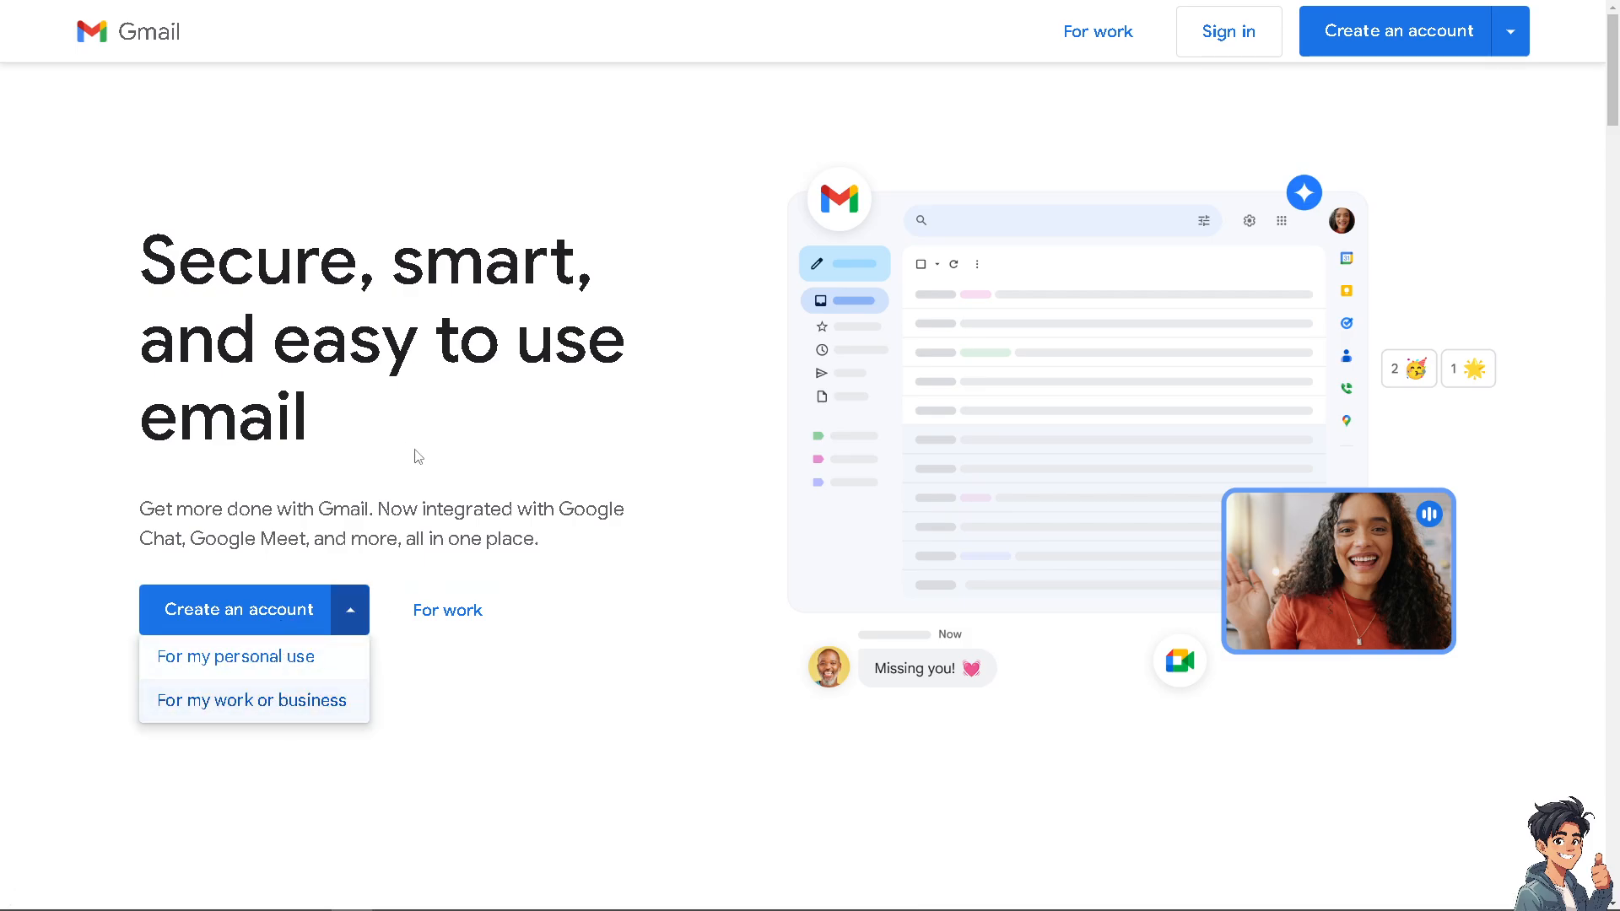
click(250, 701)
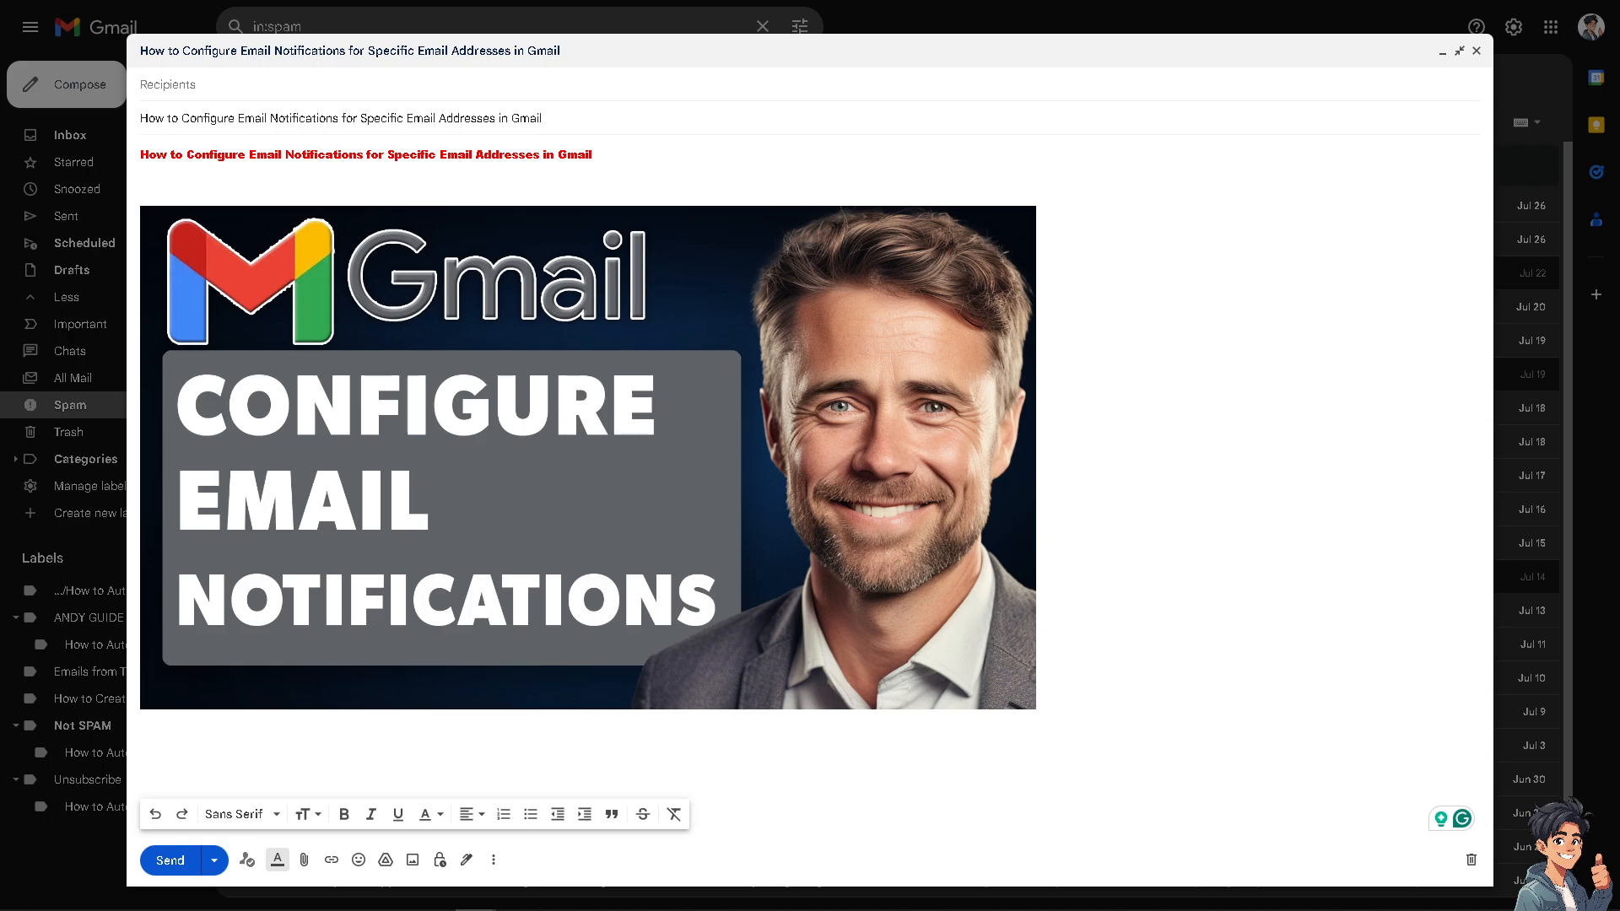
mouse_move(997, 255)
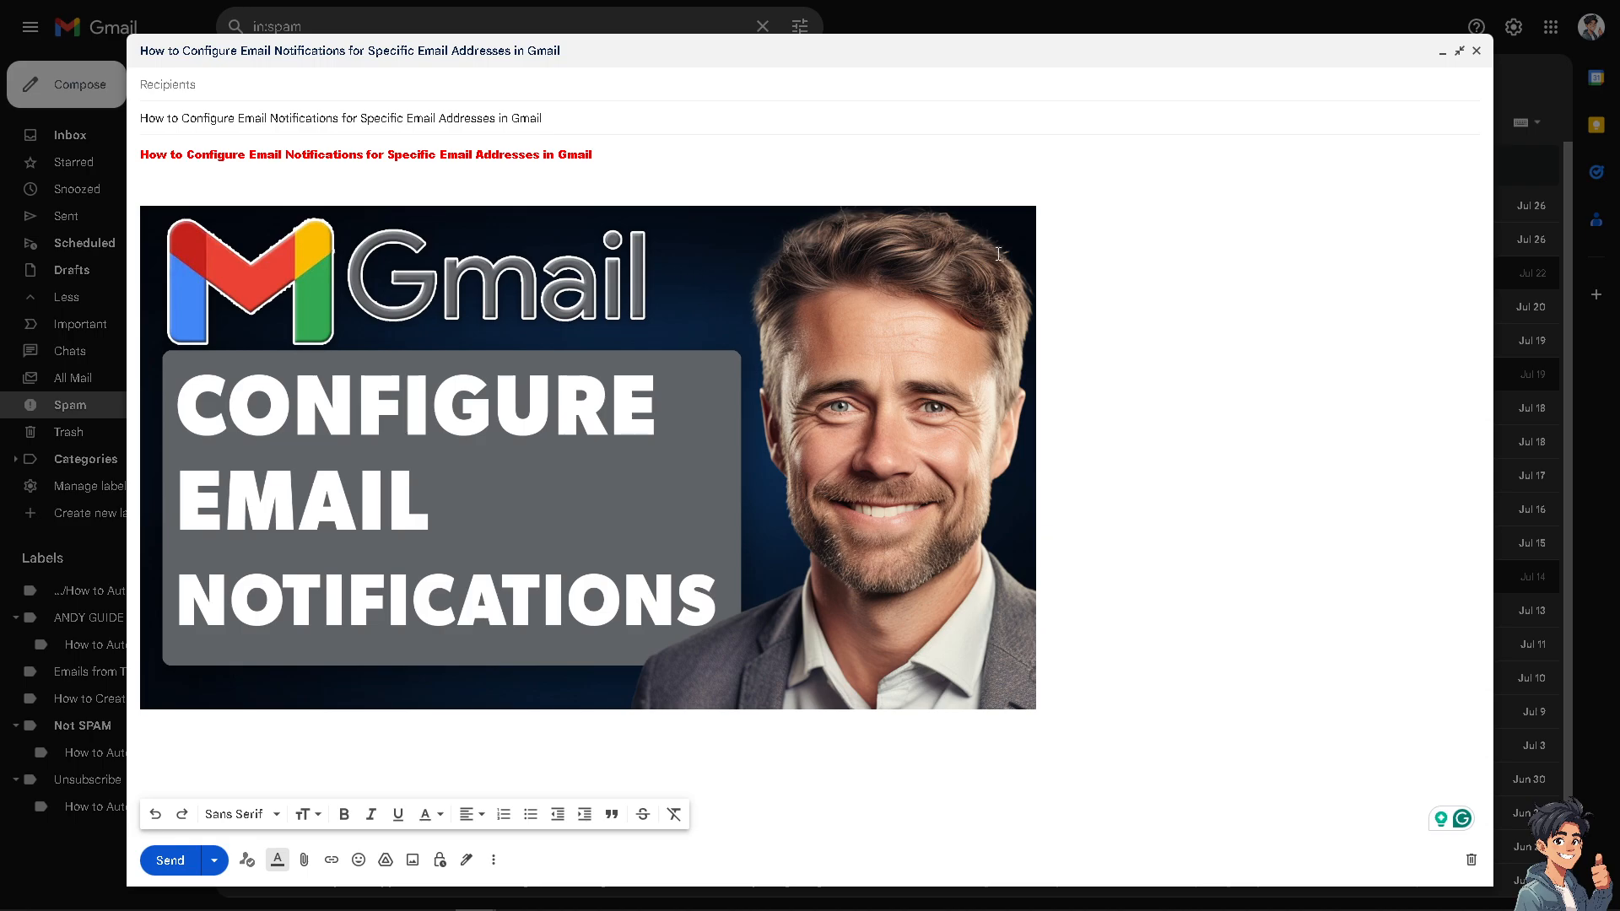
mouse_move(1443, 52)
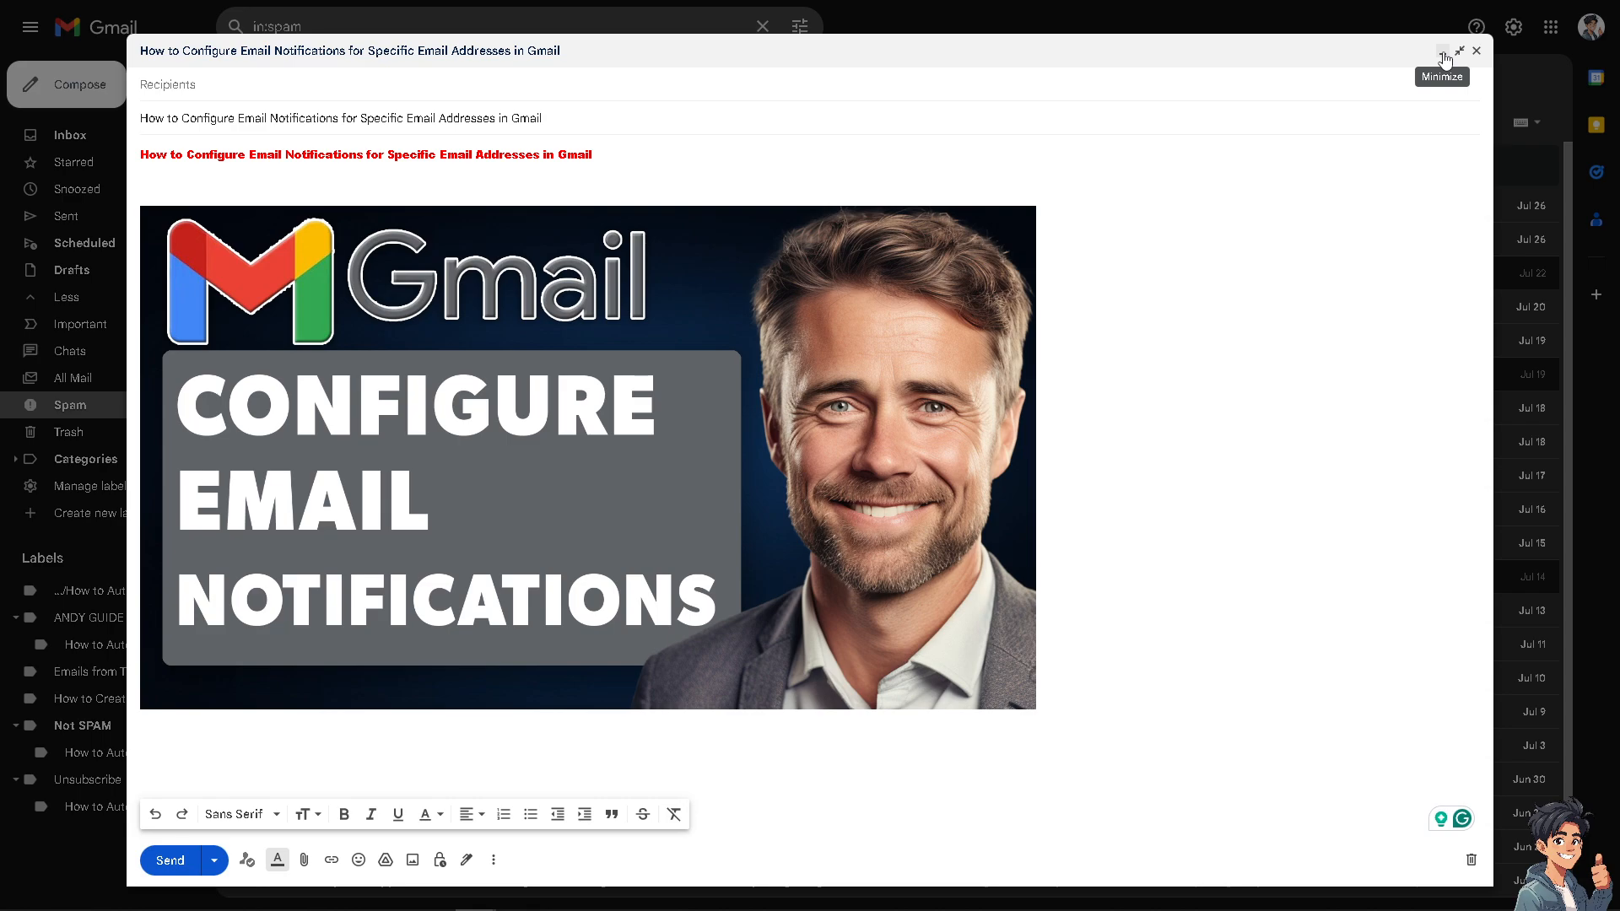
- Minimize the compose draft and show the Quick settings panel
click(1445, 52)
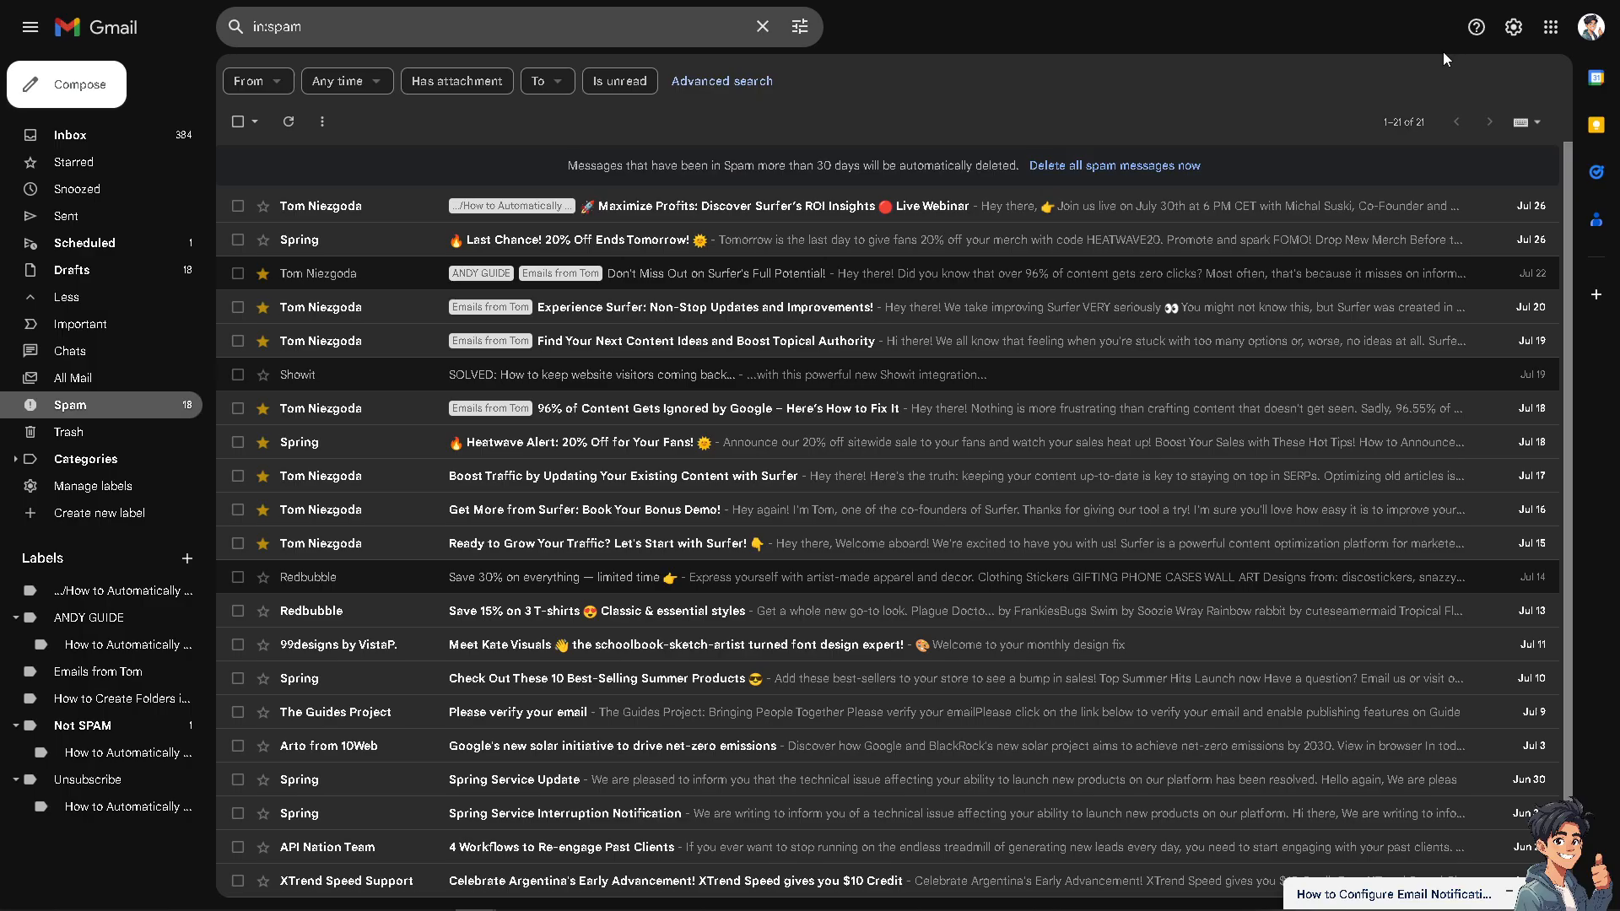
mouse_move(1511, 29)
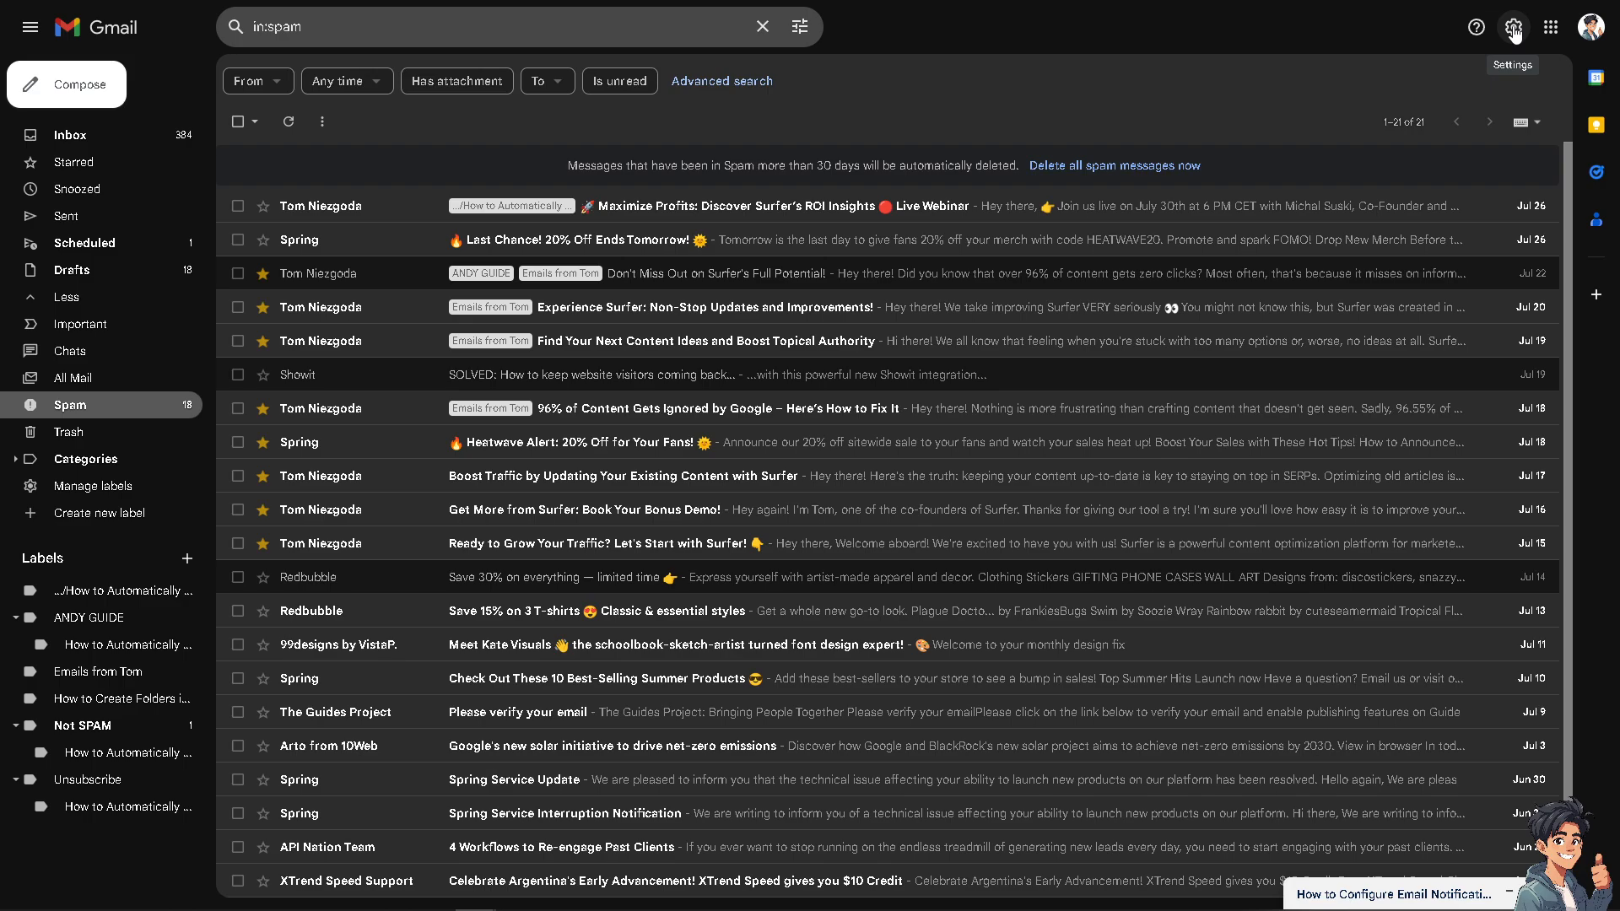
click(1512, 27)
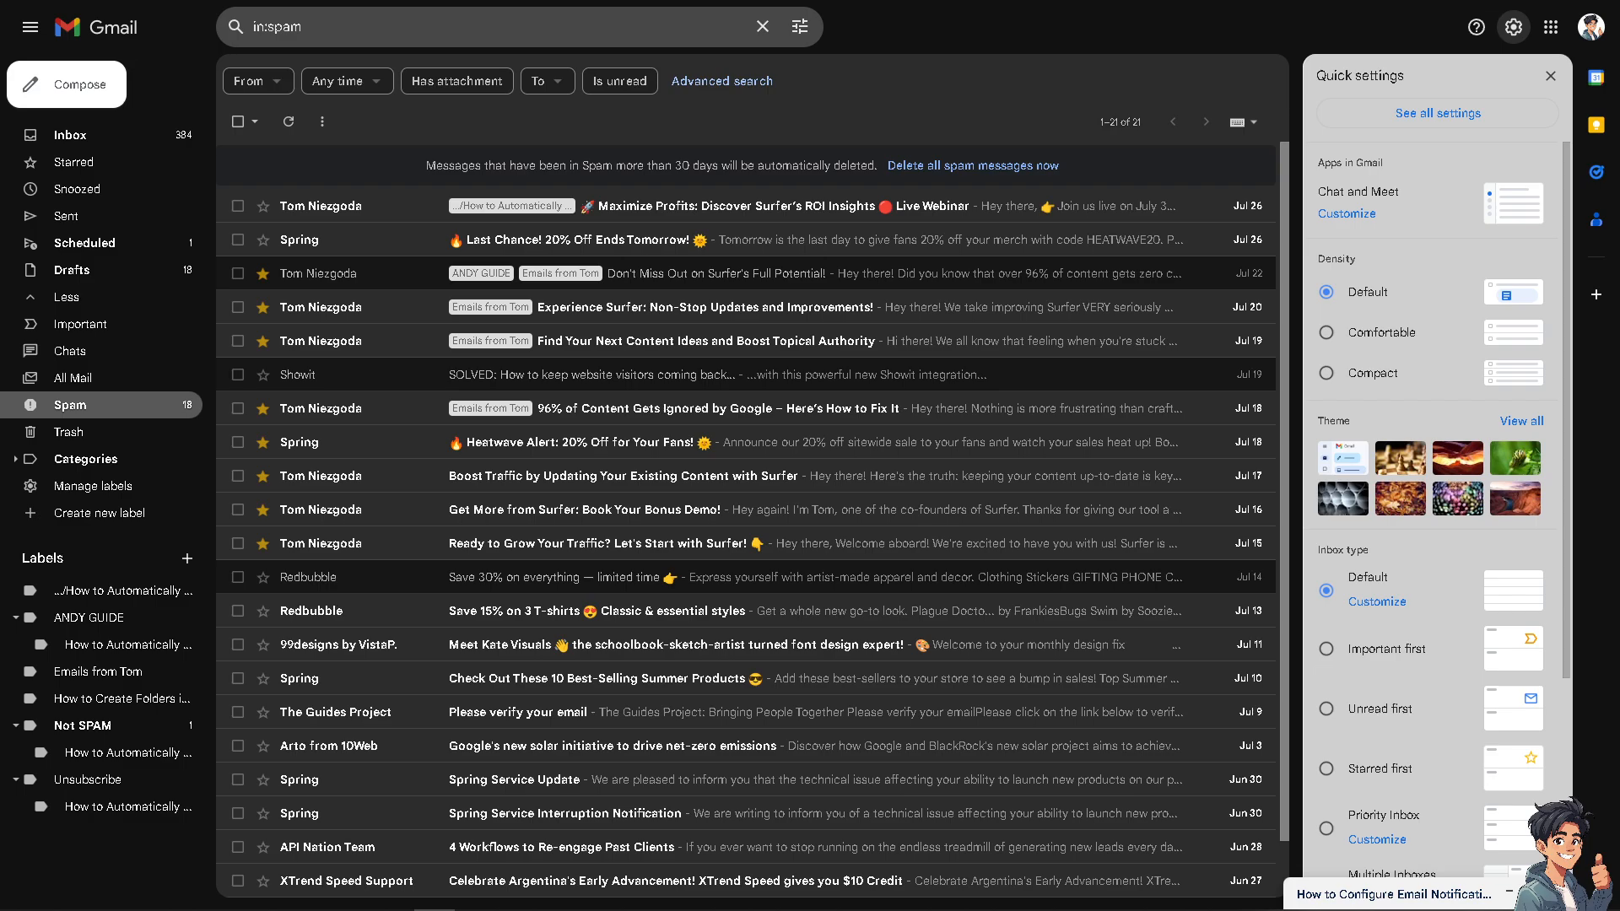
mouse_move(1003, 226)
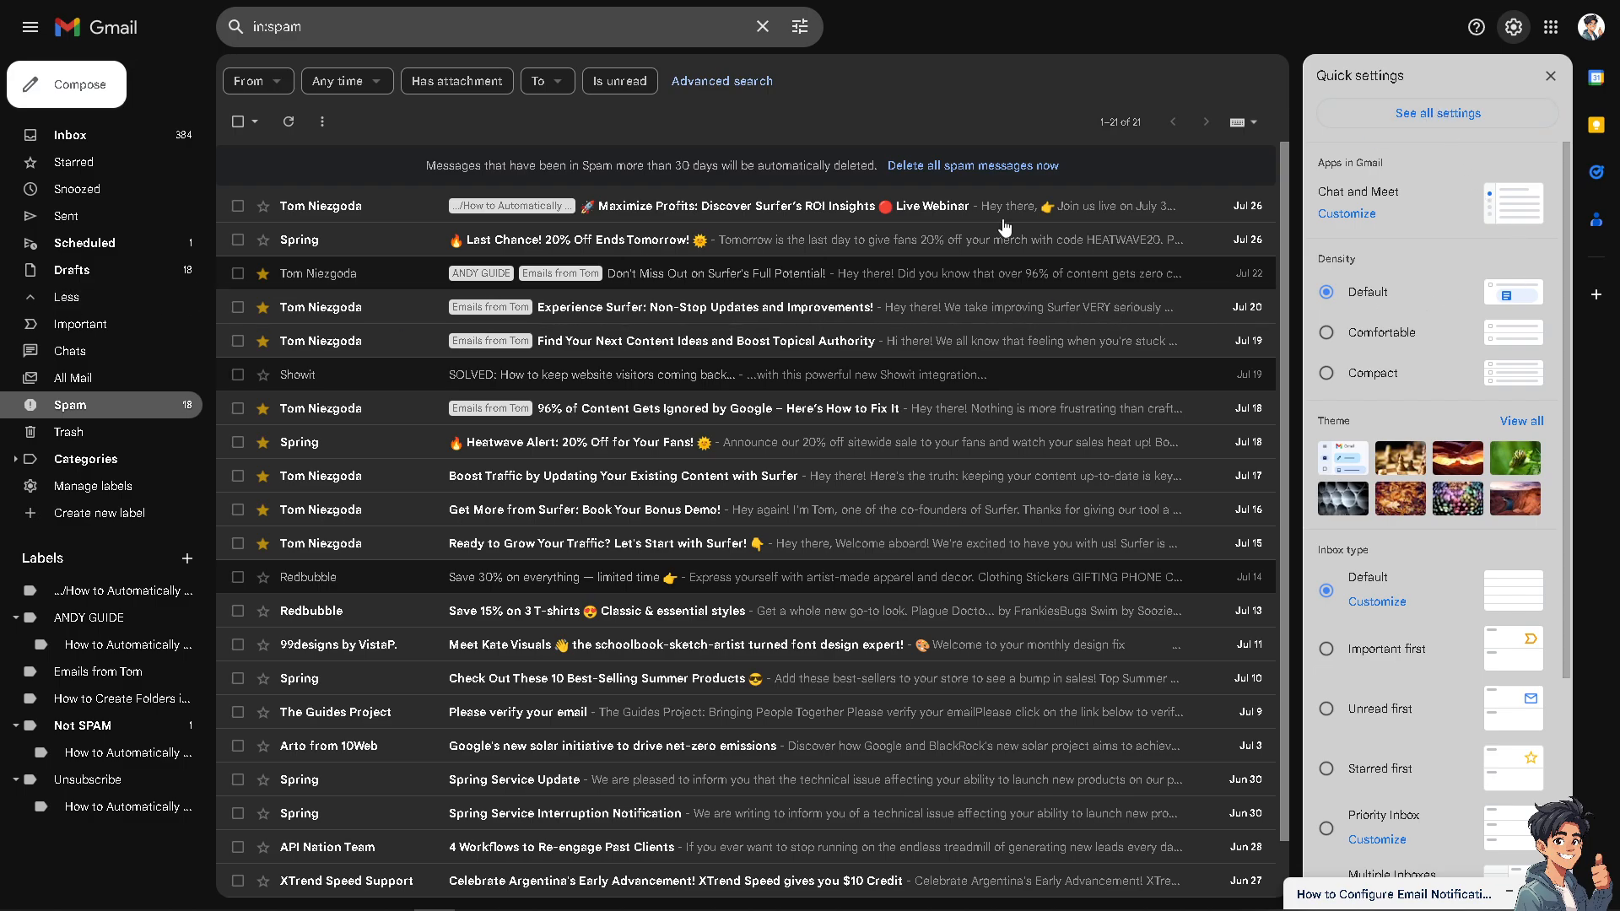
mouse_move(1484, 167)
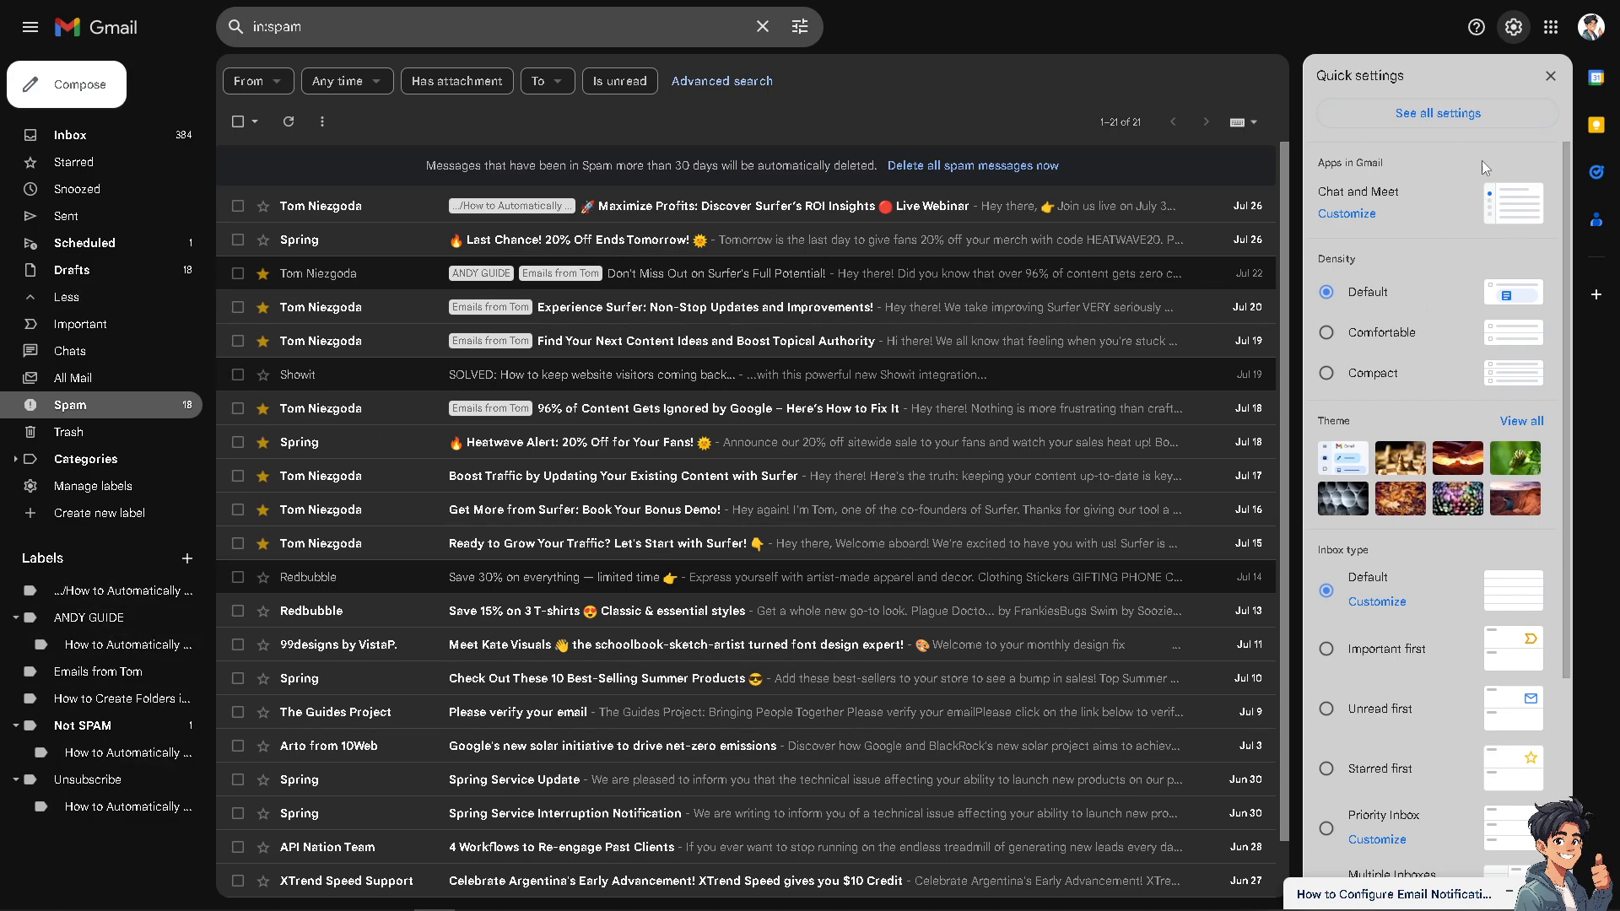
- Go to See all settings and land on the General settings tab
click(1438, 113)
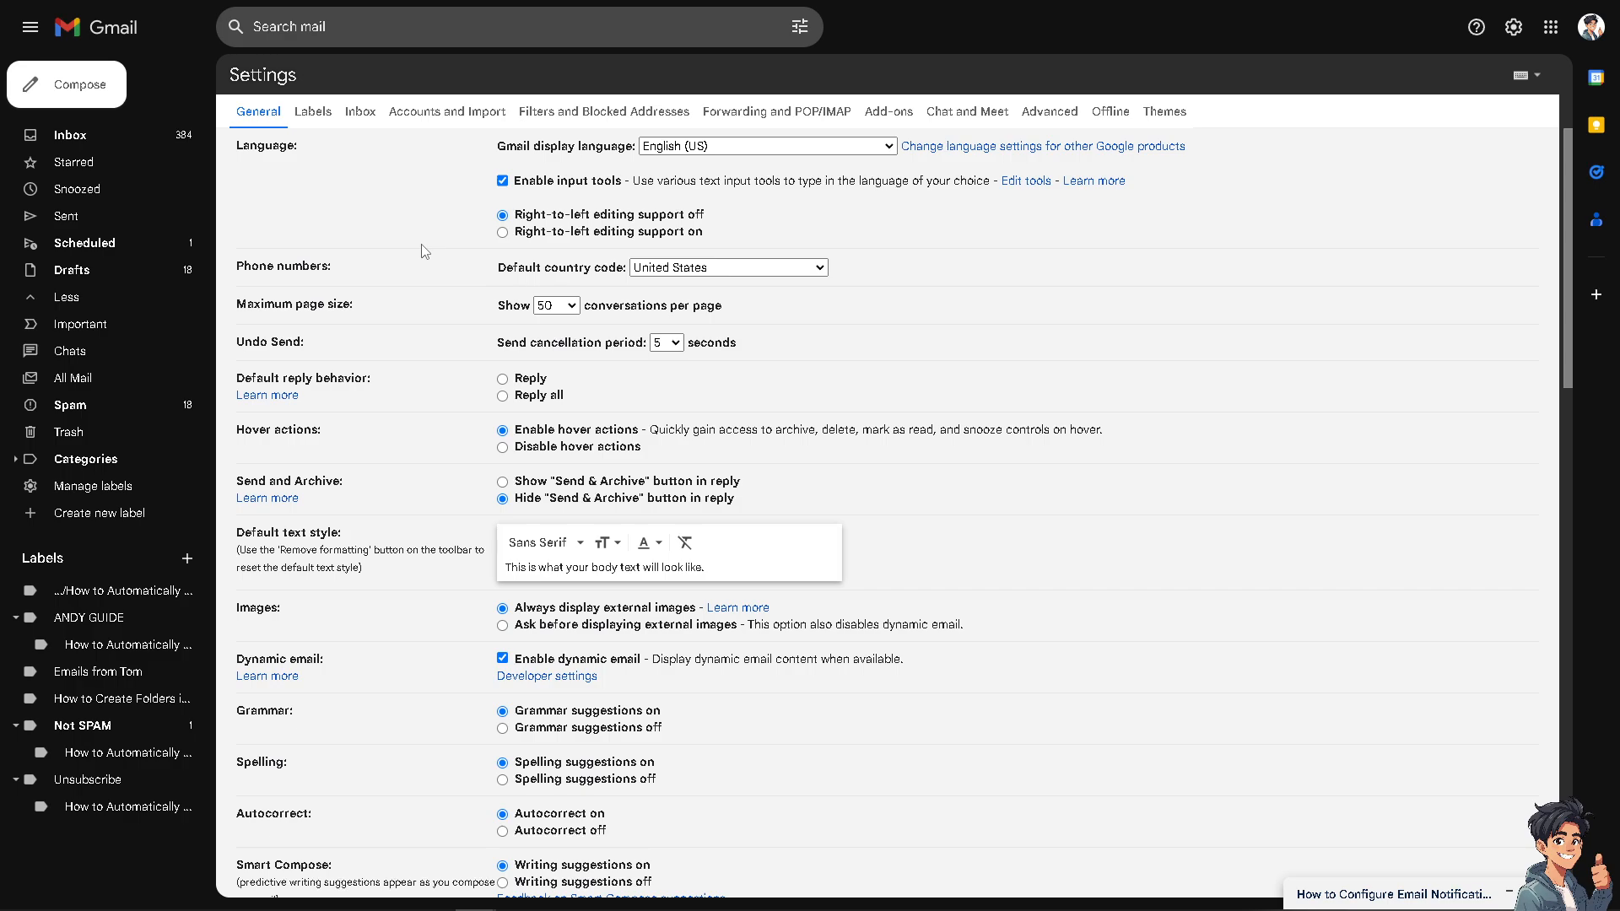
mouse_move(401, 235)
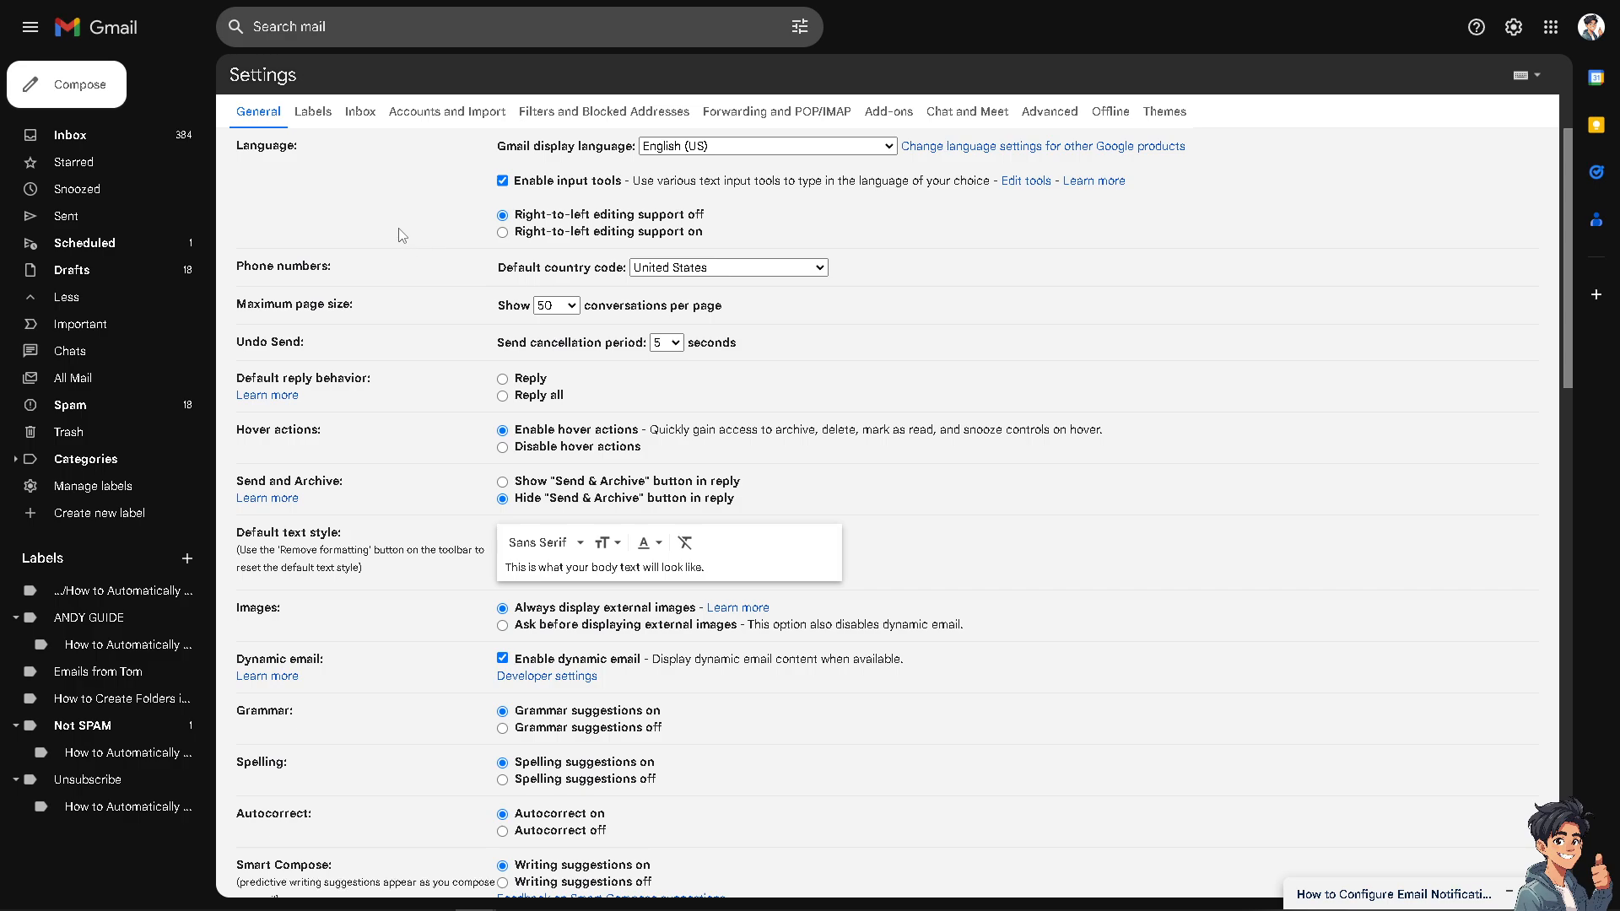
mouse_move(356, 152)
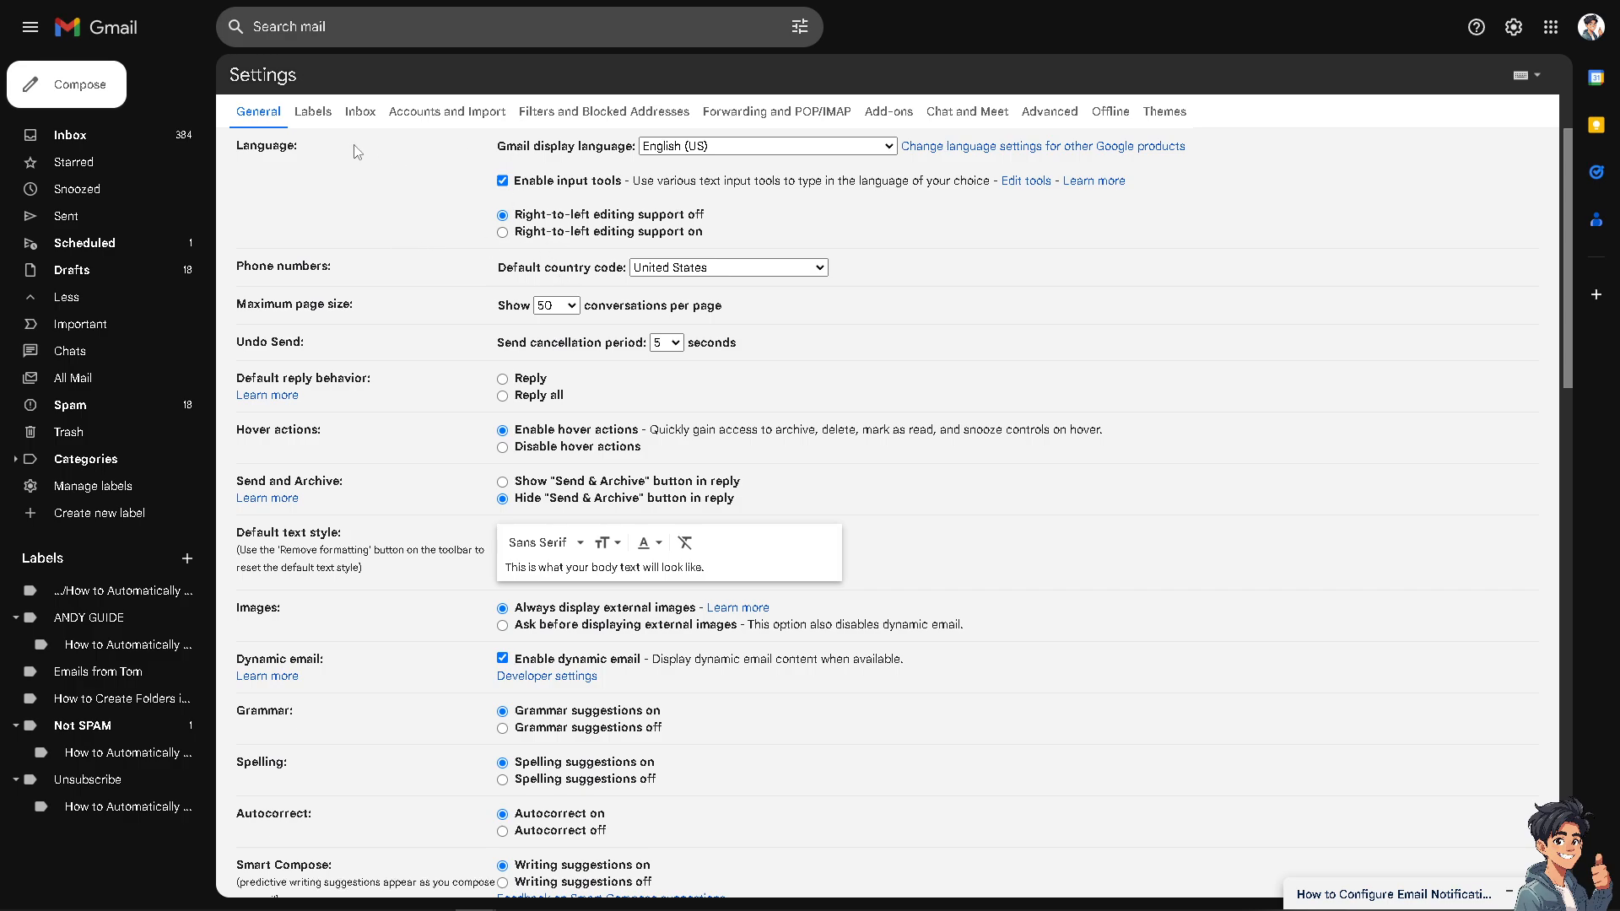
mouse_move(490, 511)
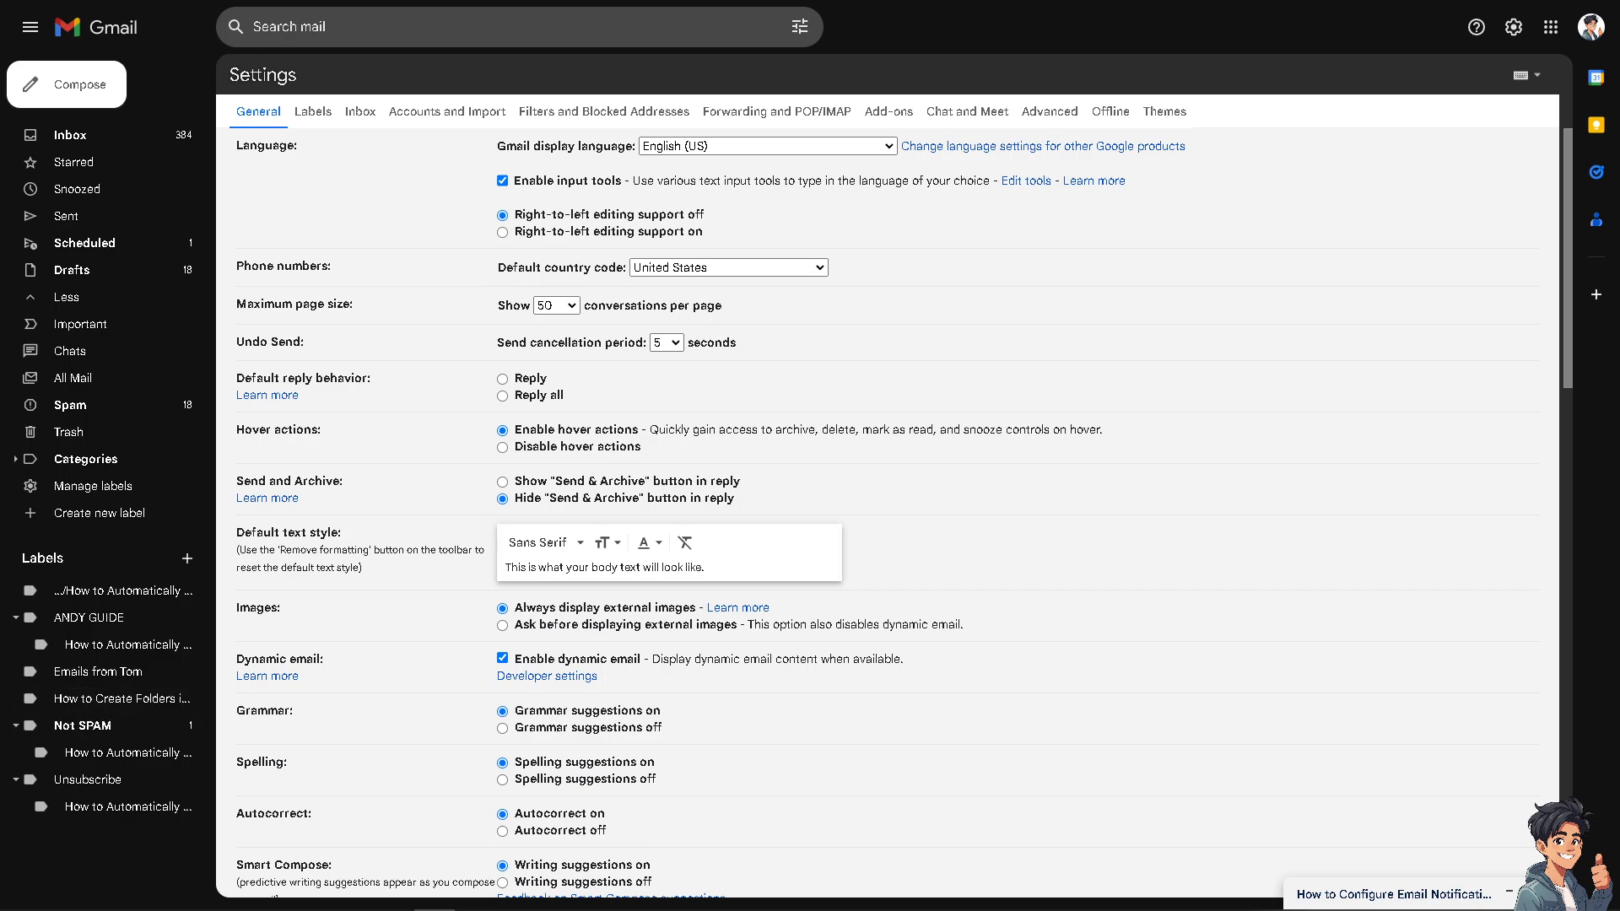
mouse_move(430, 384)
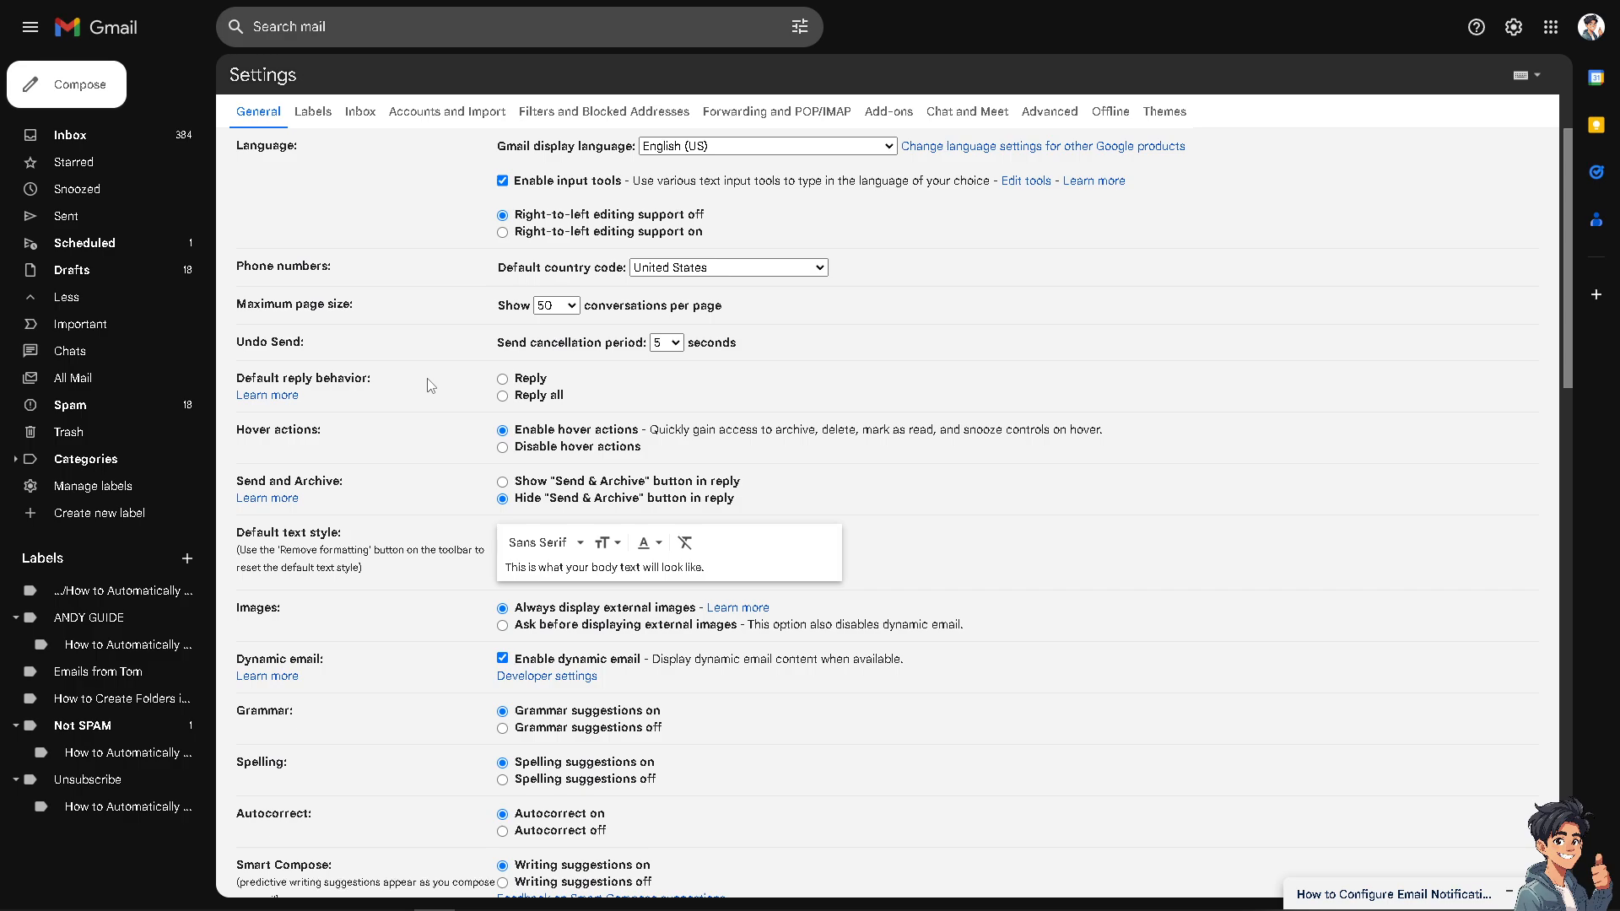
mouse_move(349, 369)
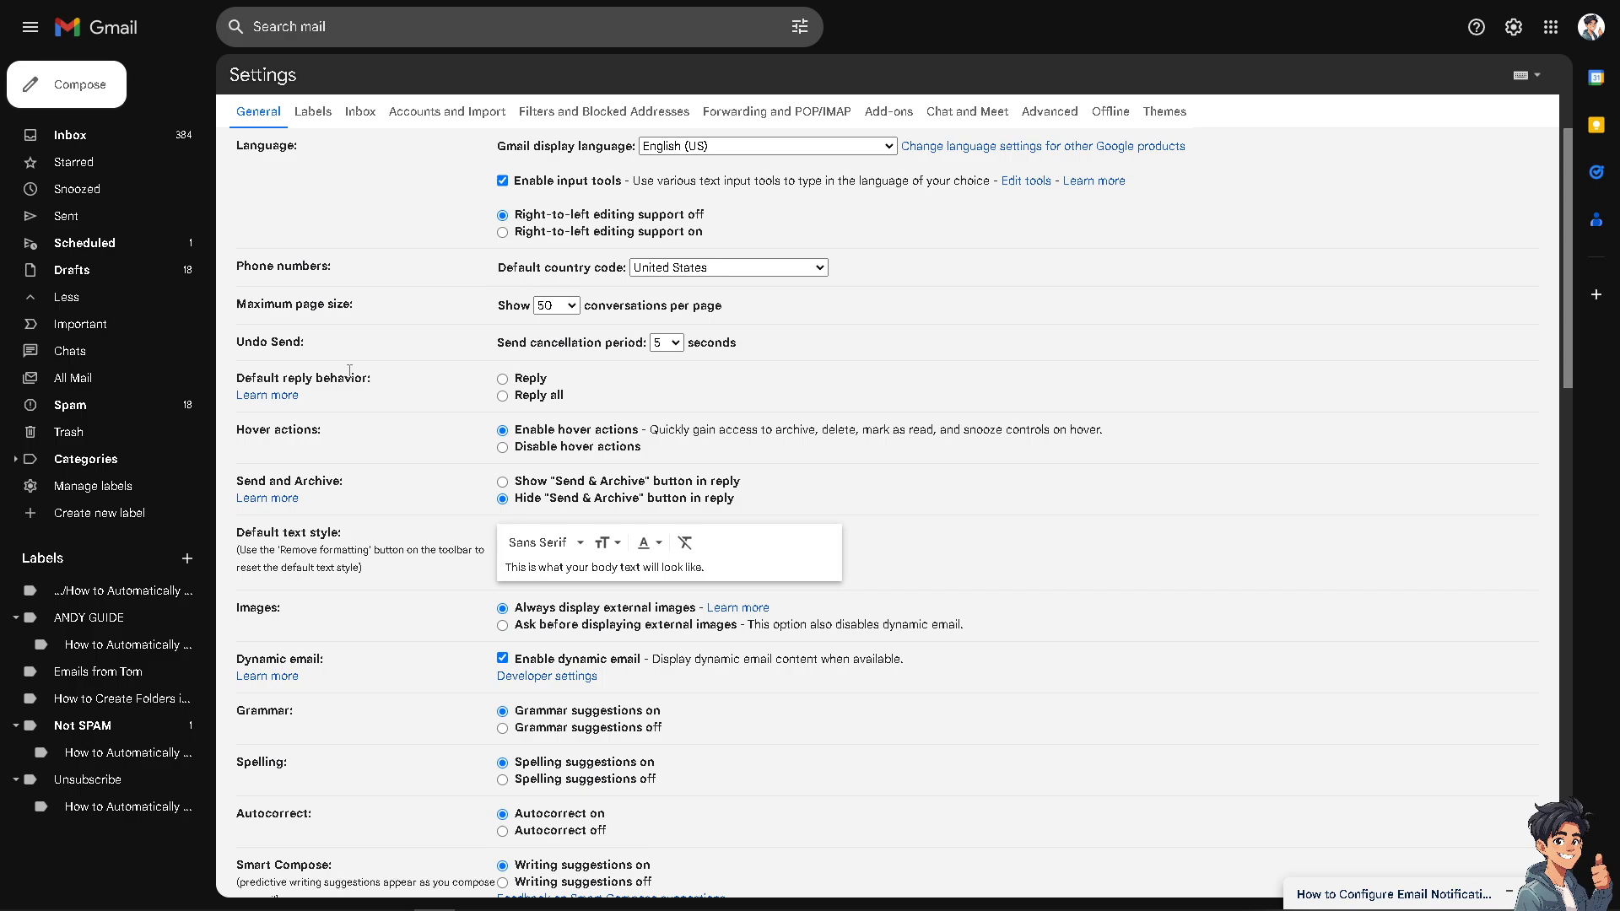
mouse_move(692, 349)
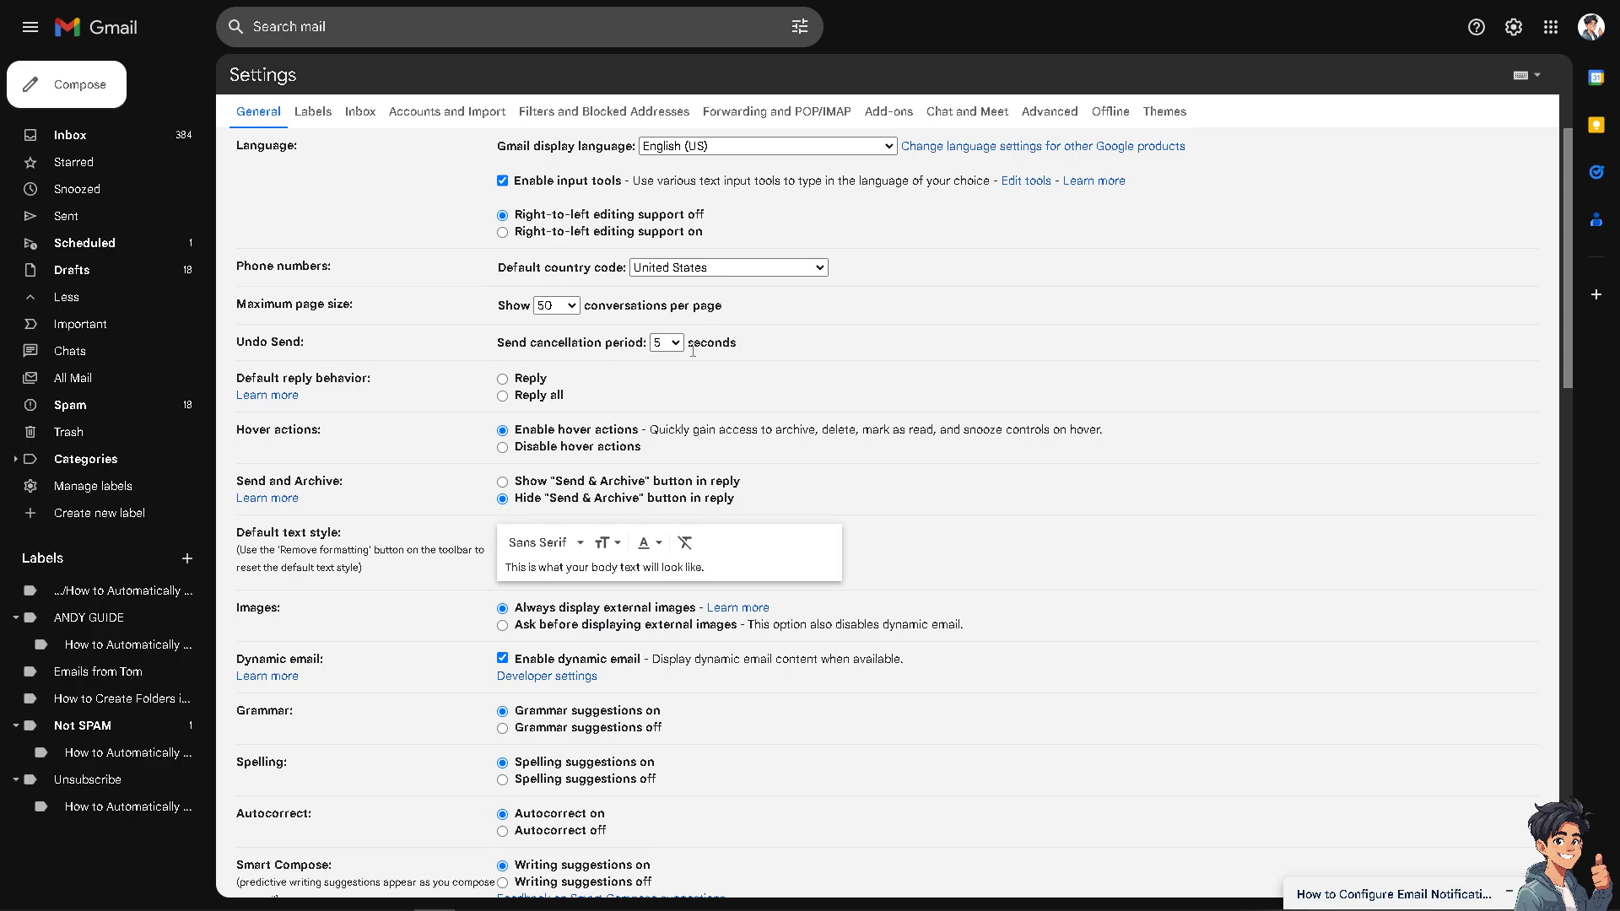
click(664, 343)
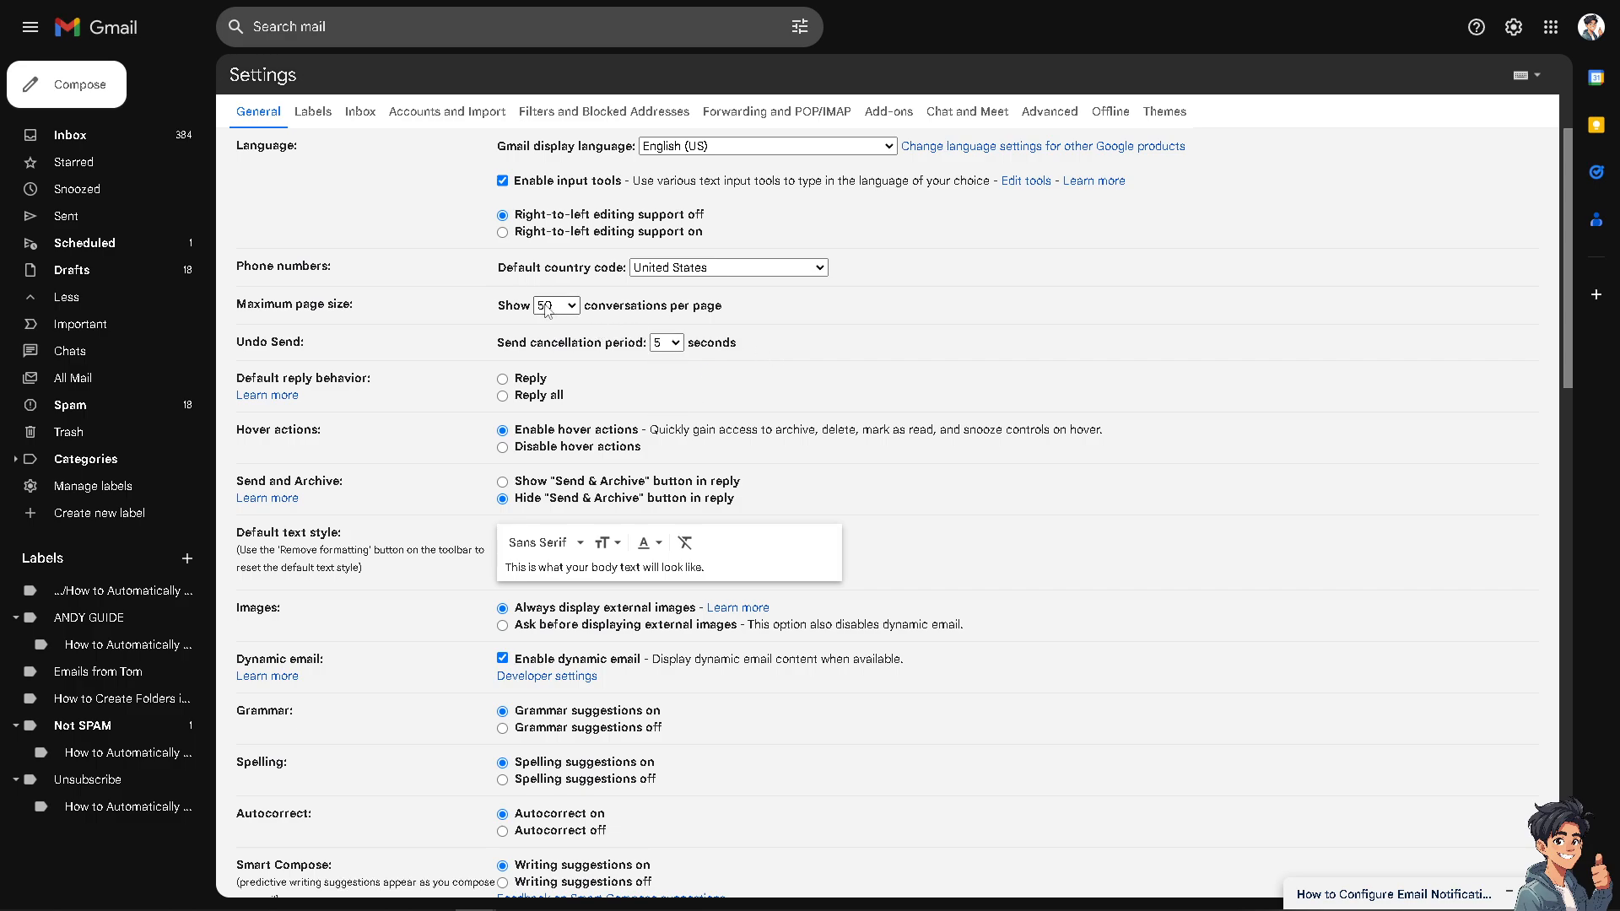
mouse_move(434, 403)
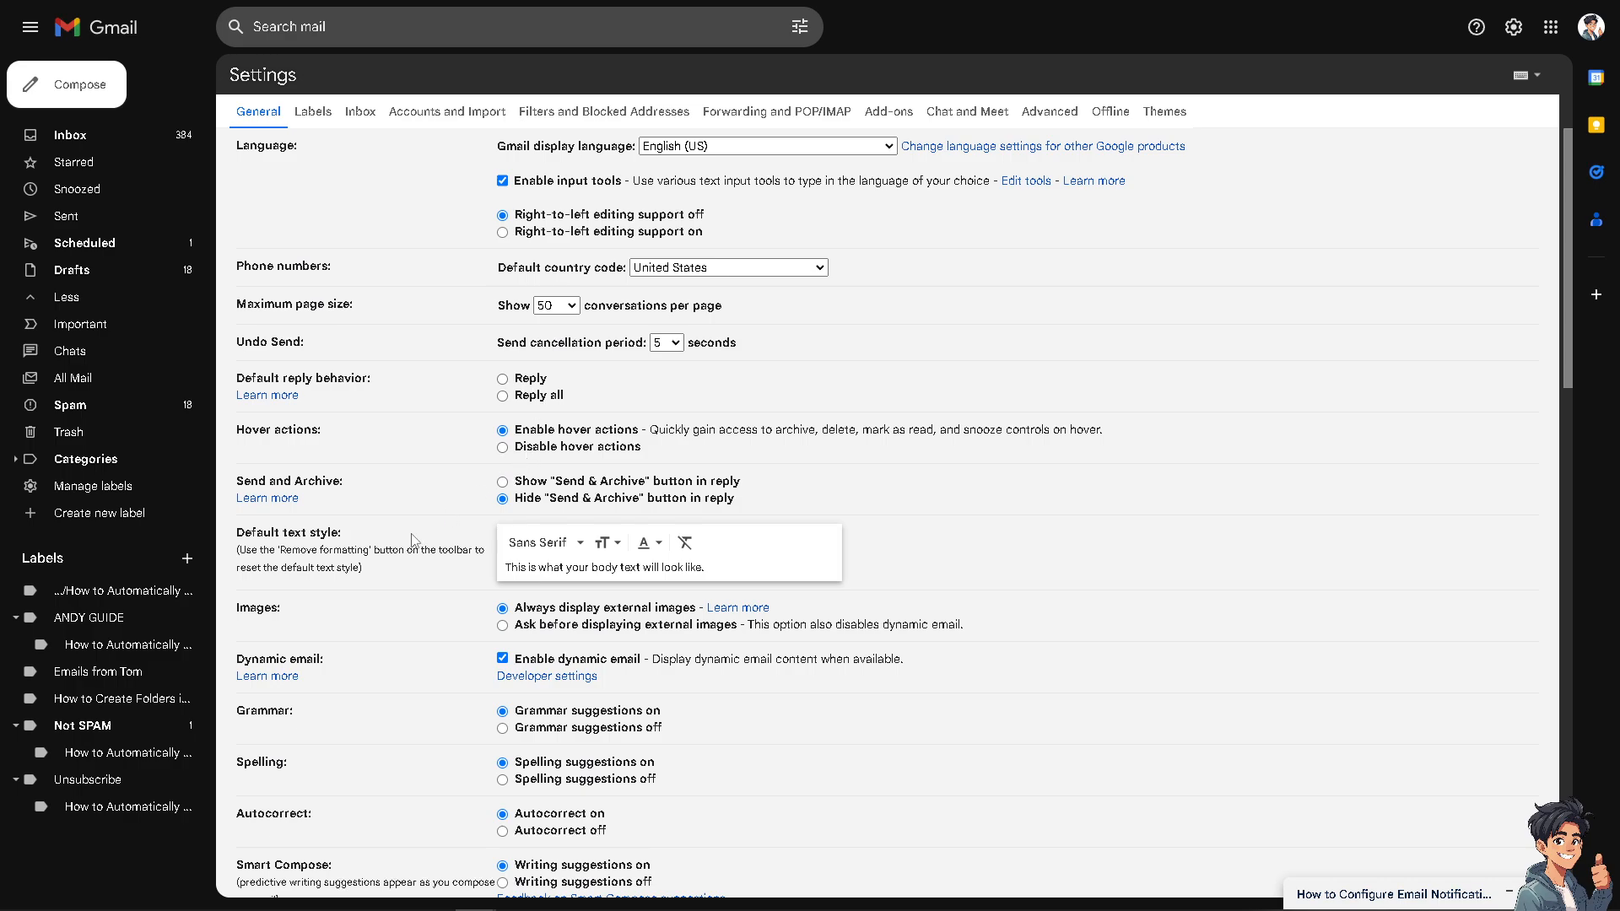
- Set the default body text font to Narrow and bring up the text colour choices
scroll(down, 3)
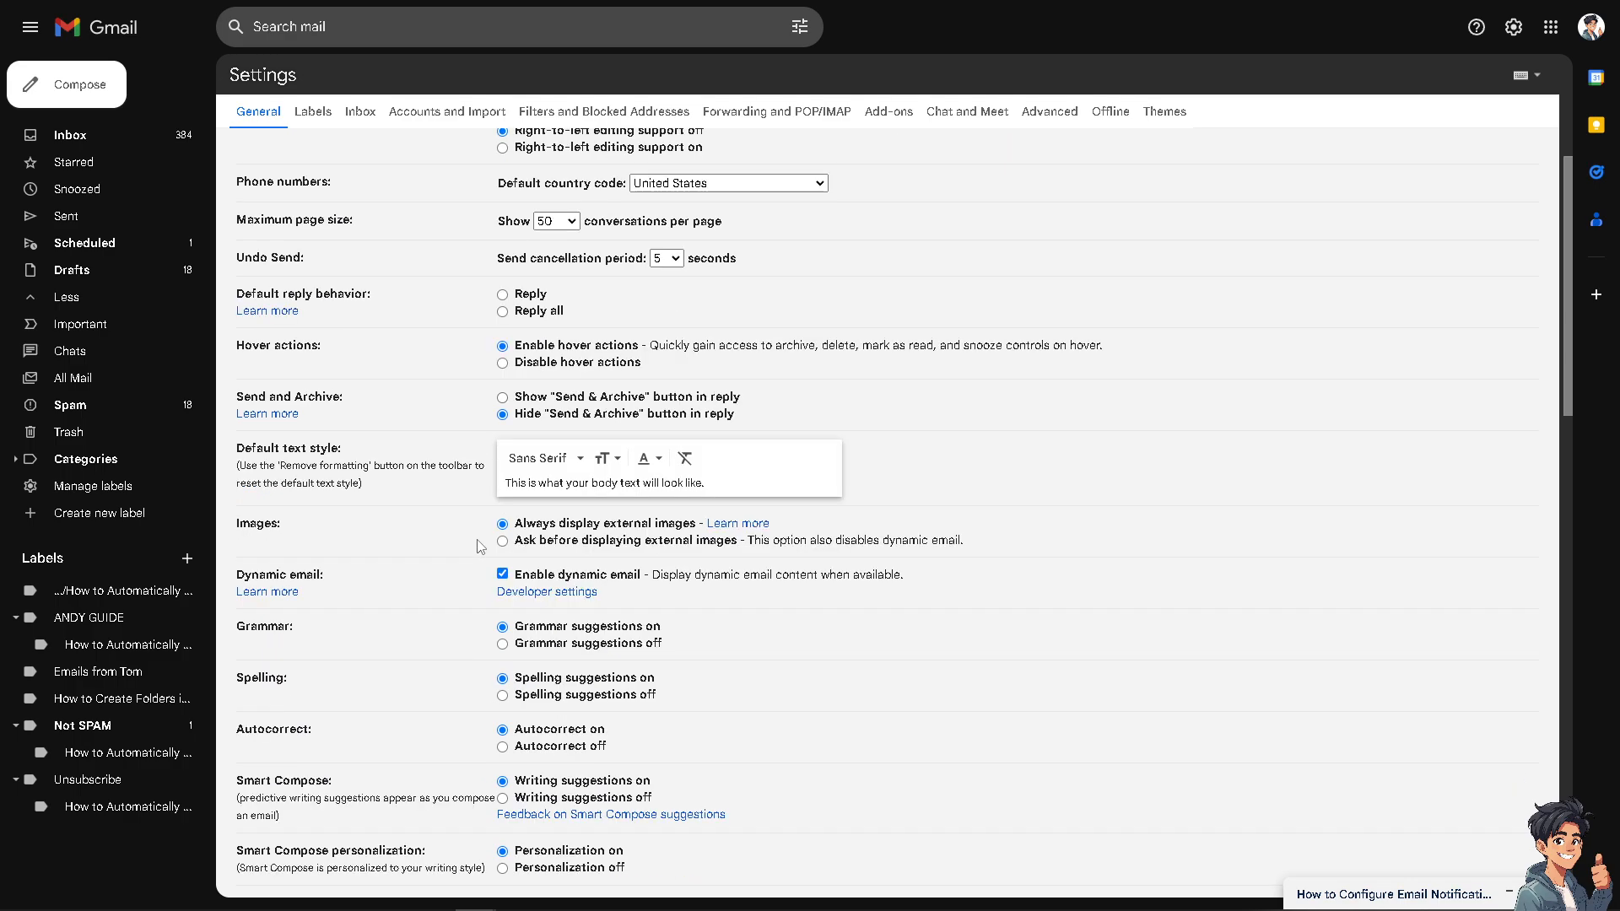
click(542, 458)
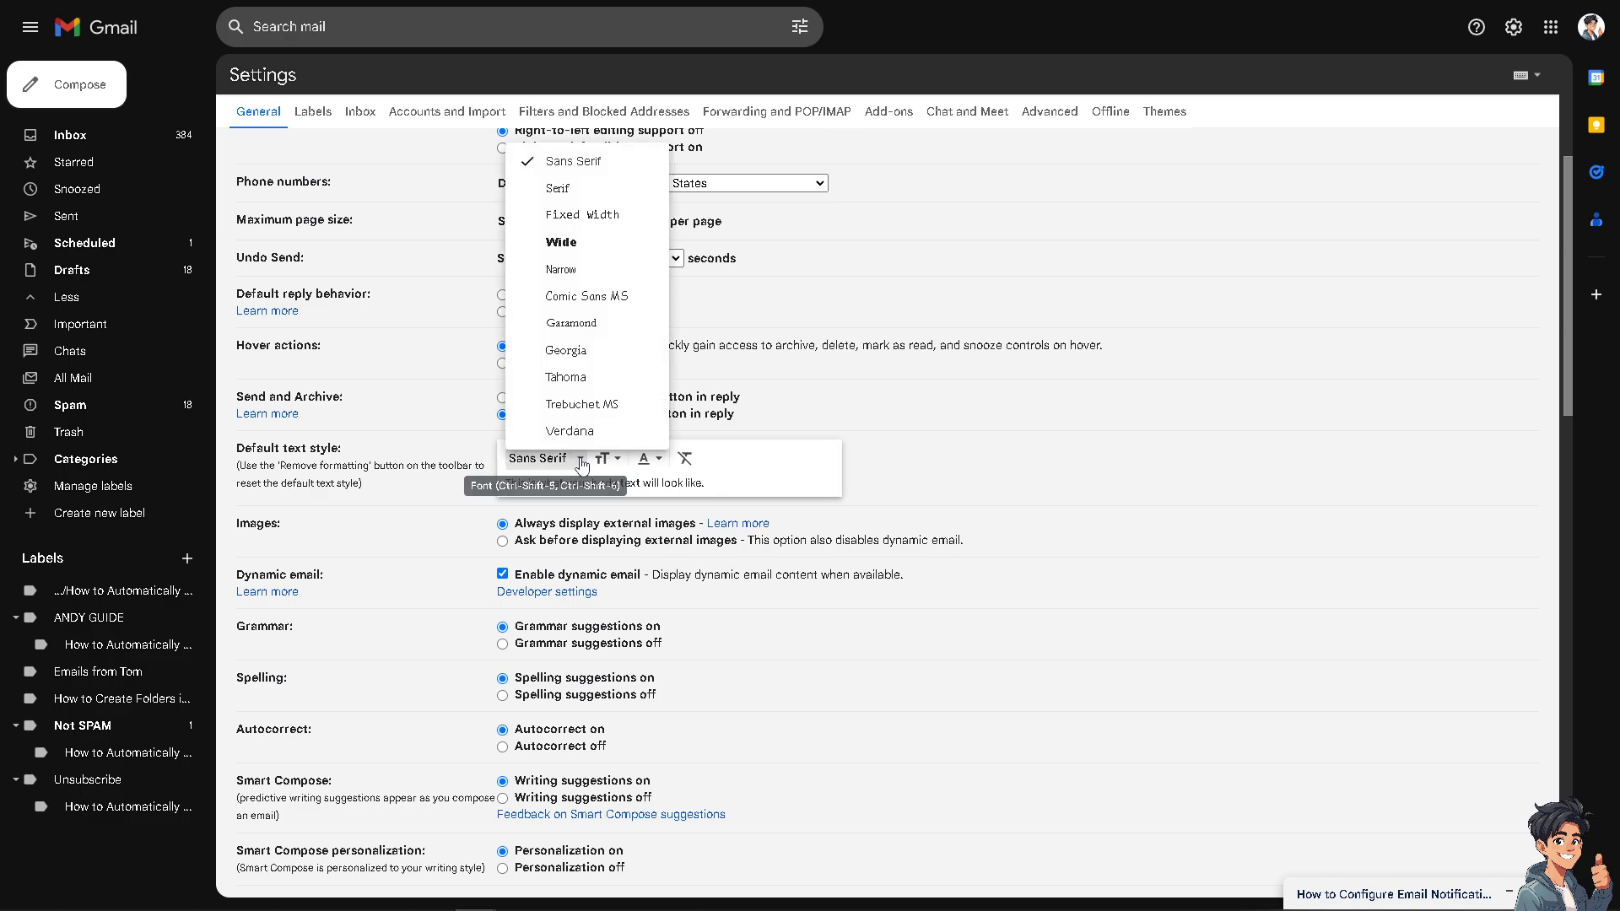
mouse_move(609, 270)
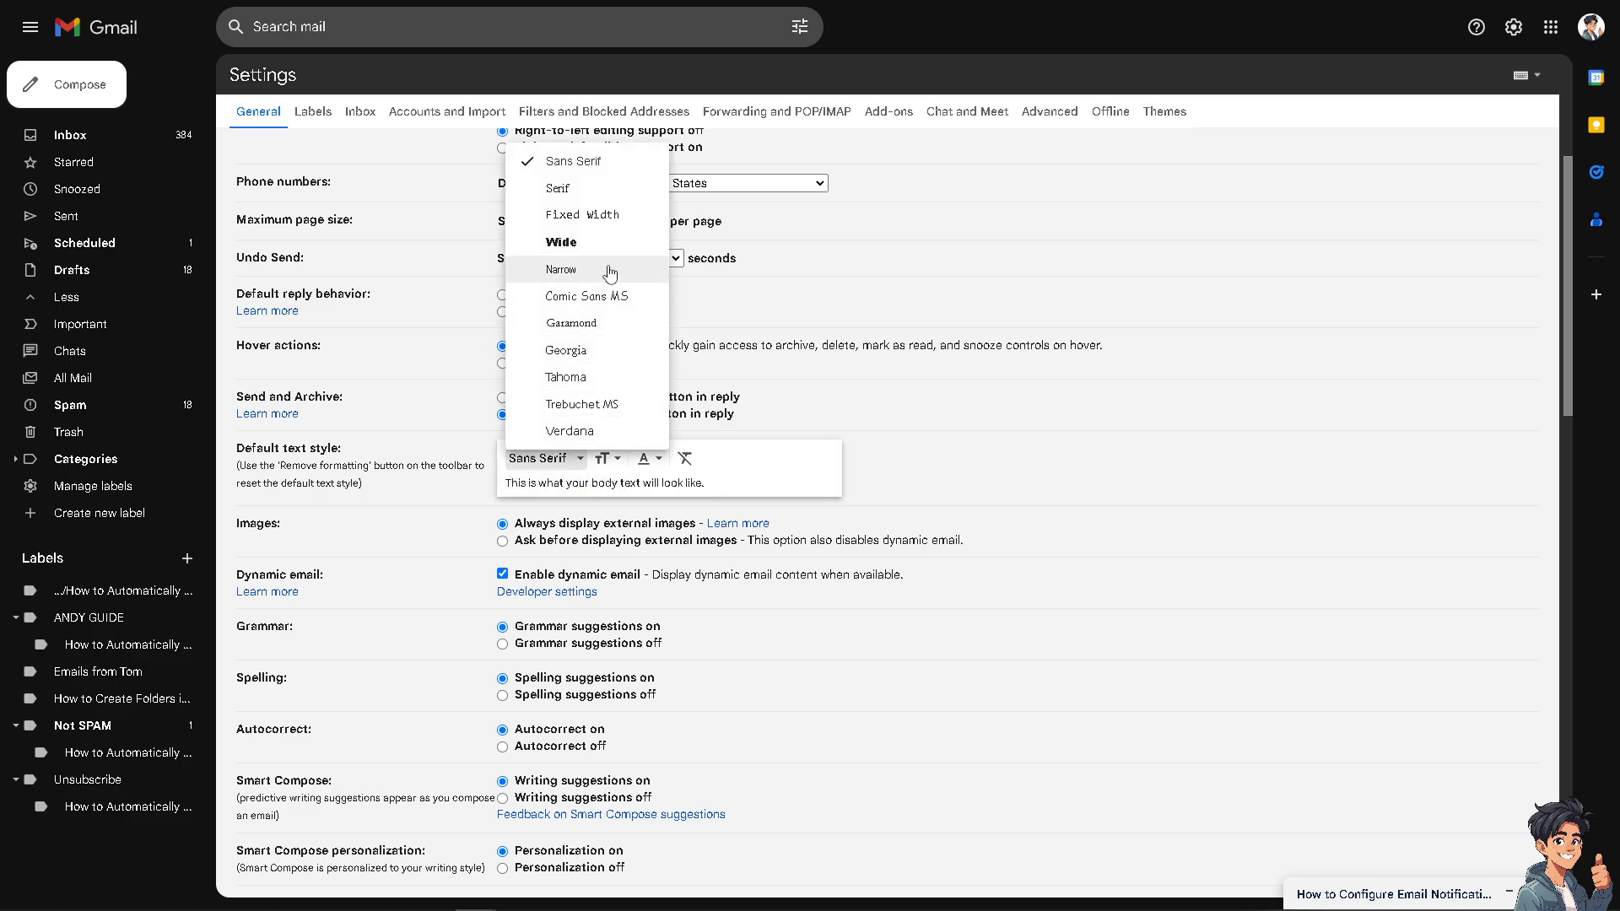
mouse_move(560, 241)
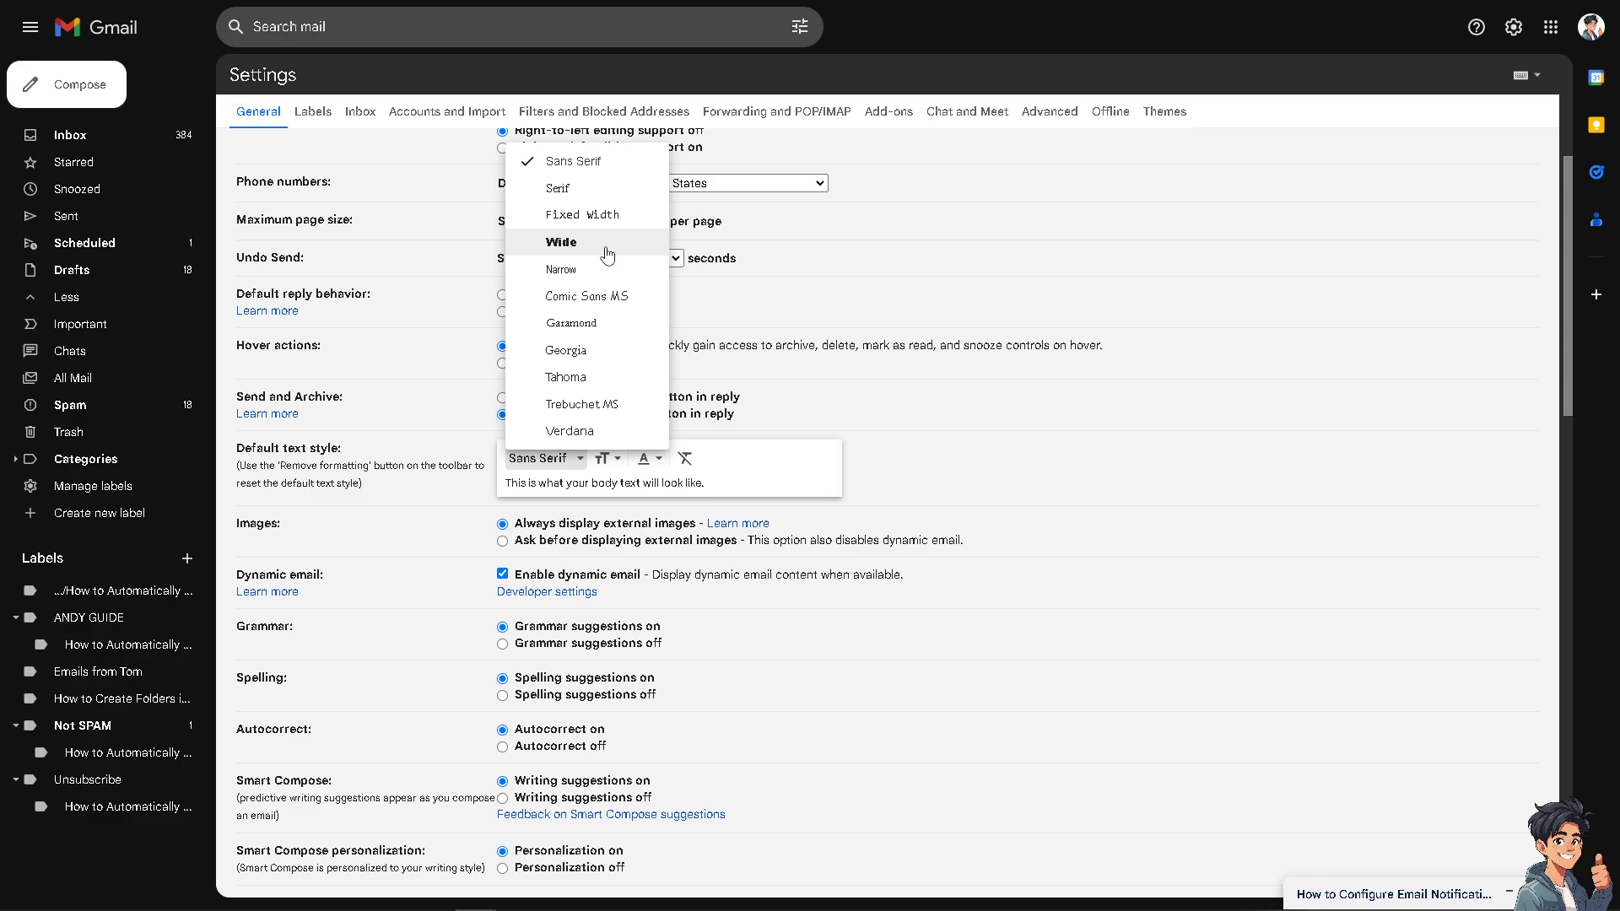
mouse_move(560, 270)
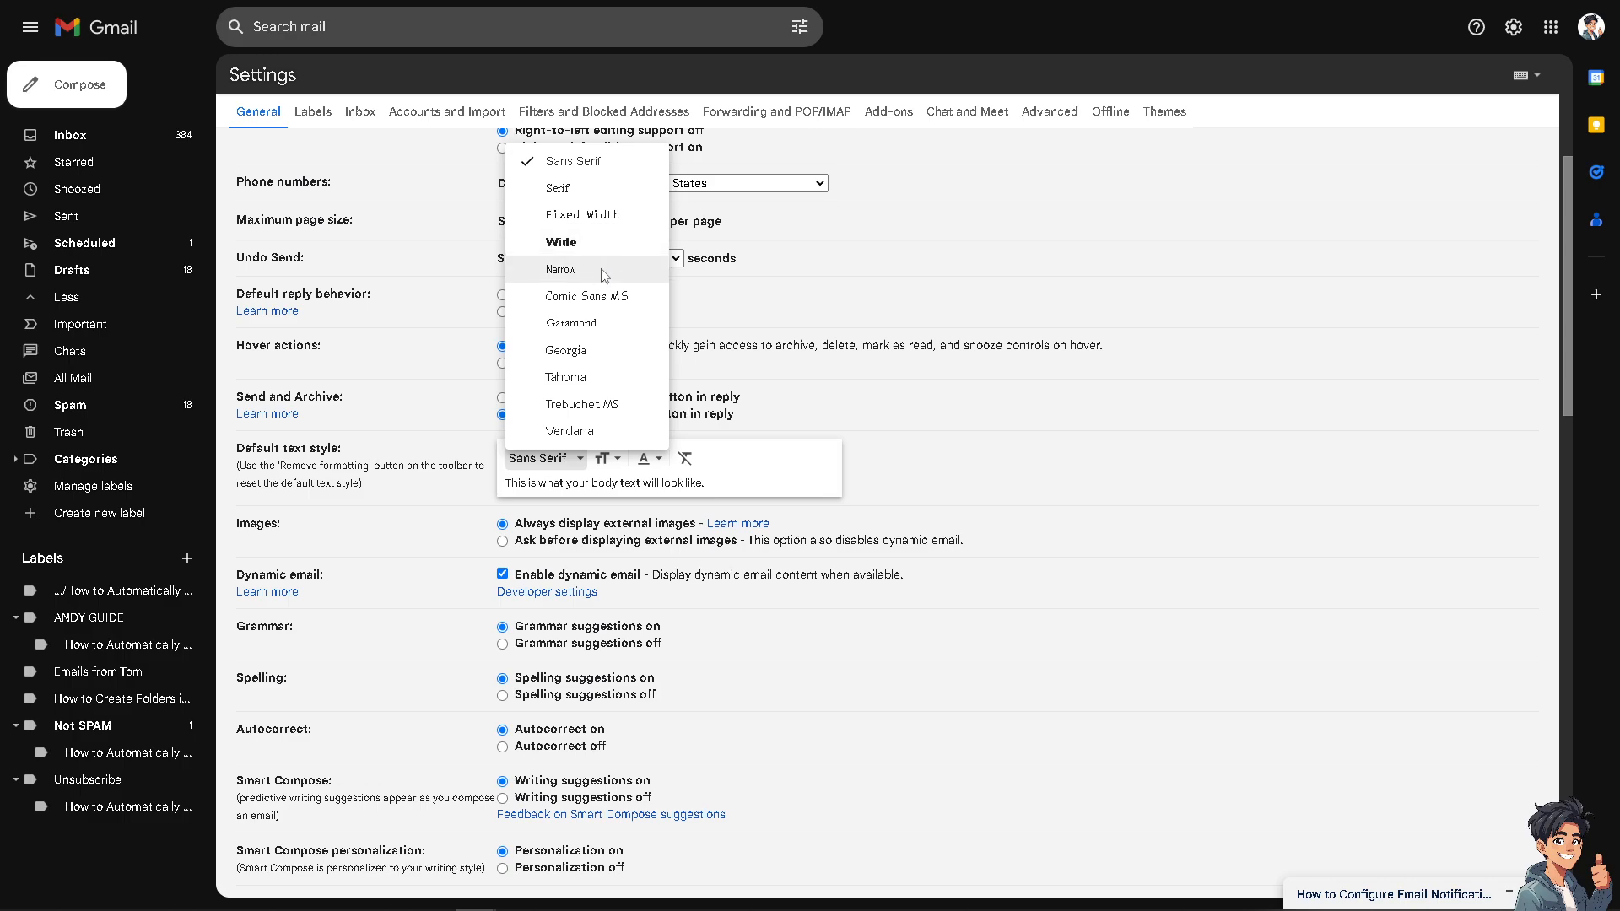
click(560, 268)
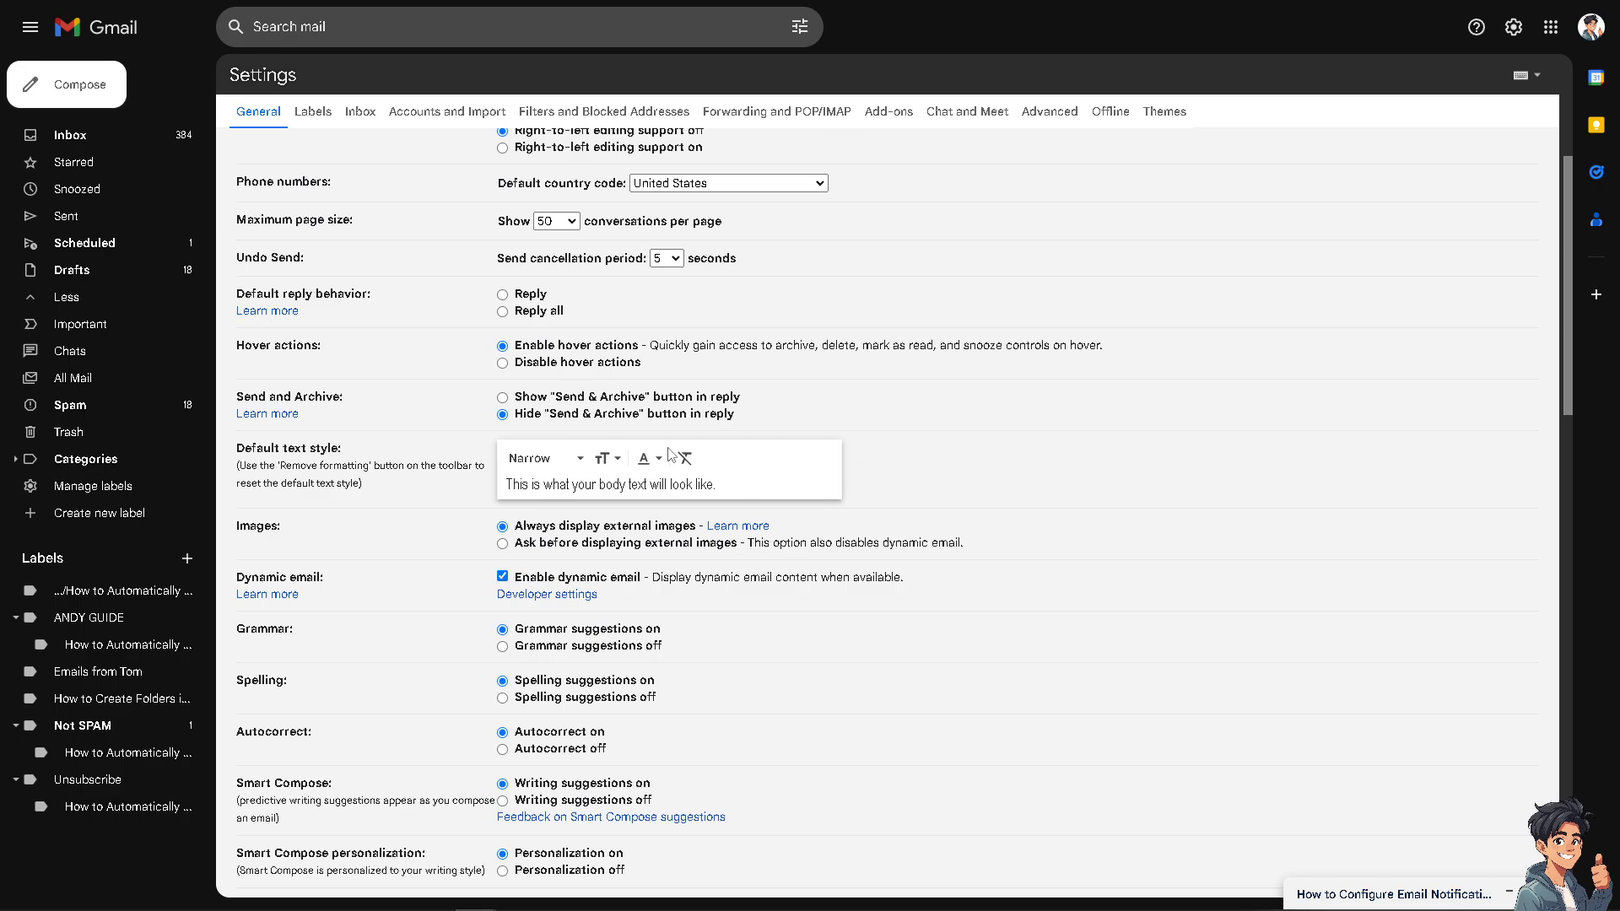
mouse_move(643, 457)
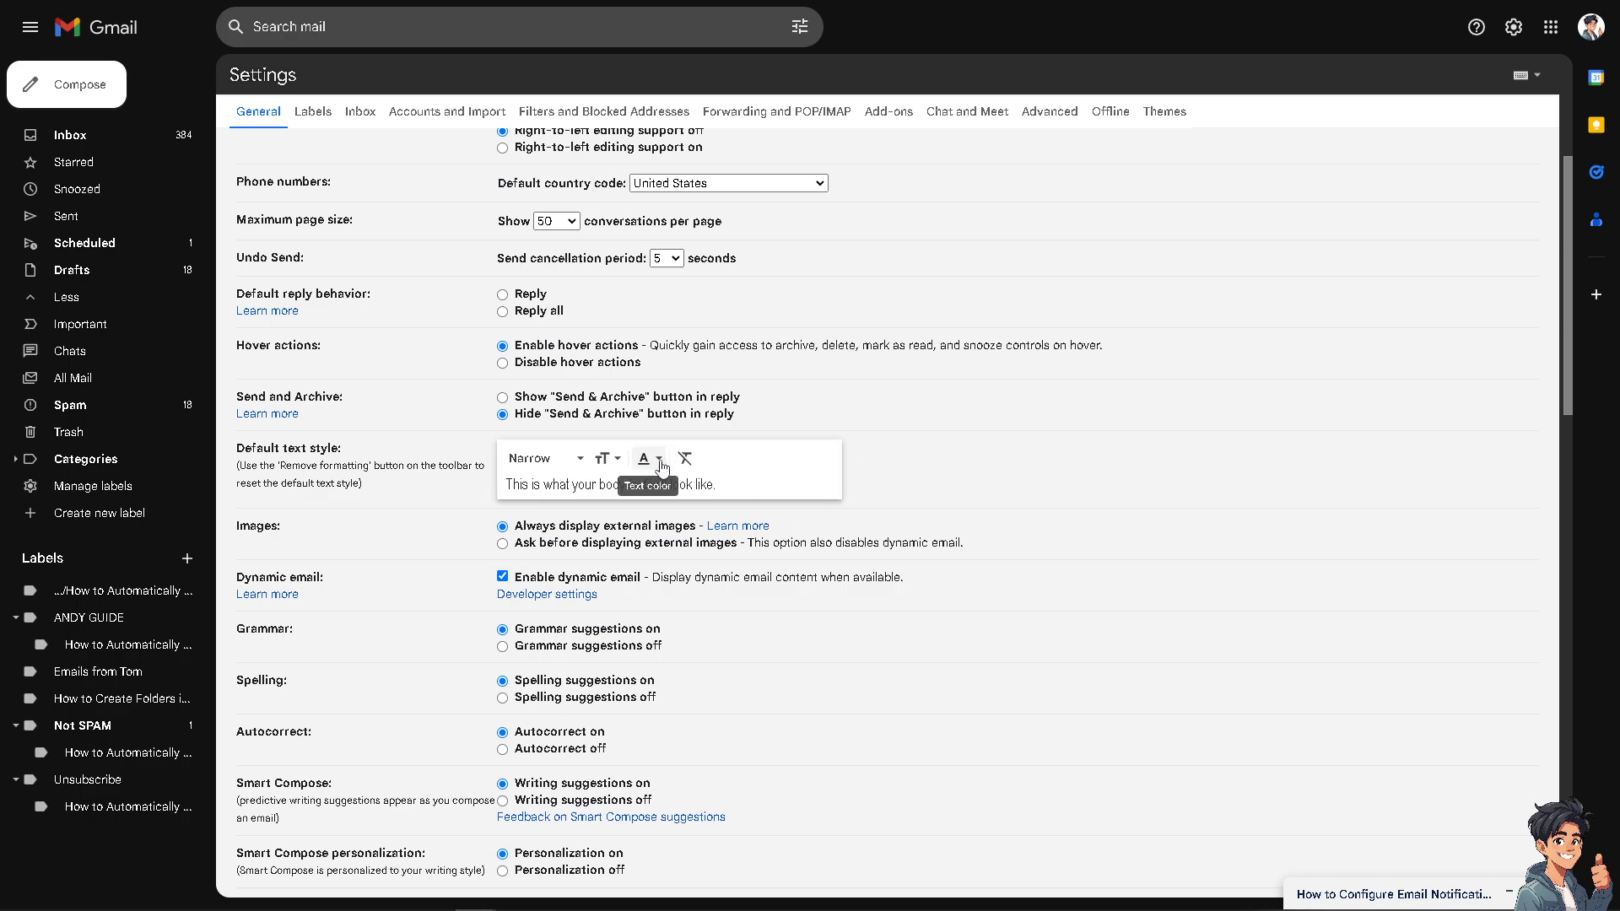
click(643, 458)
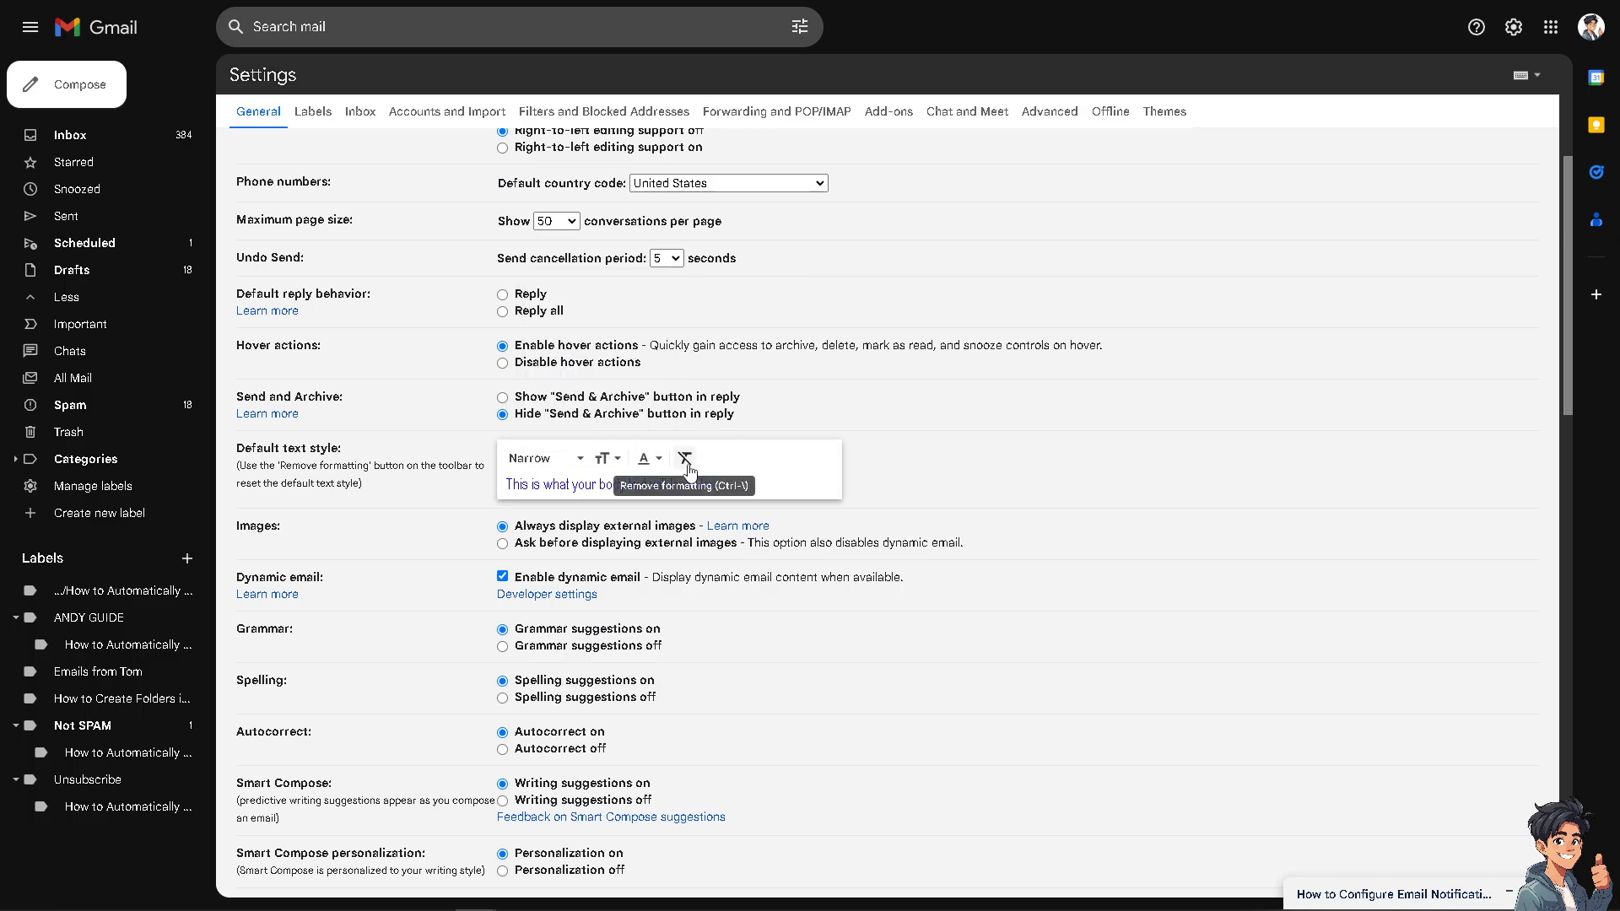
scroll(down, 3)
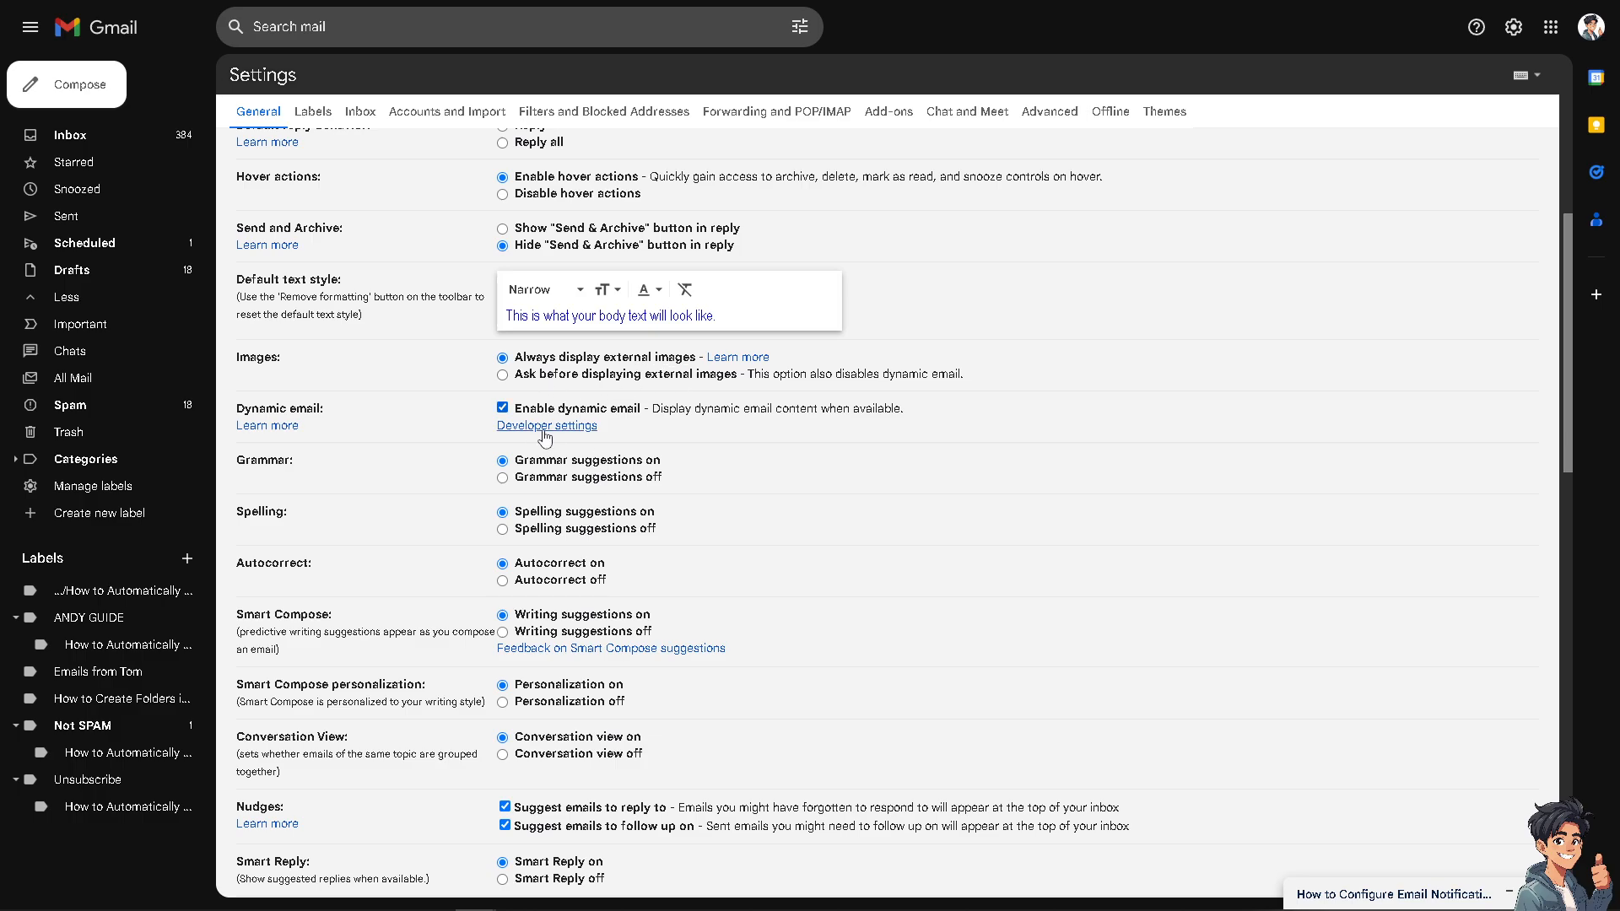
mouse_move(565, 450)
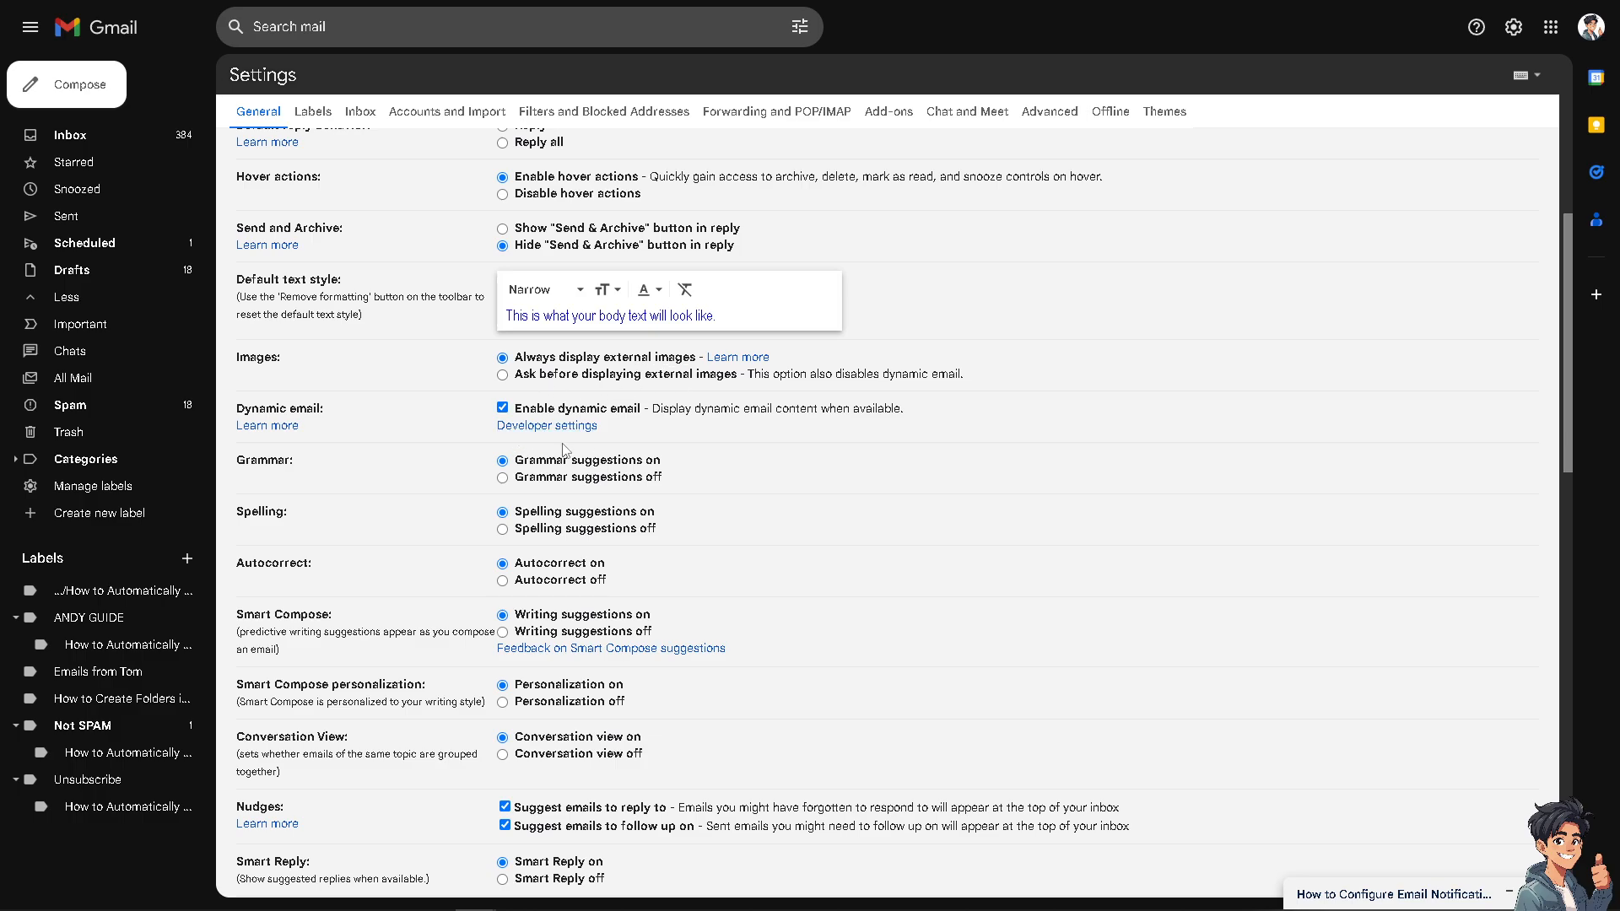
scroll(down, 3)
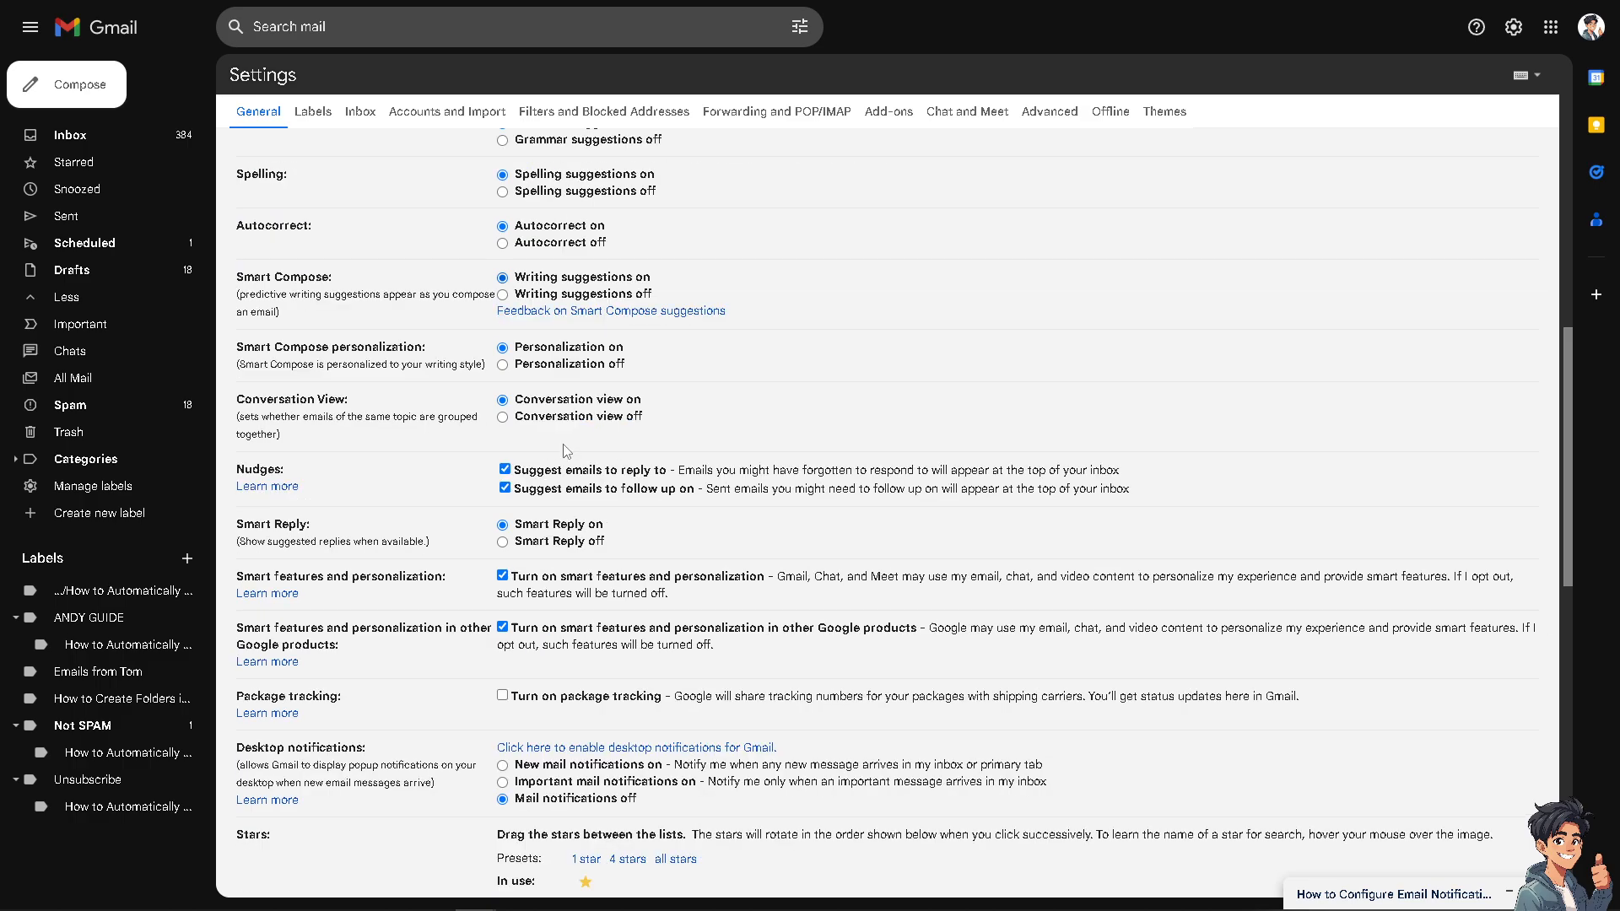
scroll(down, 3)
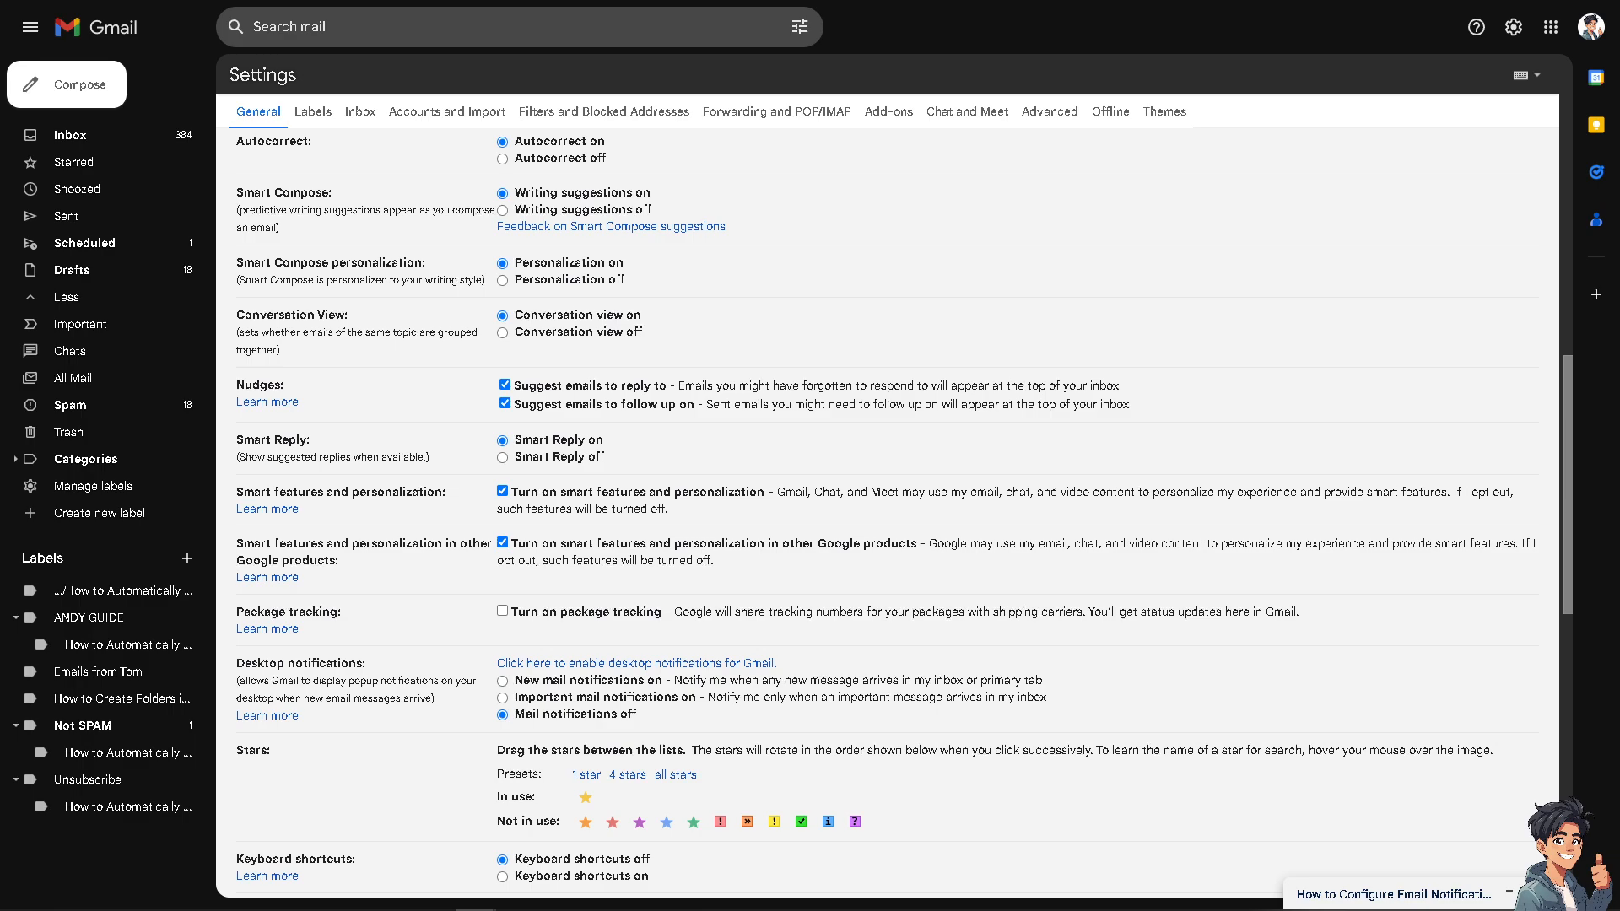
mouse_move(567, 638)
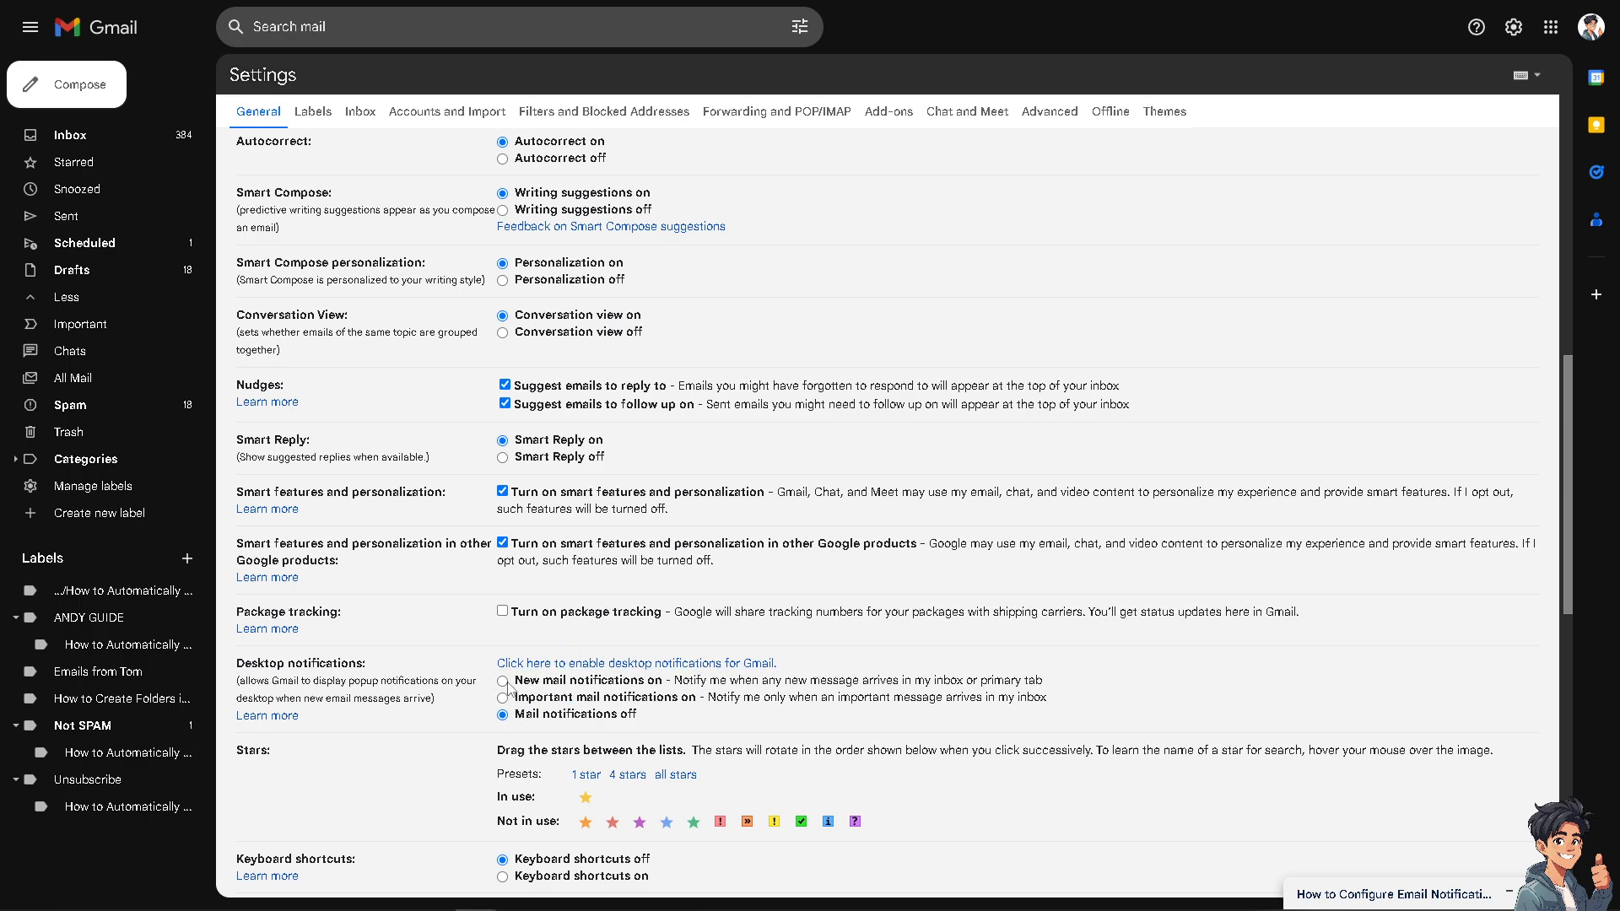
- Set desktop notifications to 'New mail notifications on' after trying important-only
click(501, 680)
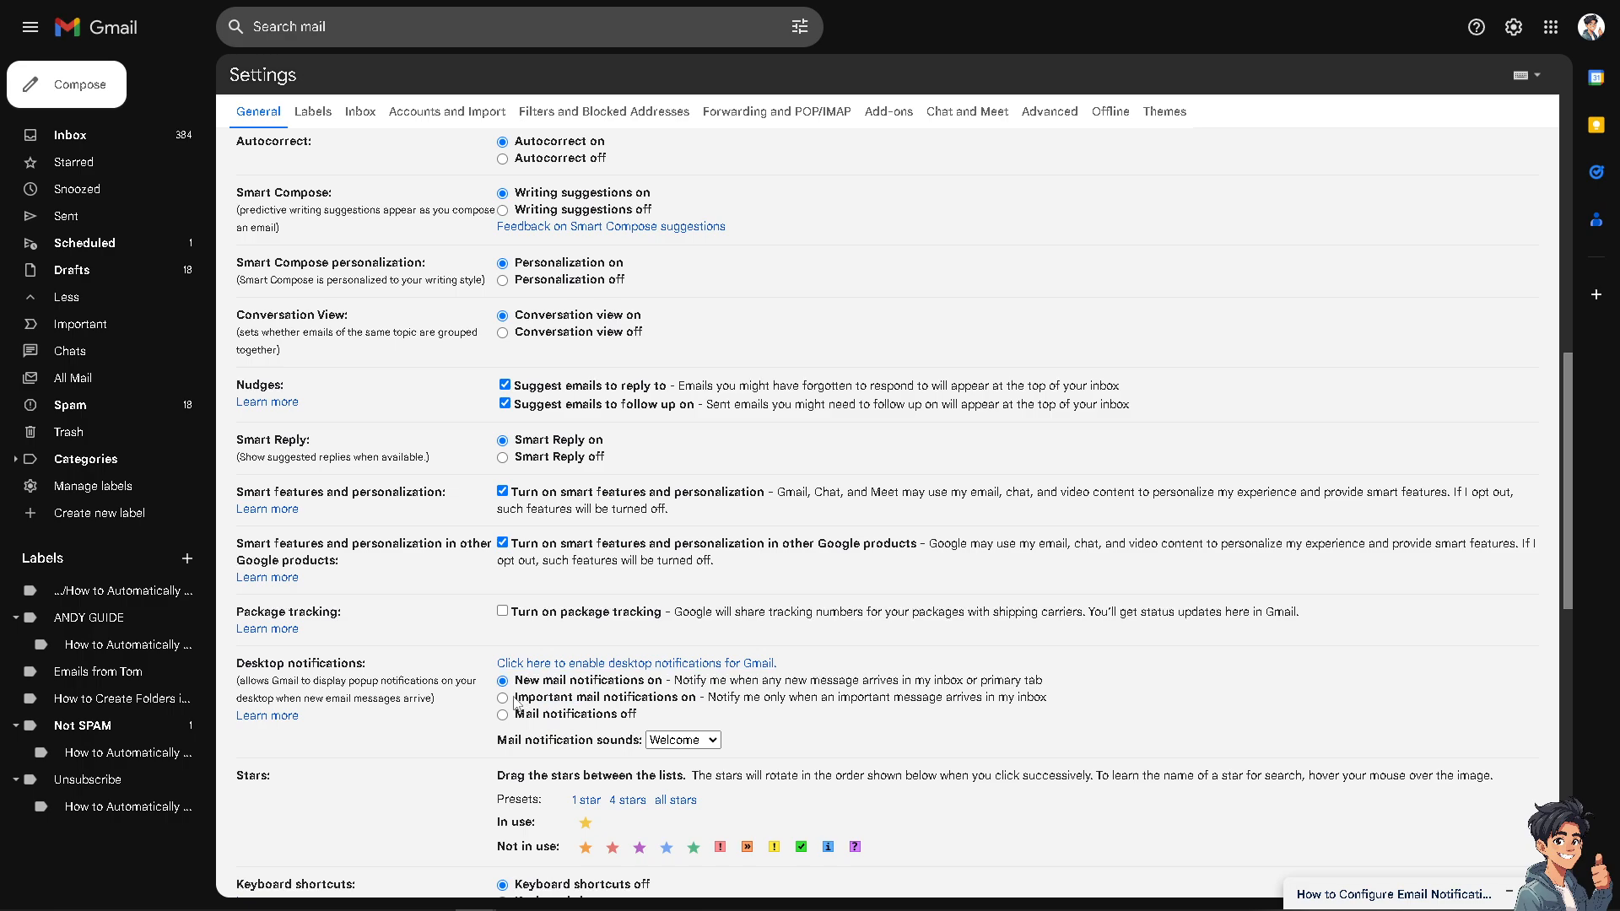
click(503, 697)
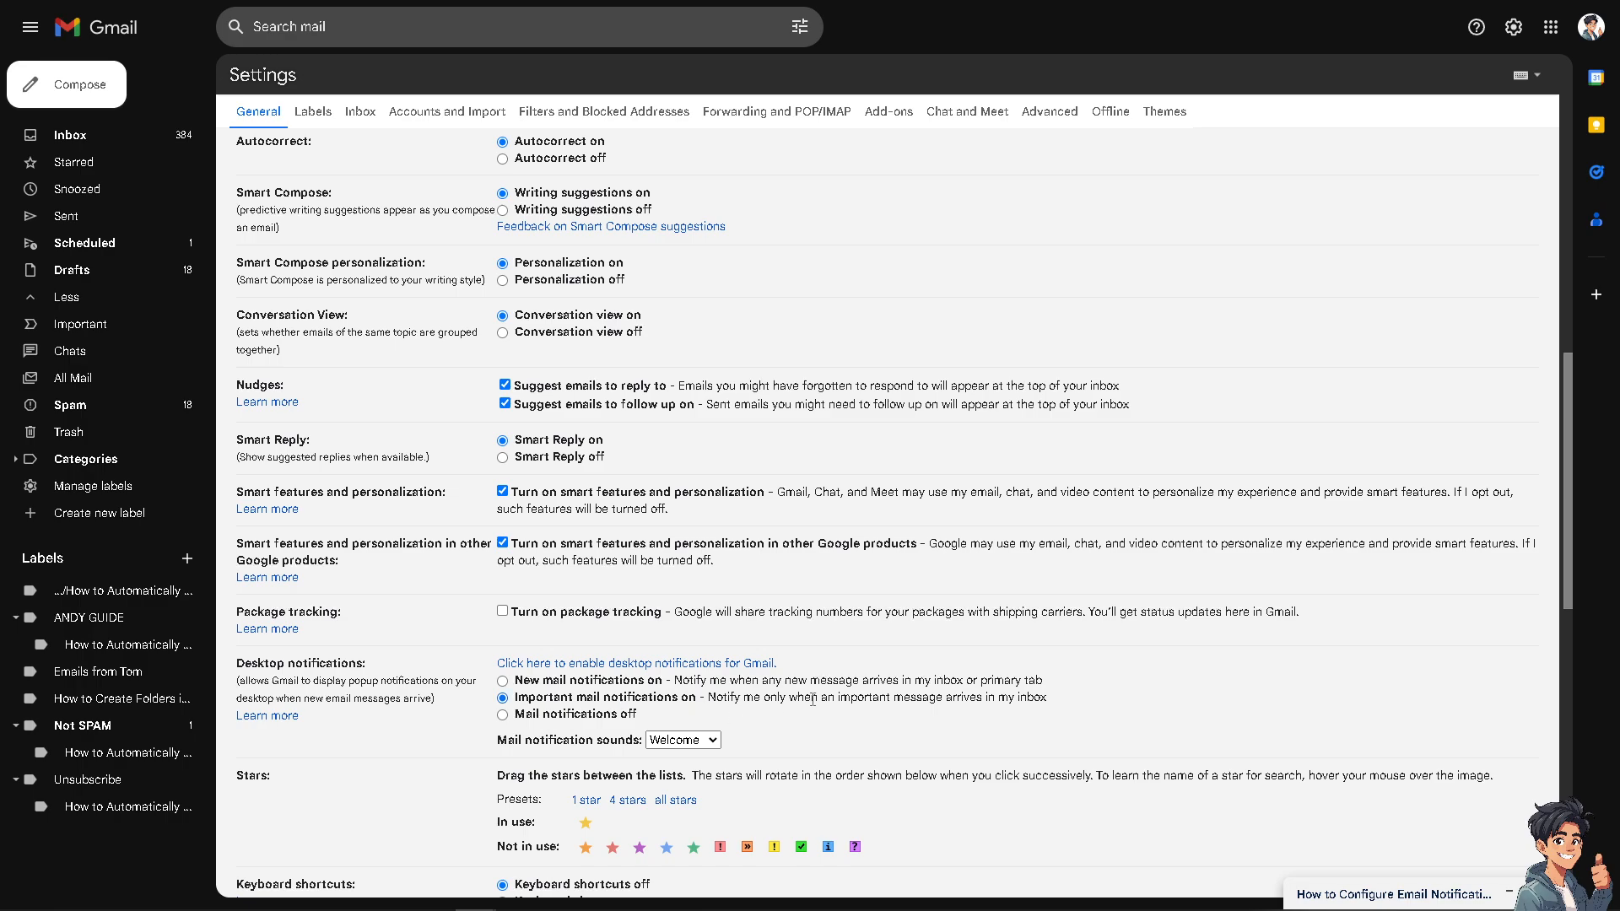
mouse_move(1014, 715)
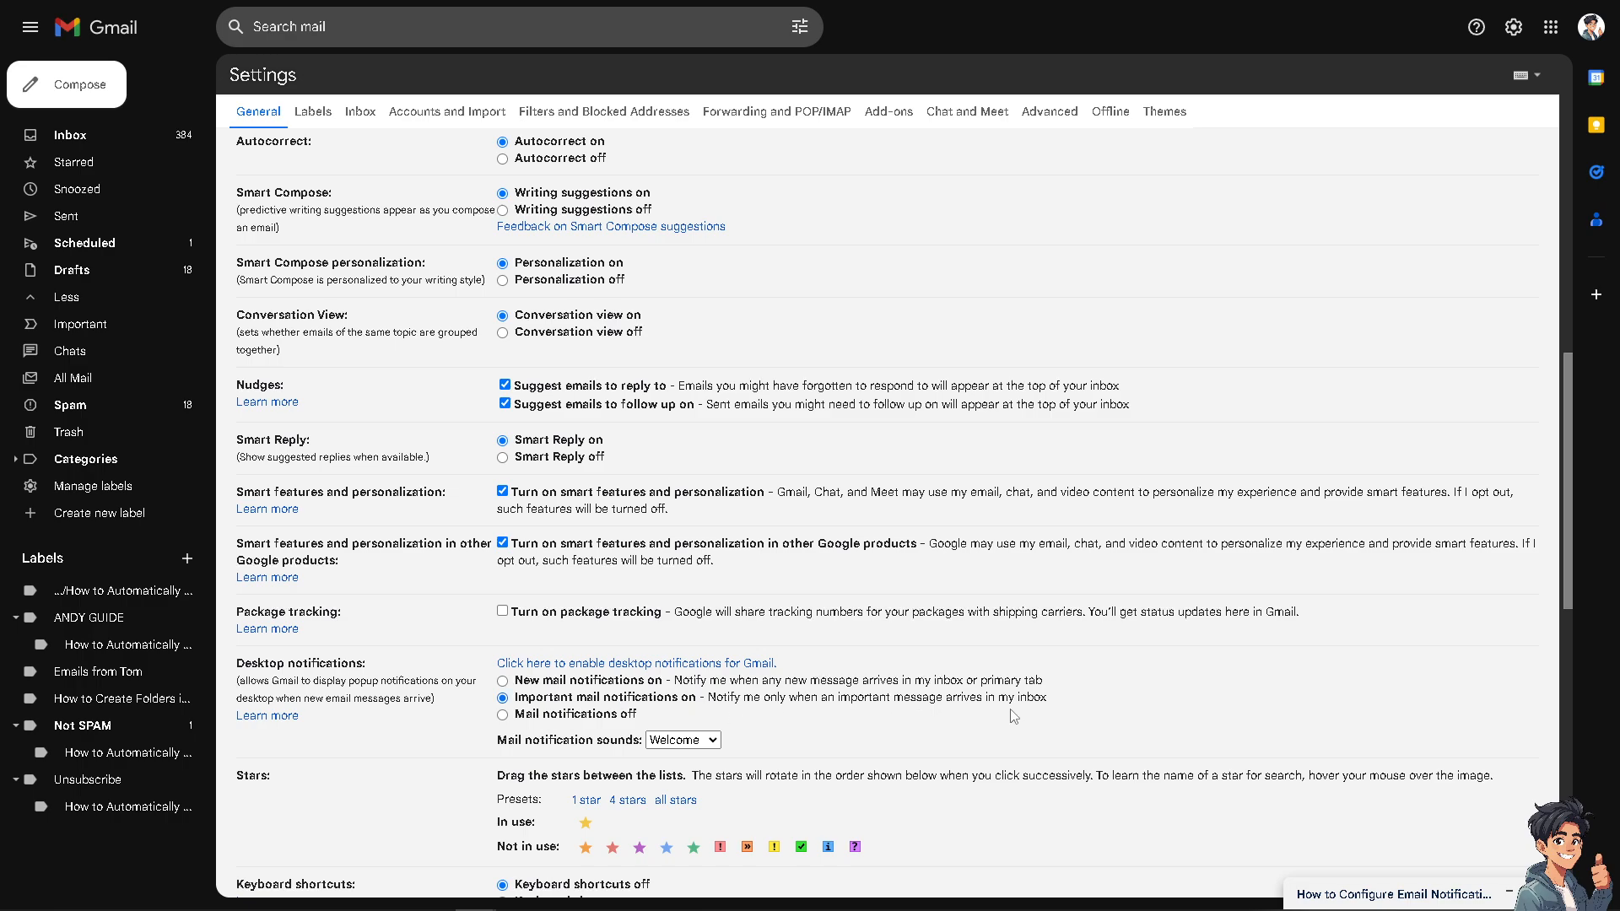
click(501, 680)
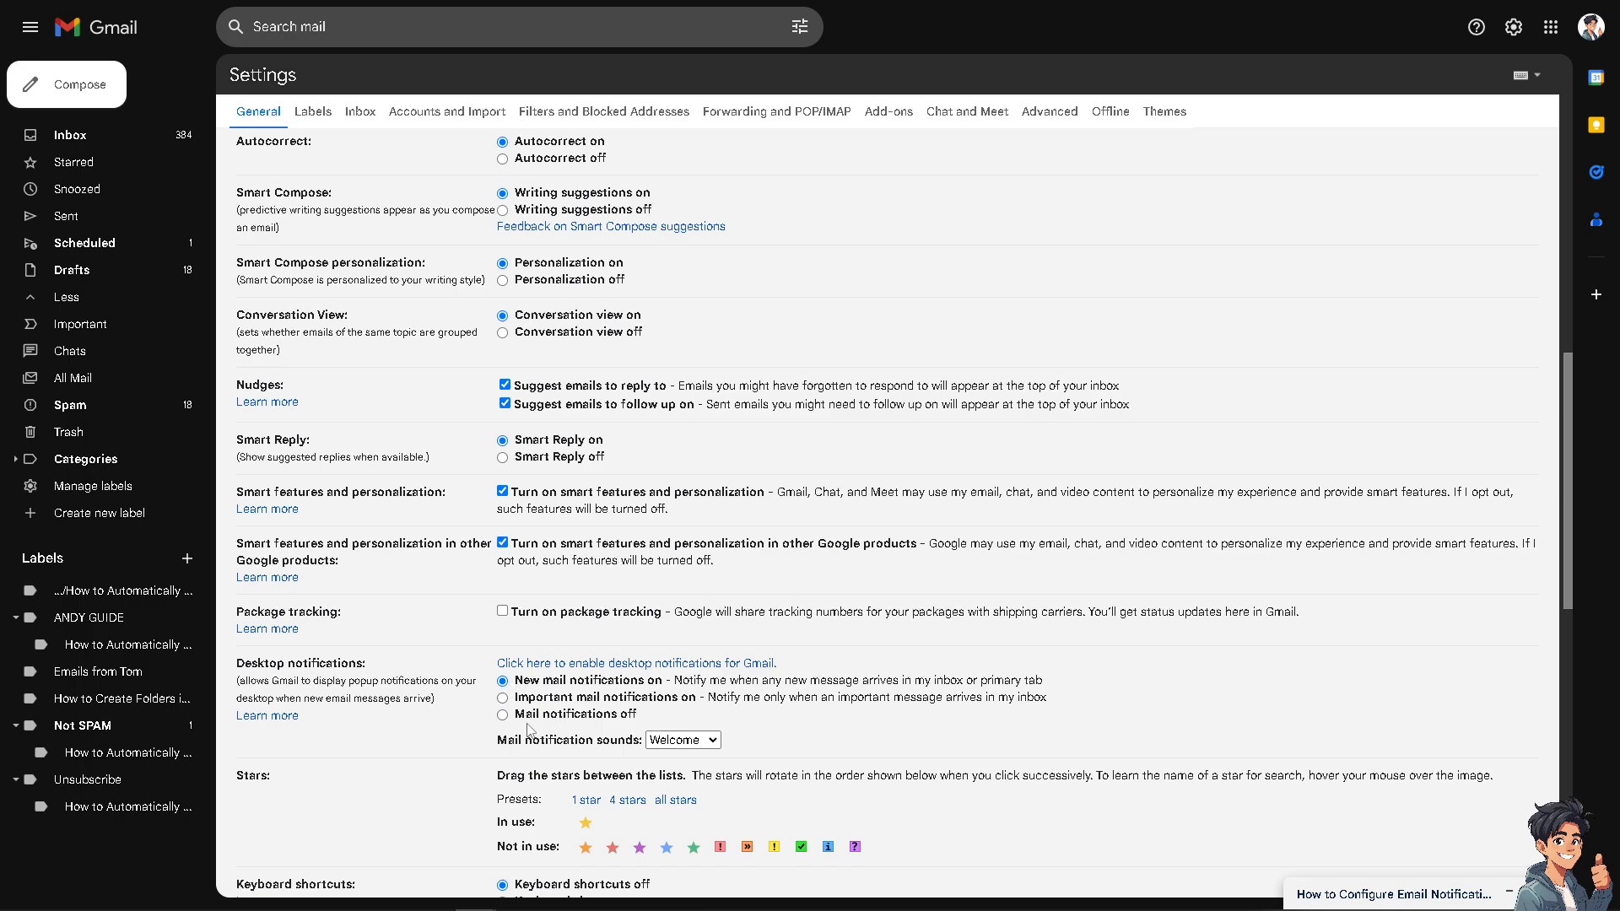
mouse_move(473, 742)
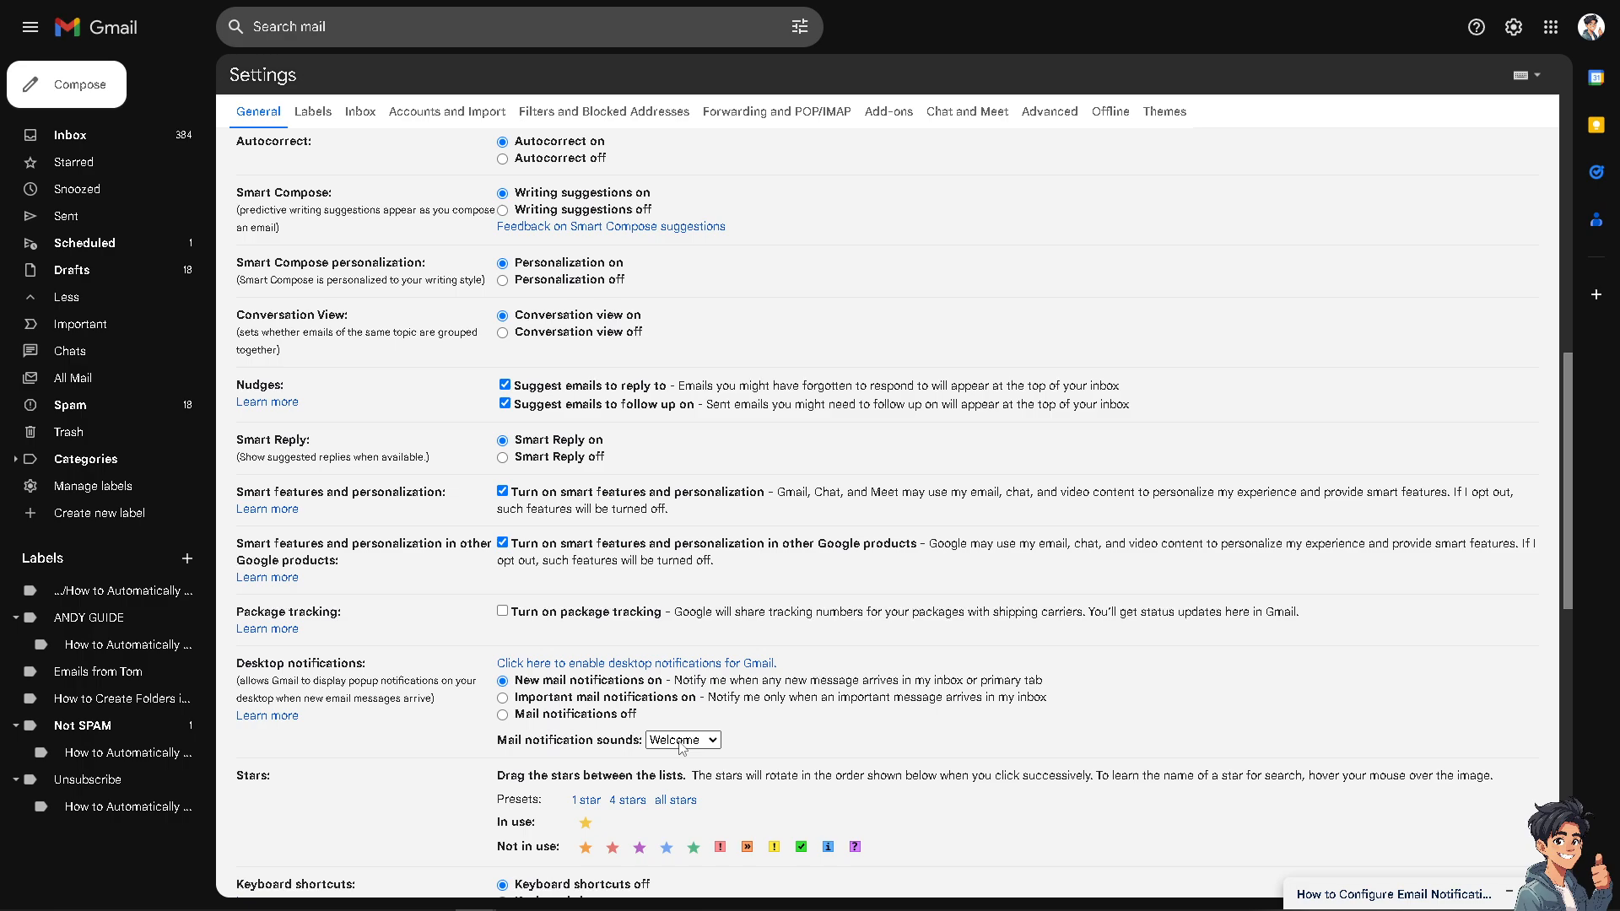
click(681, 739)
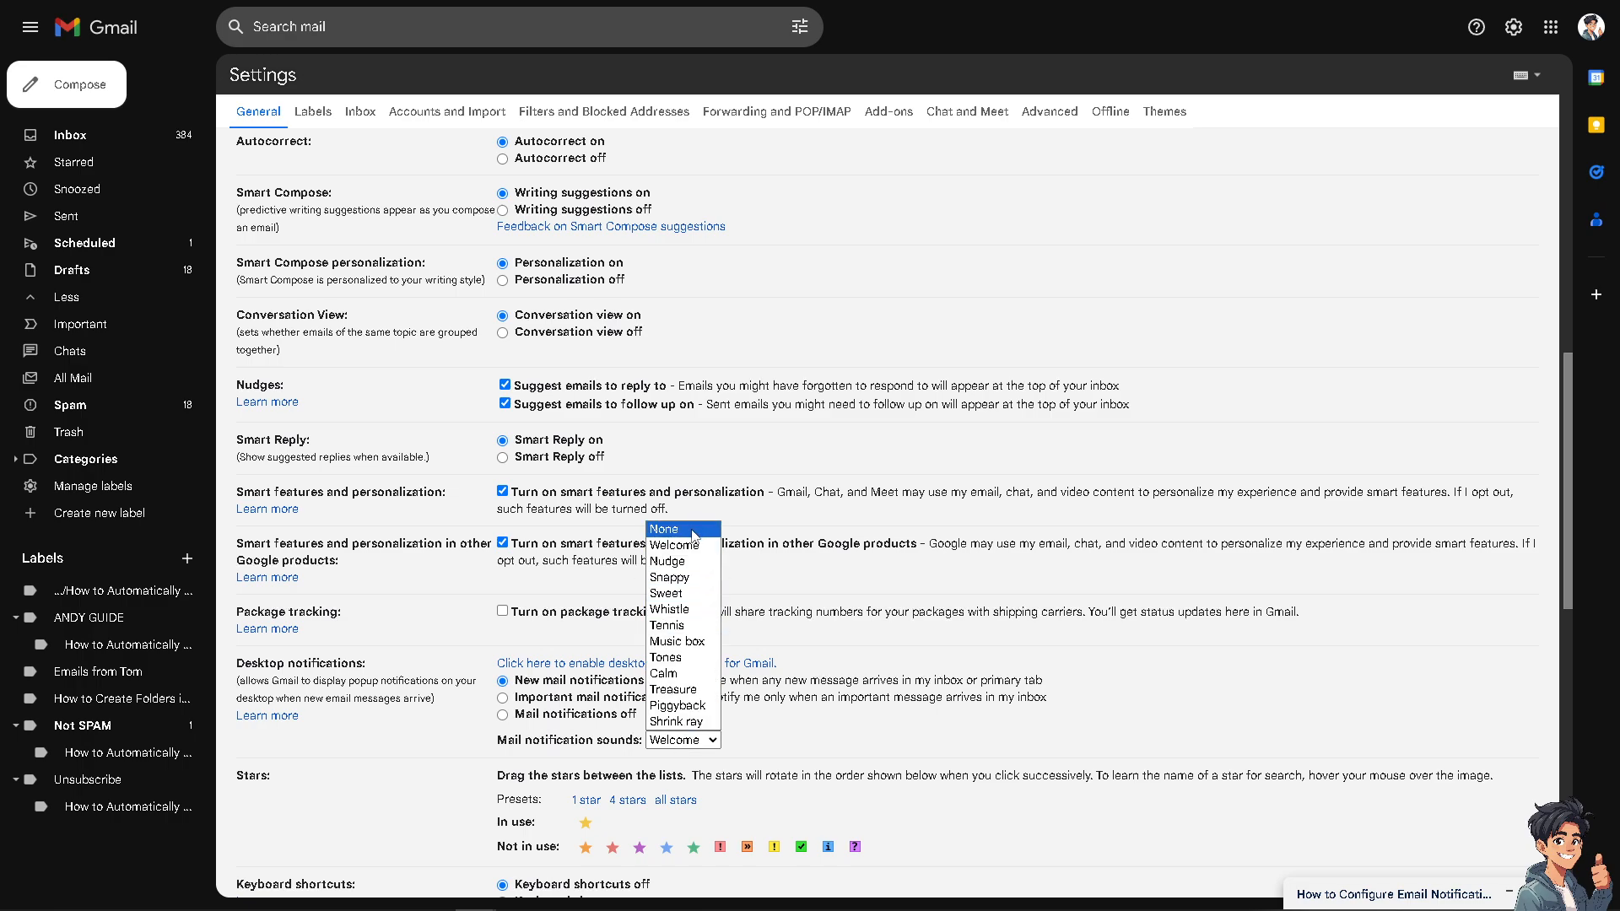
mouse_move(689, 594)
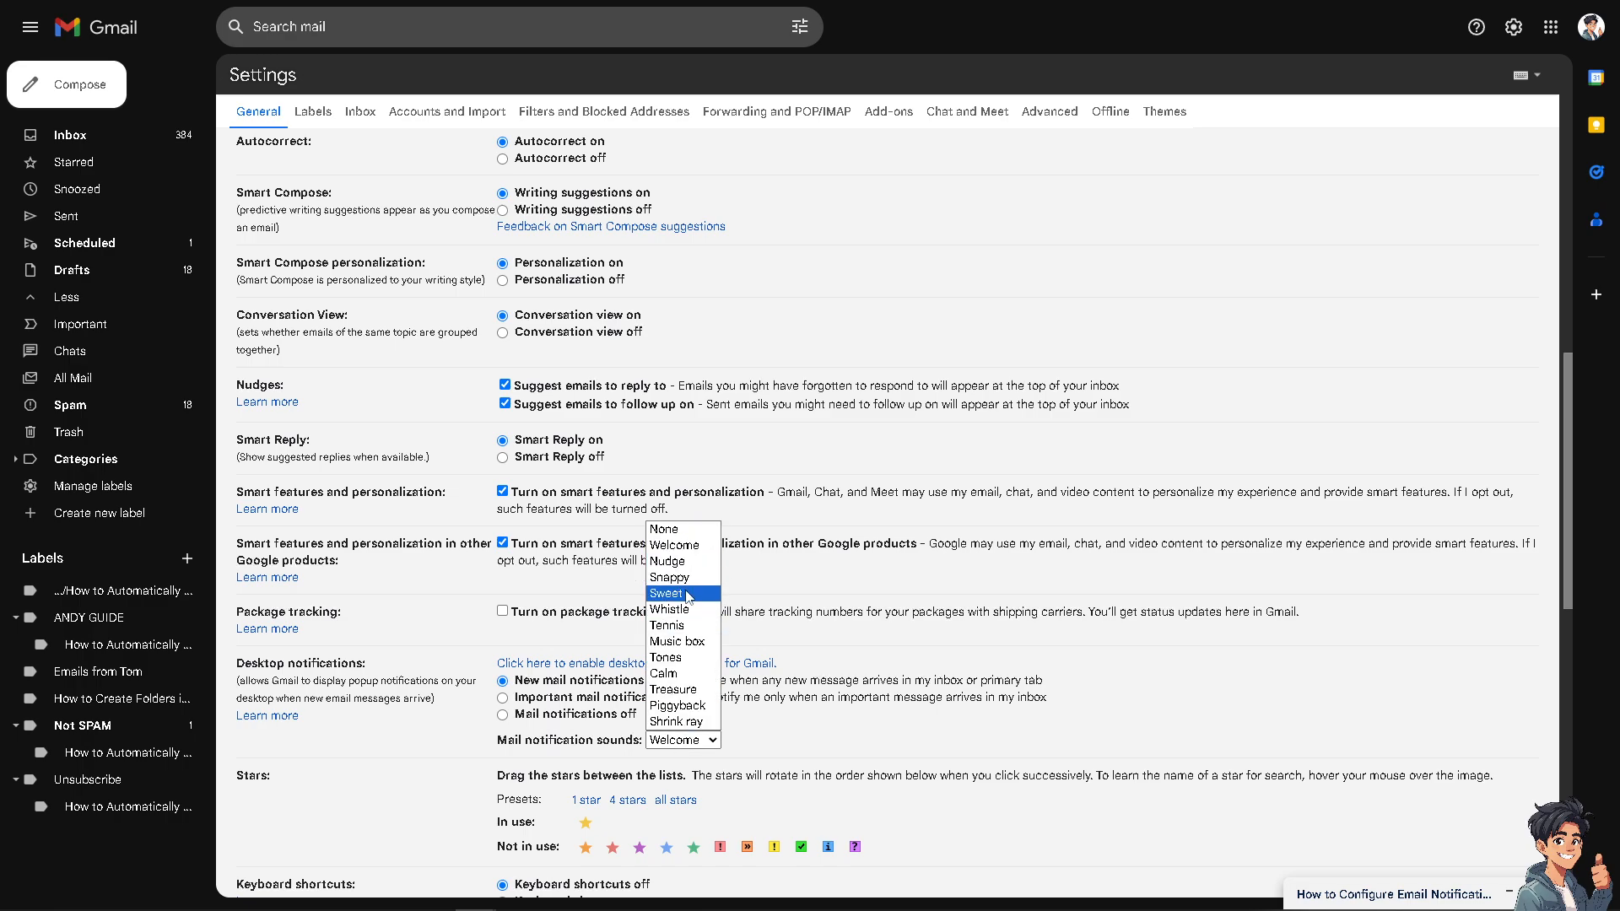
mouse_move(680, 642)
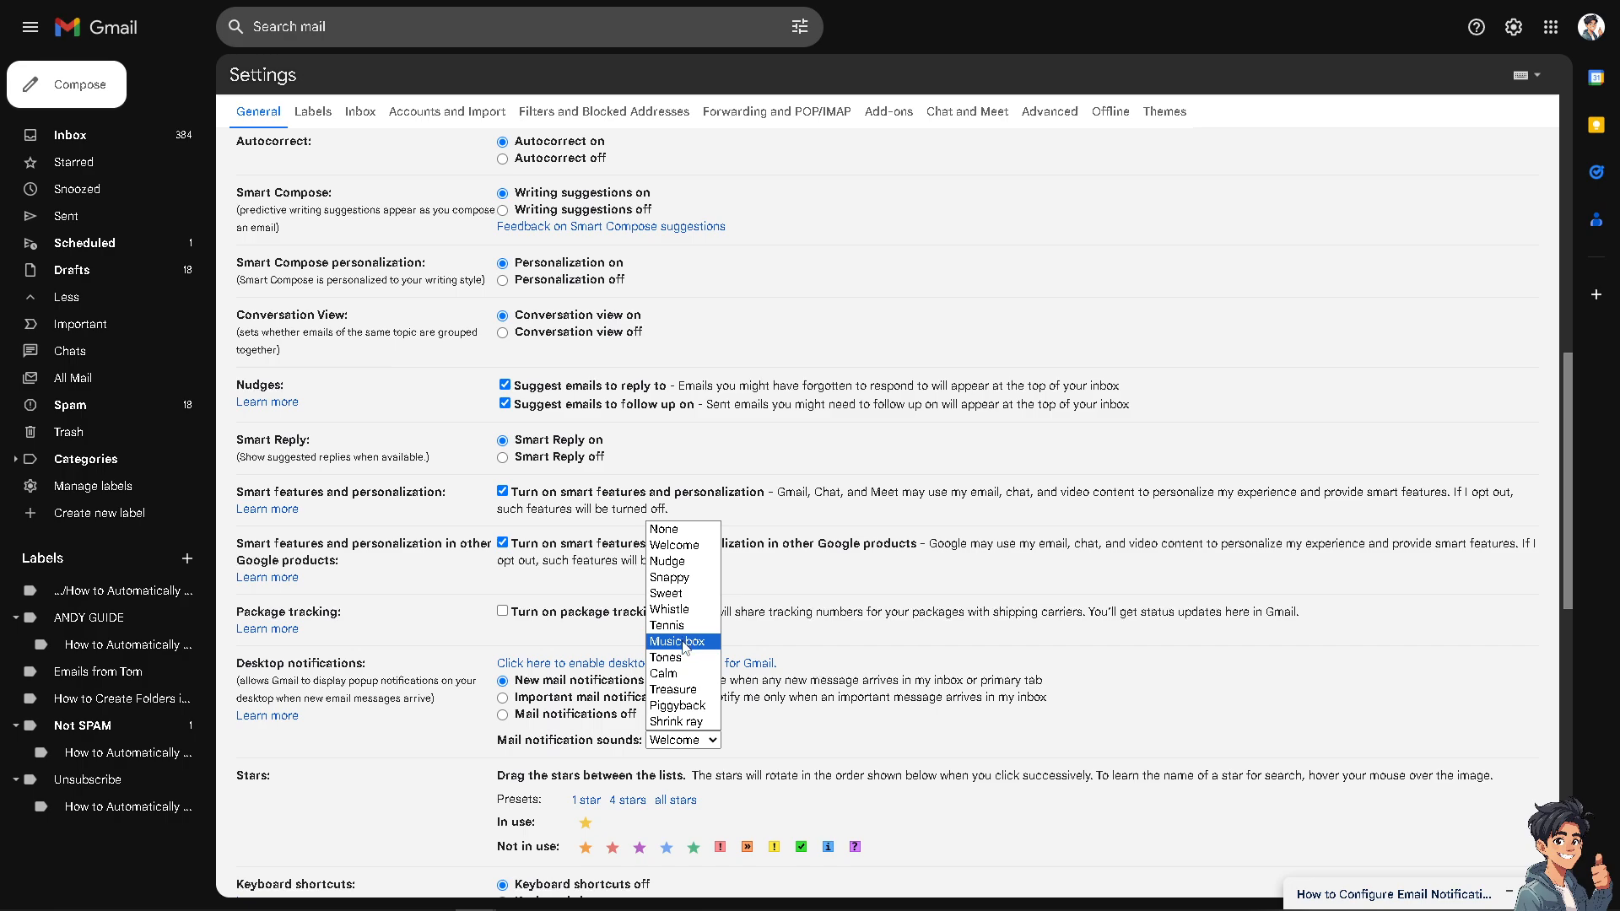
mouse_move(676, 705)
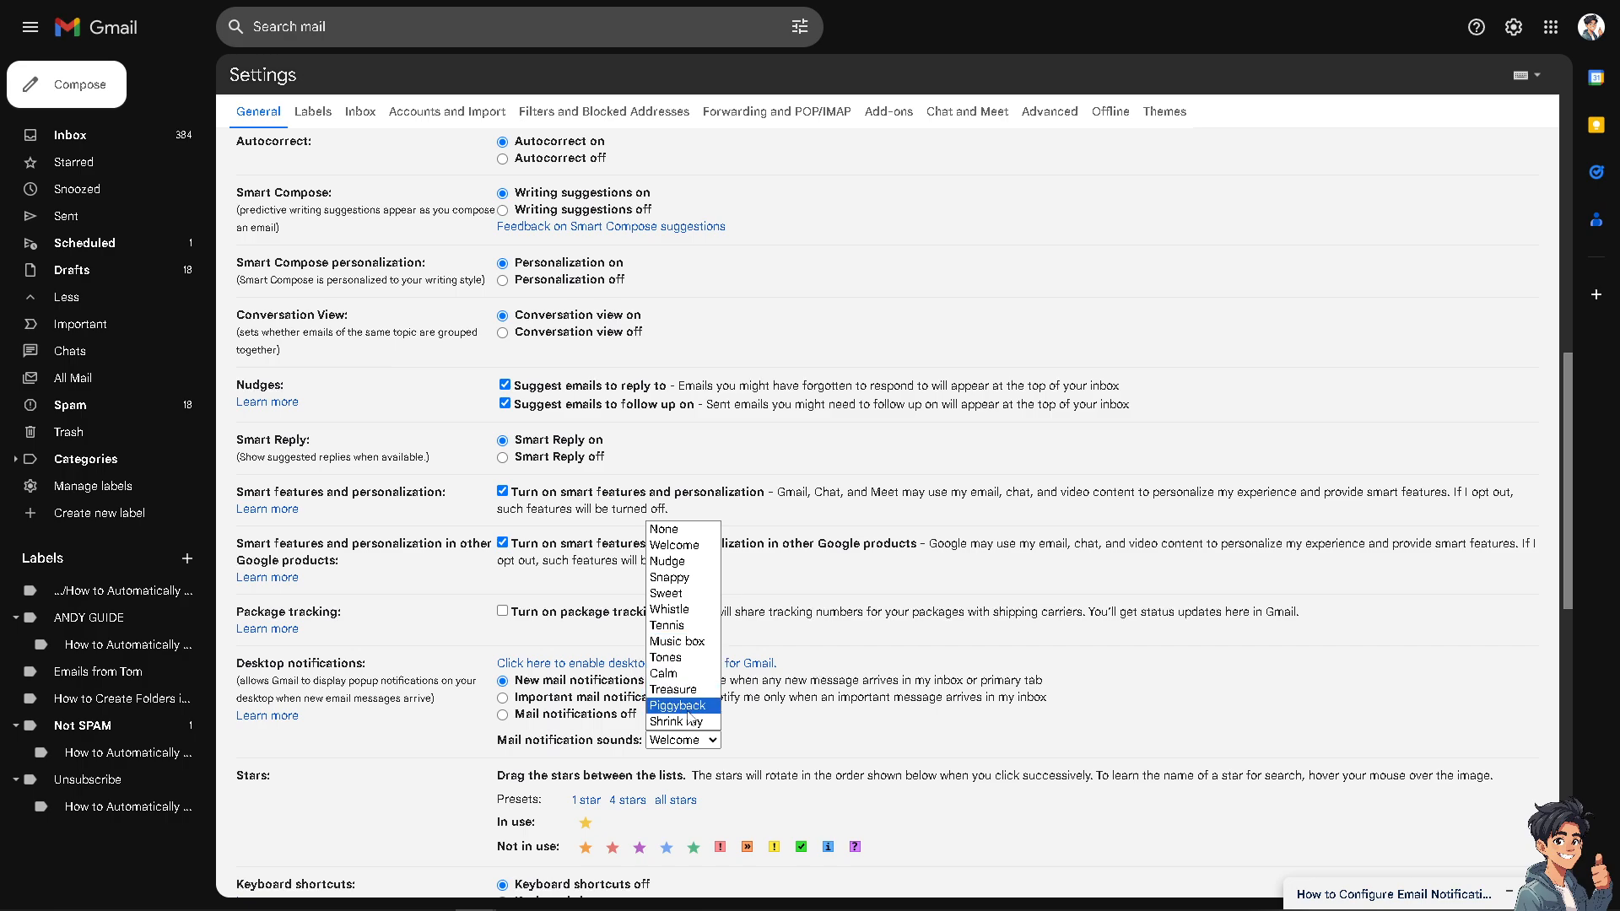
mouse_move(682, 560)
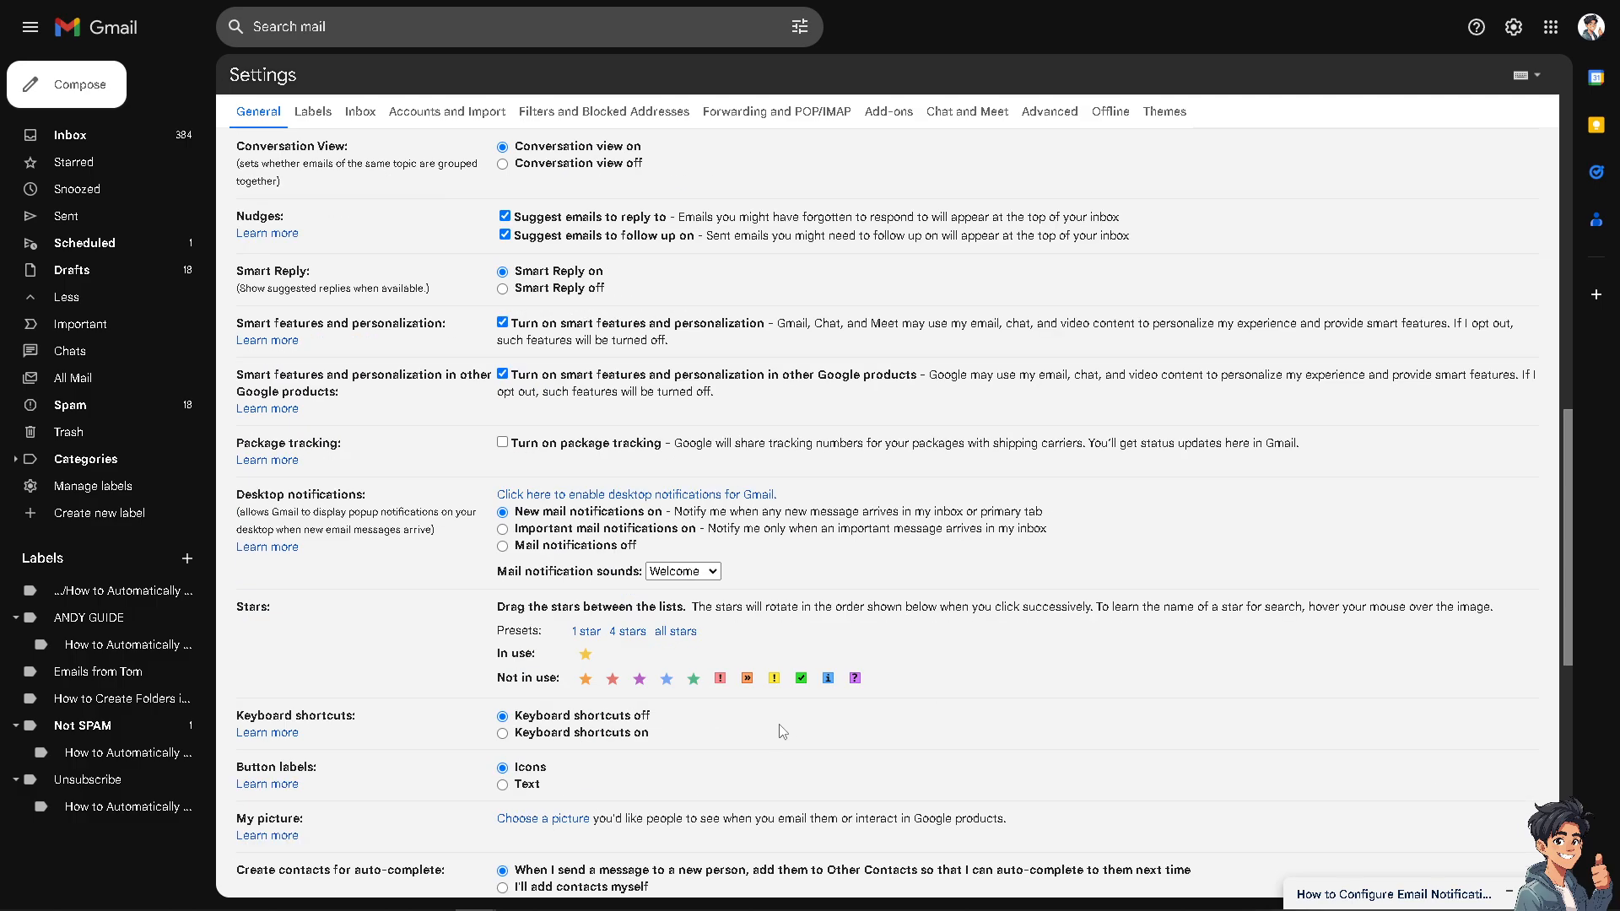
mouse_move(586, 632)
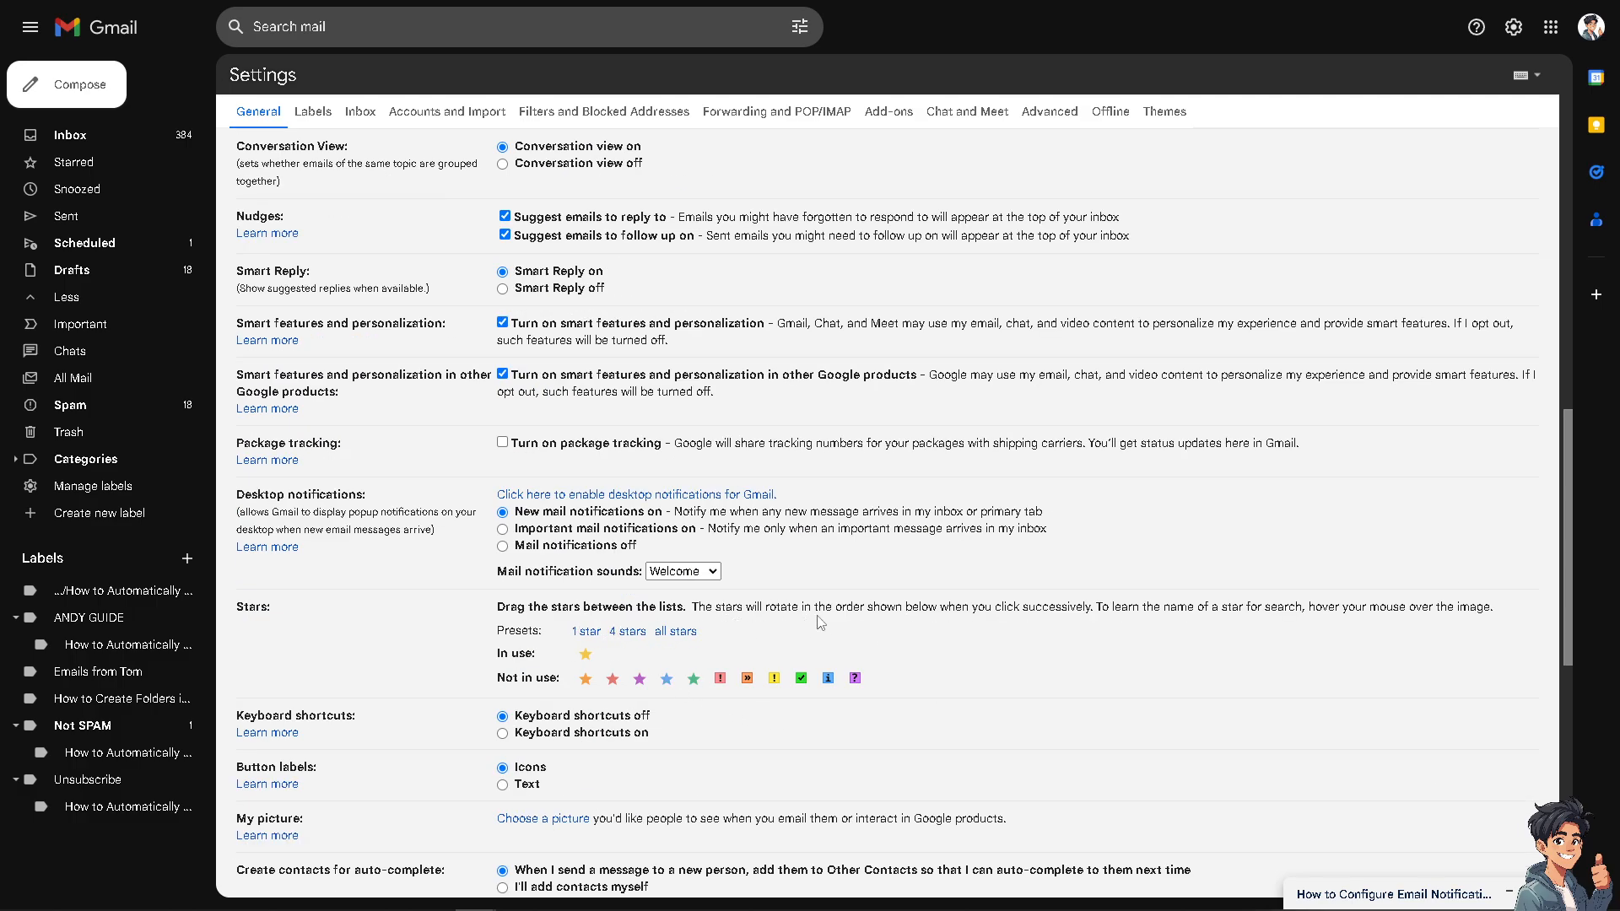
mouse_move(1051, 610)
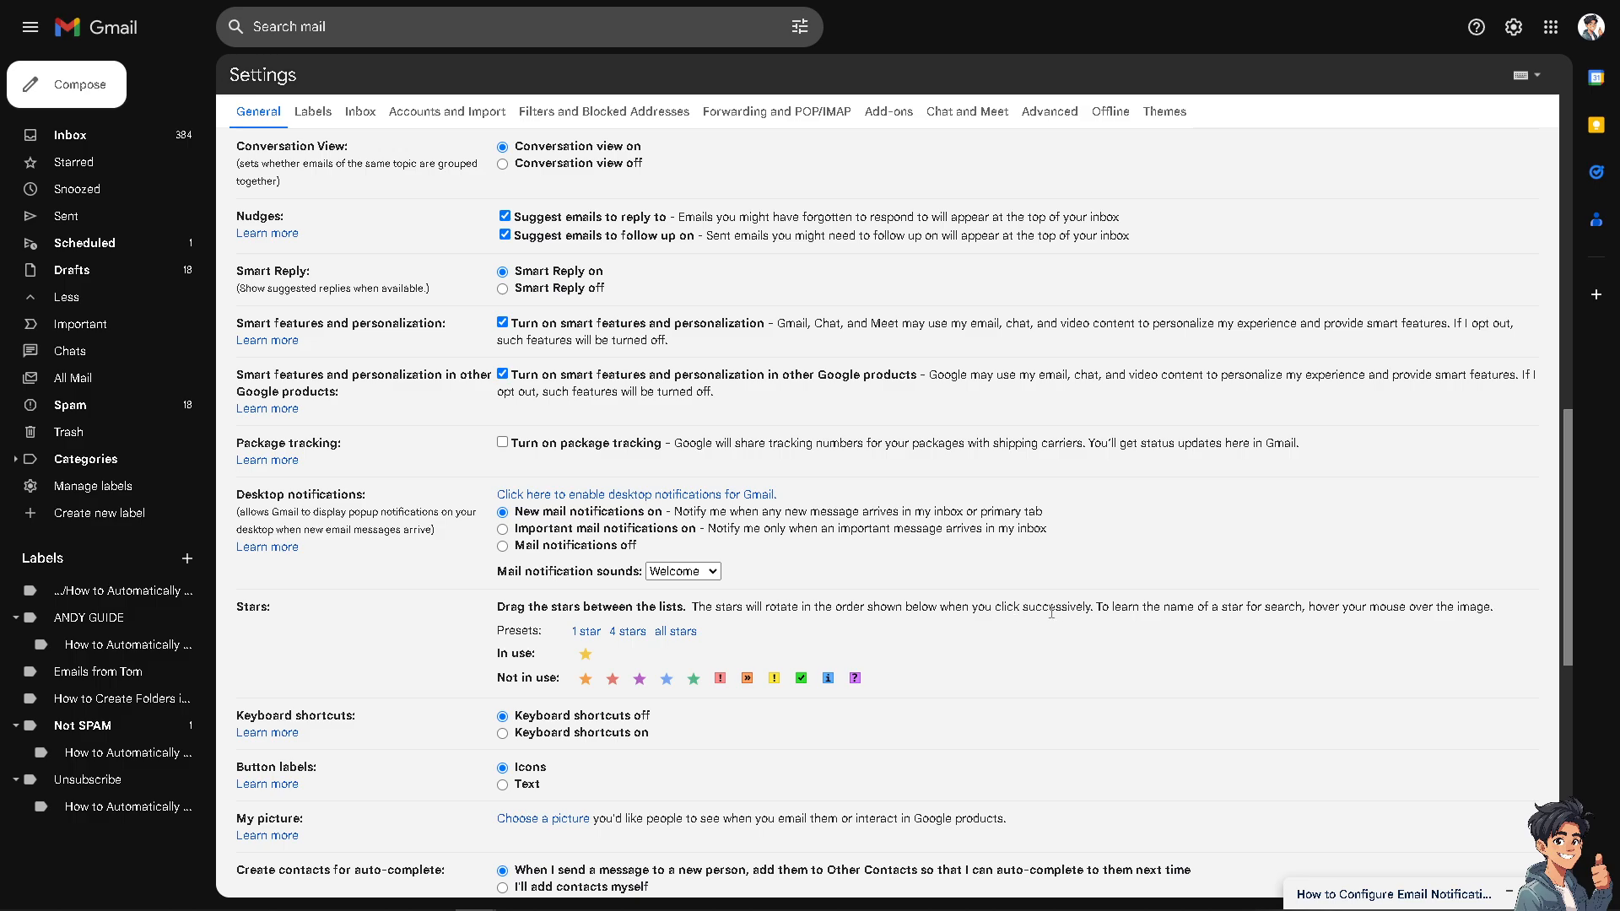
scroll(down, 3)
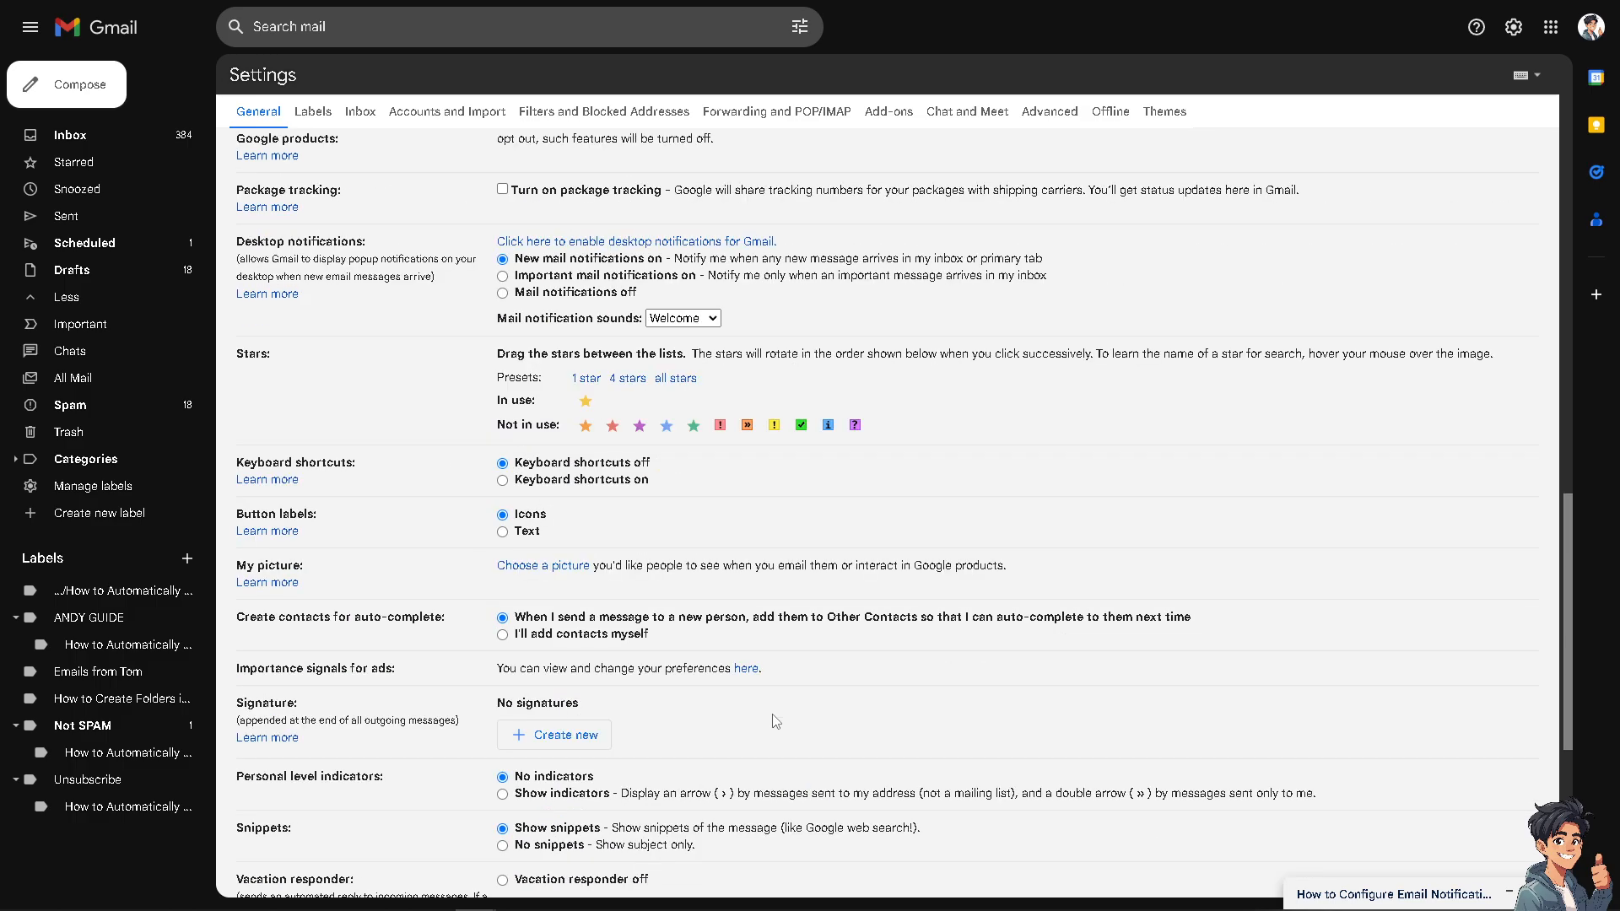
scroll(down, 3)
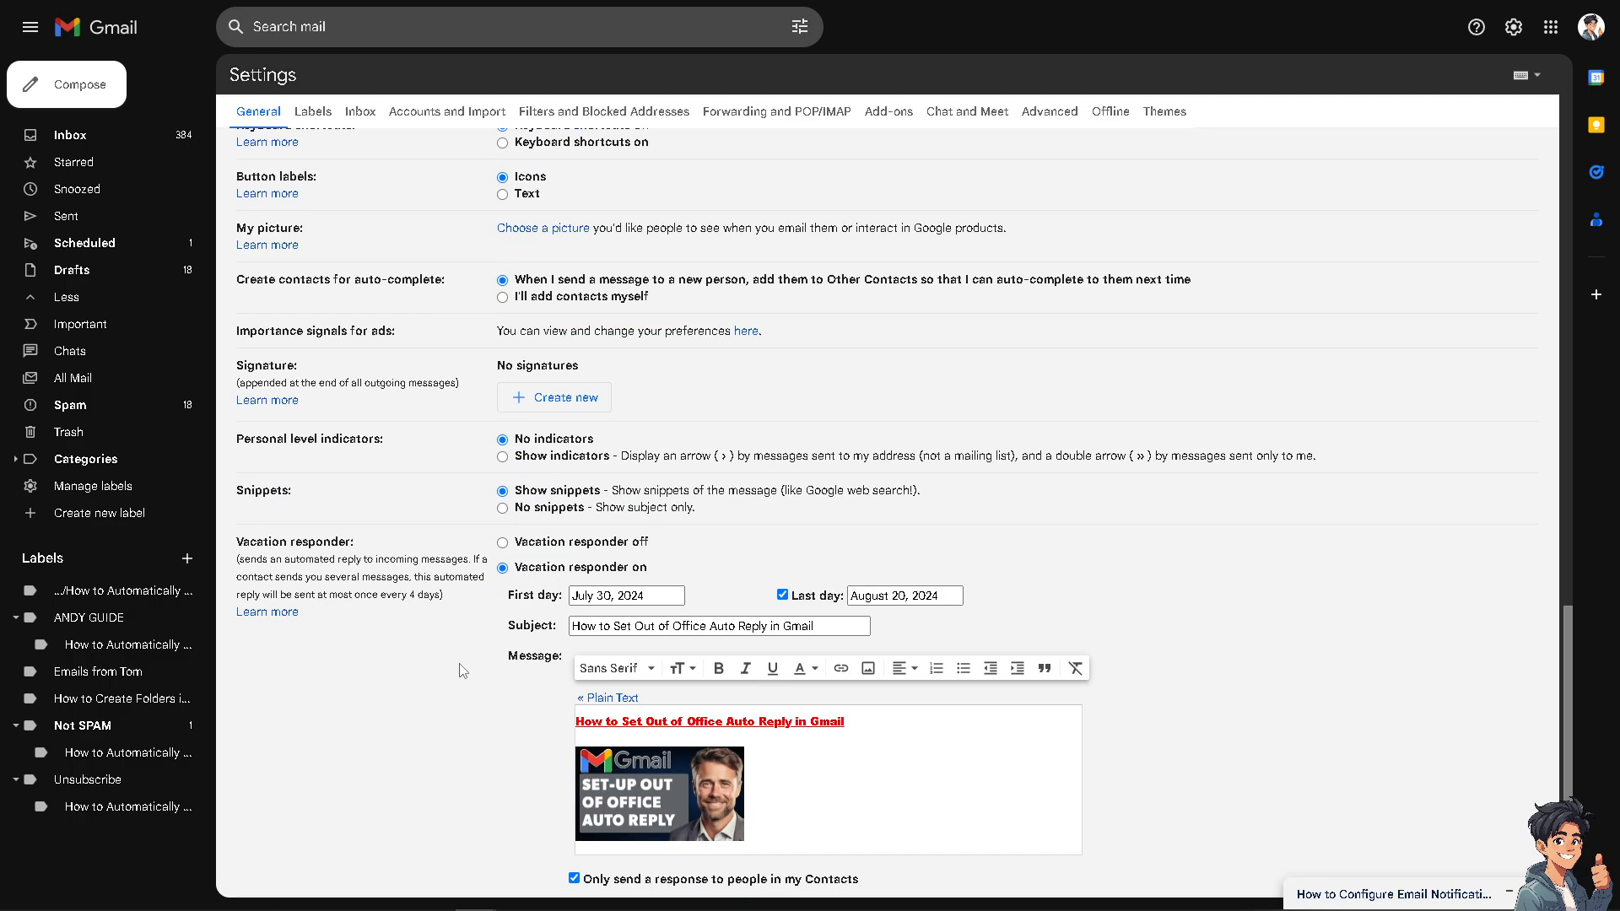
scroll(up, 3)
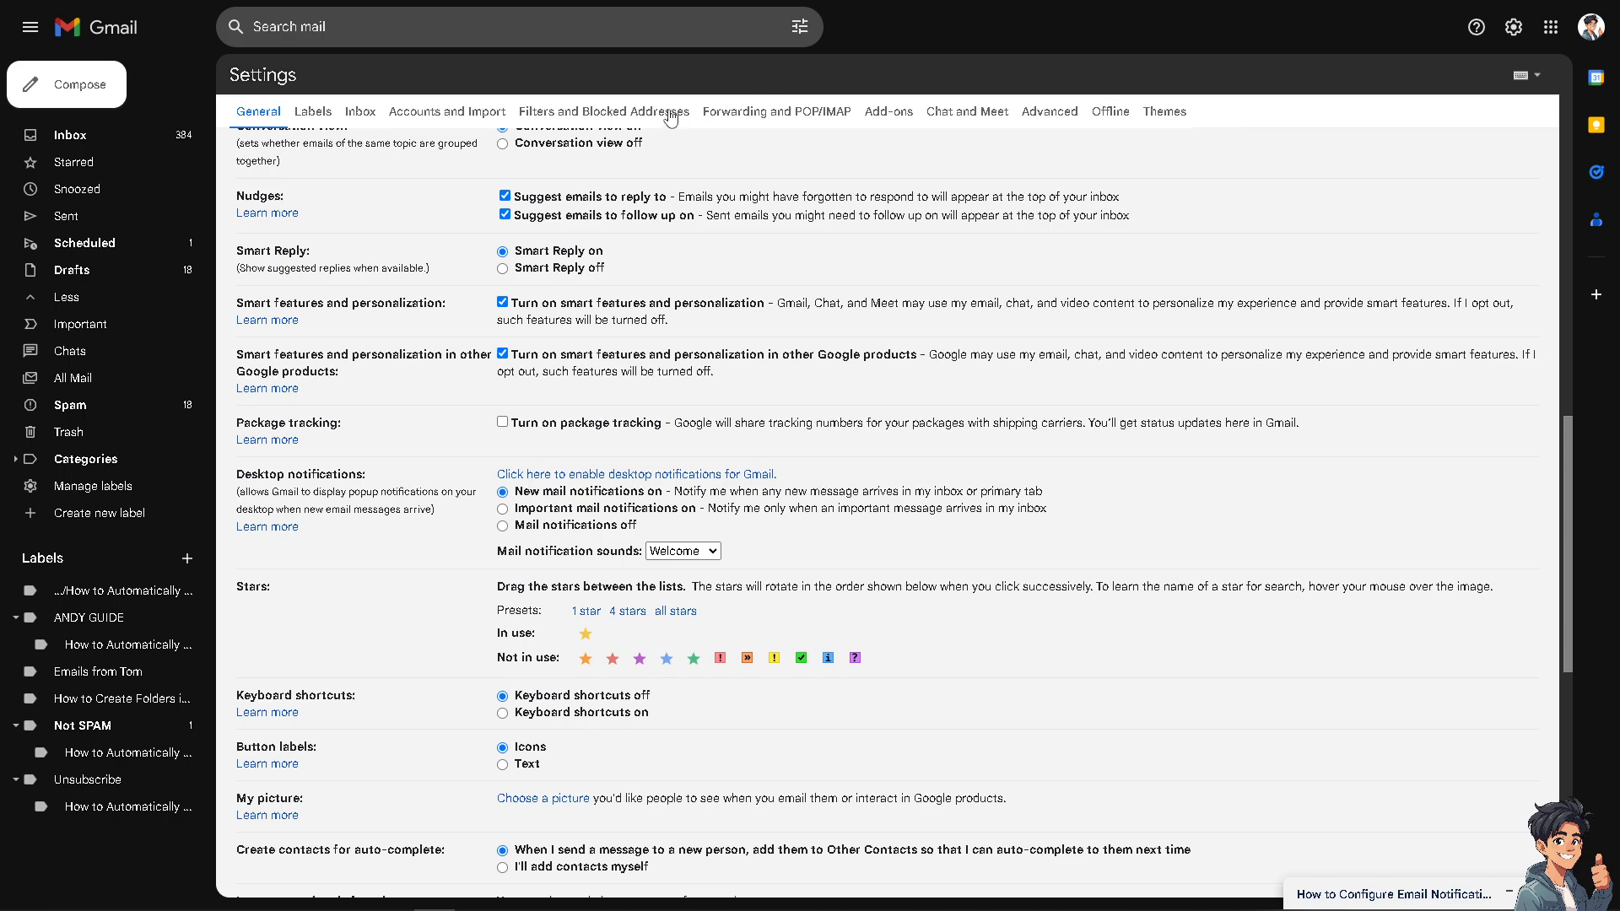
- In Filters and Blocked Addresses, delete the sender-based filter, leaving the unsubscribe filter
click(604, 112)
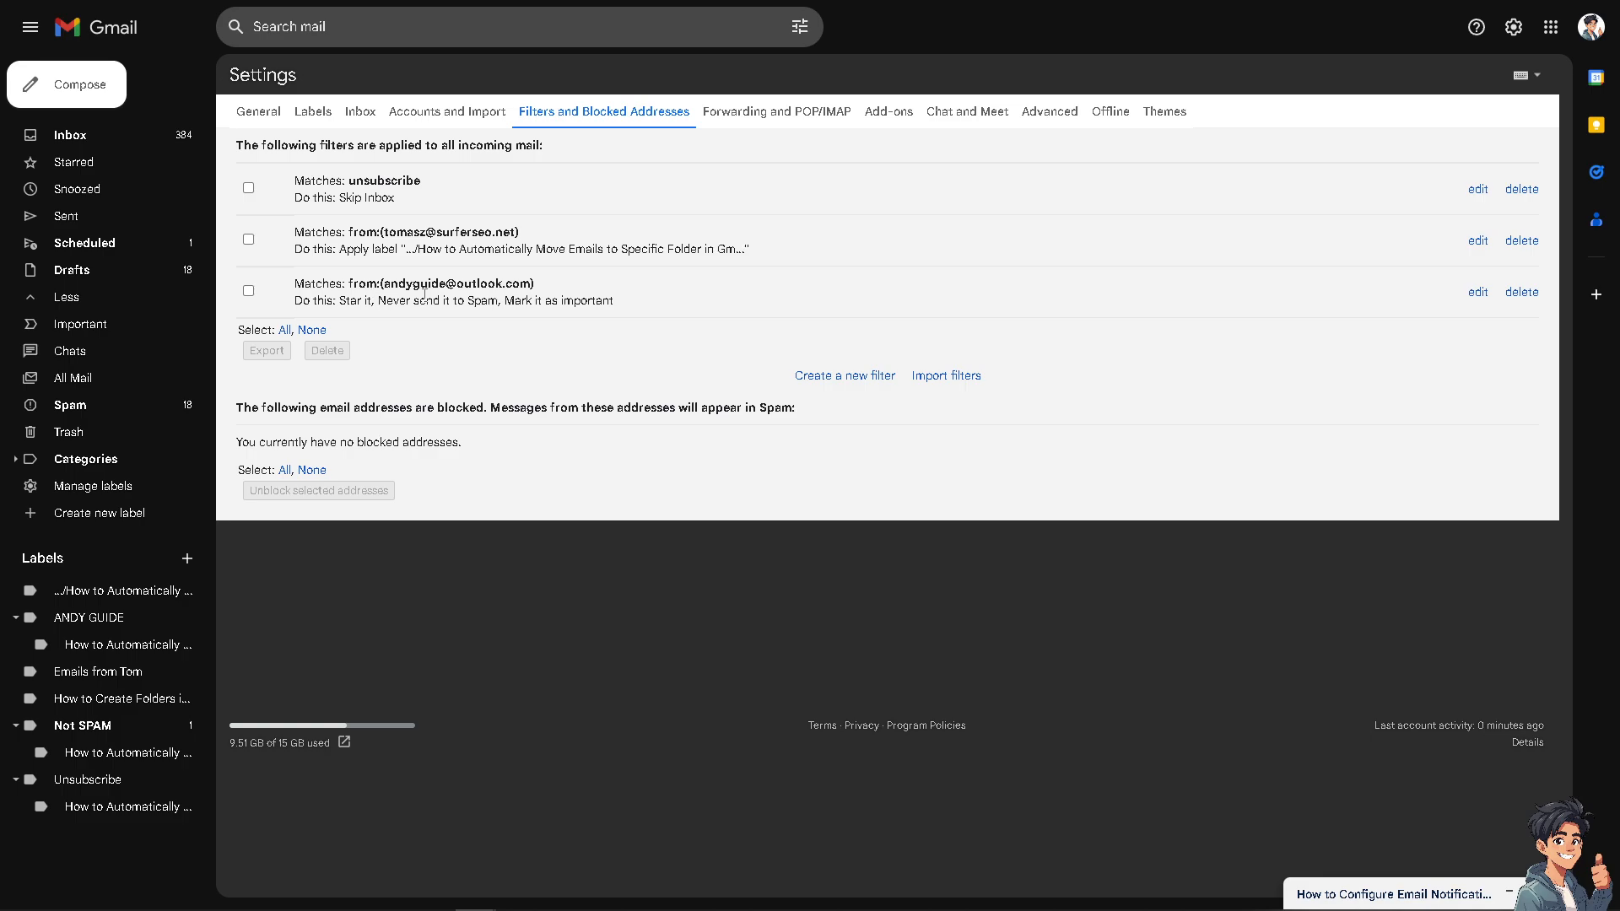
mouse_move(103, 698)
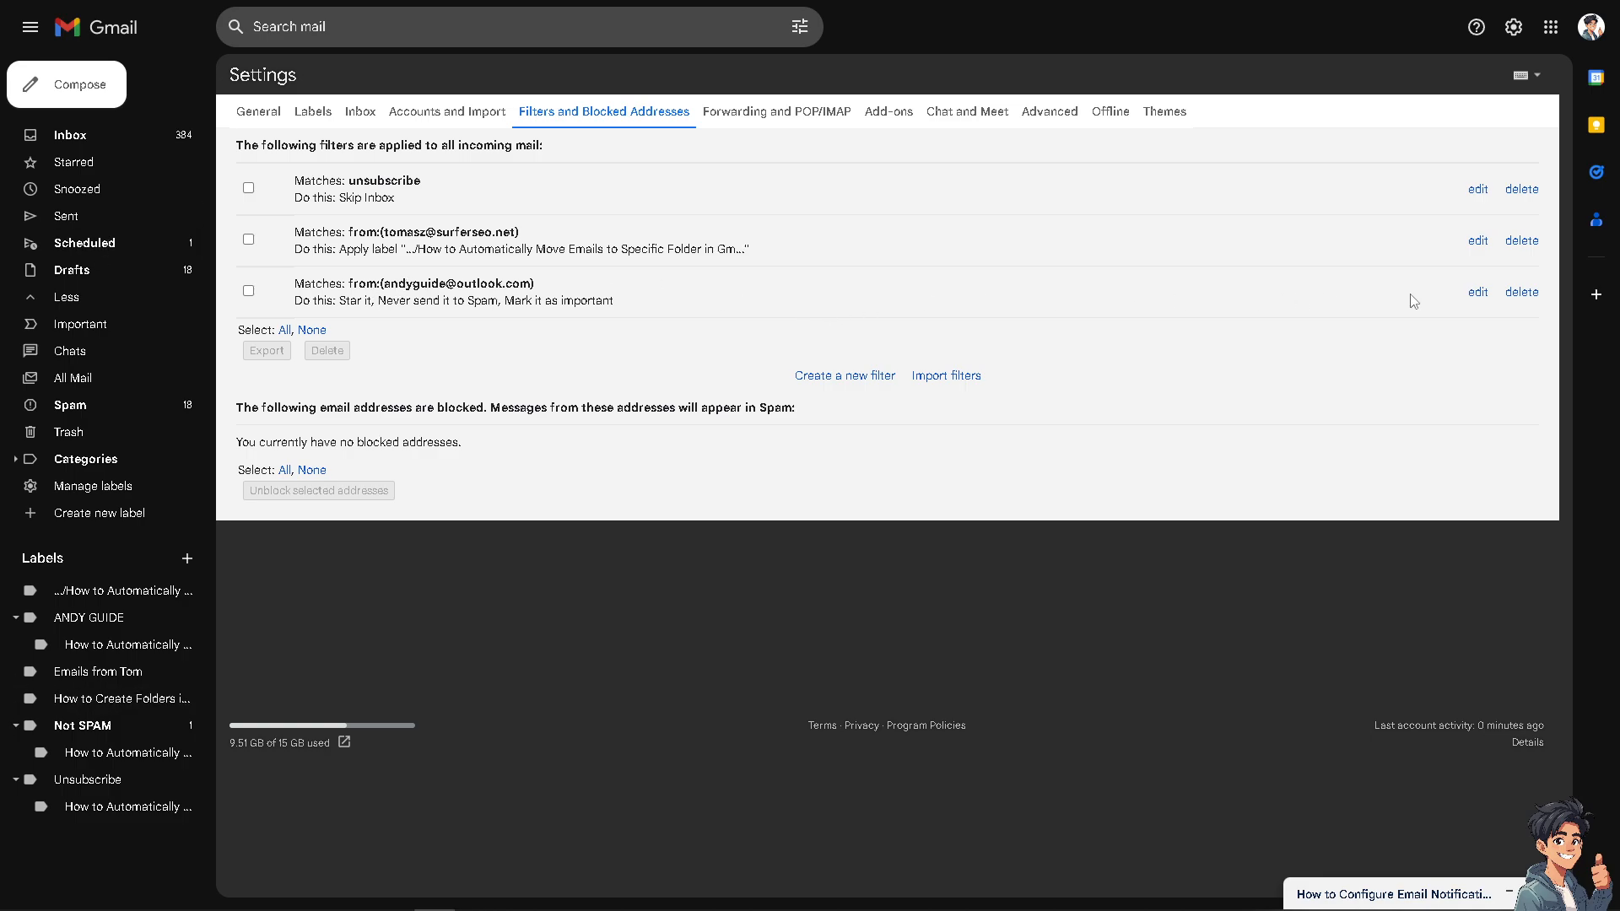
click(1520, 292)
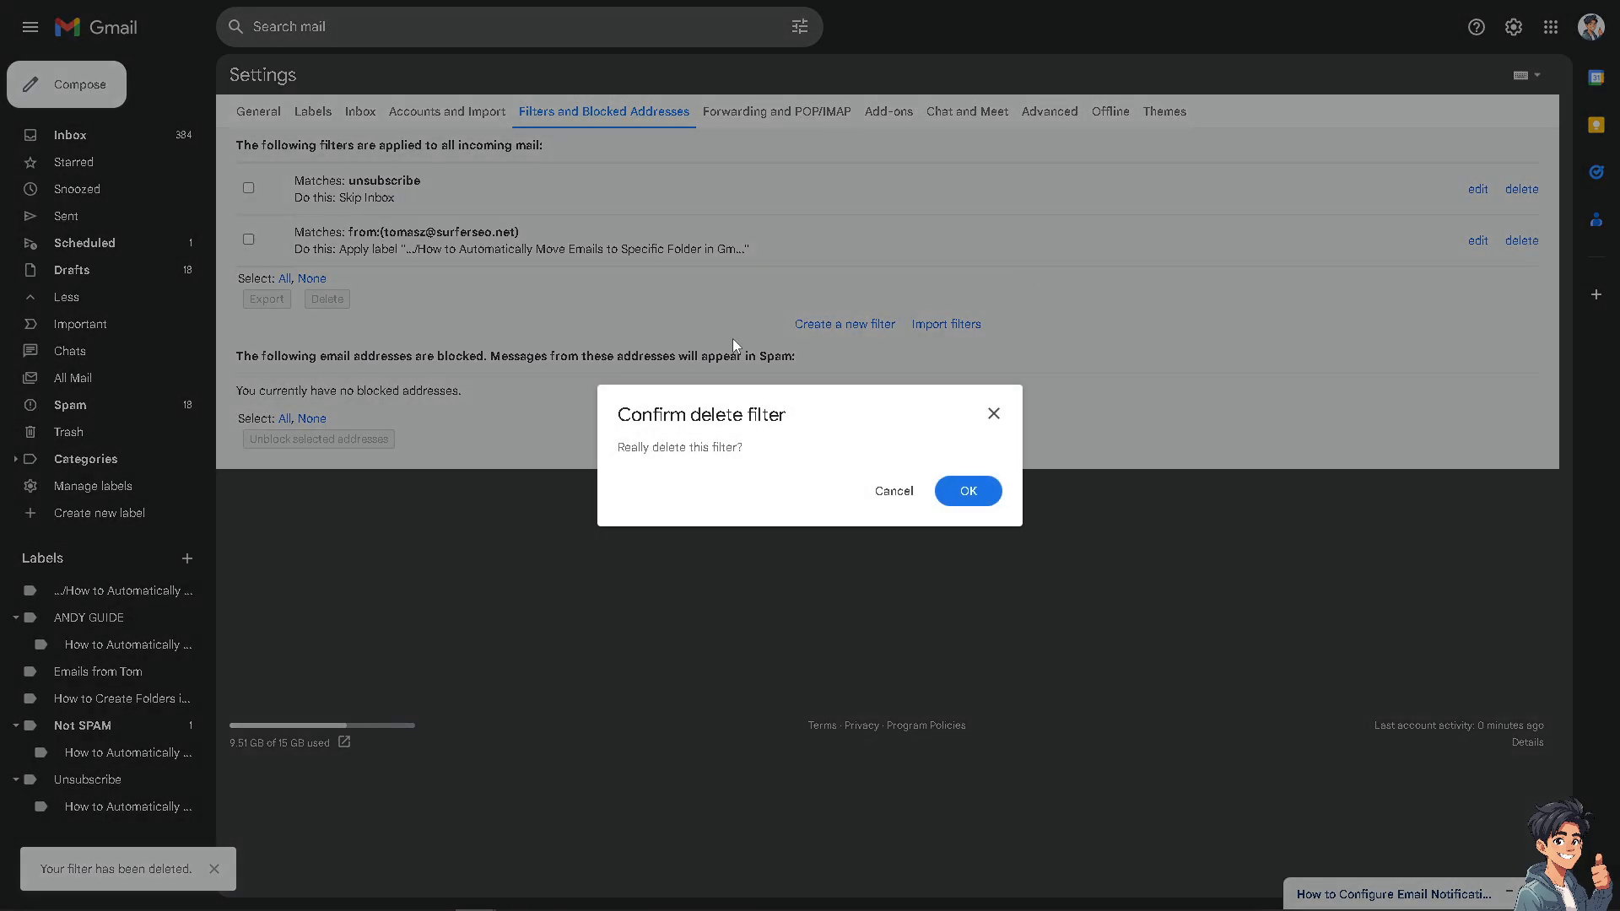
click(967, 490)
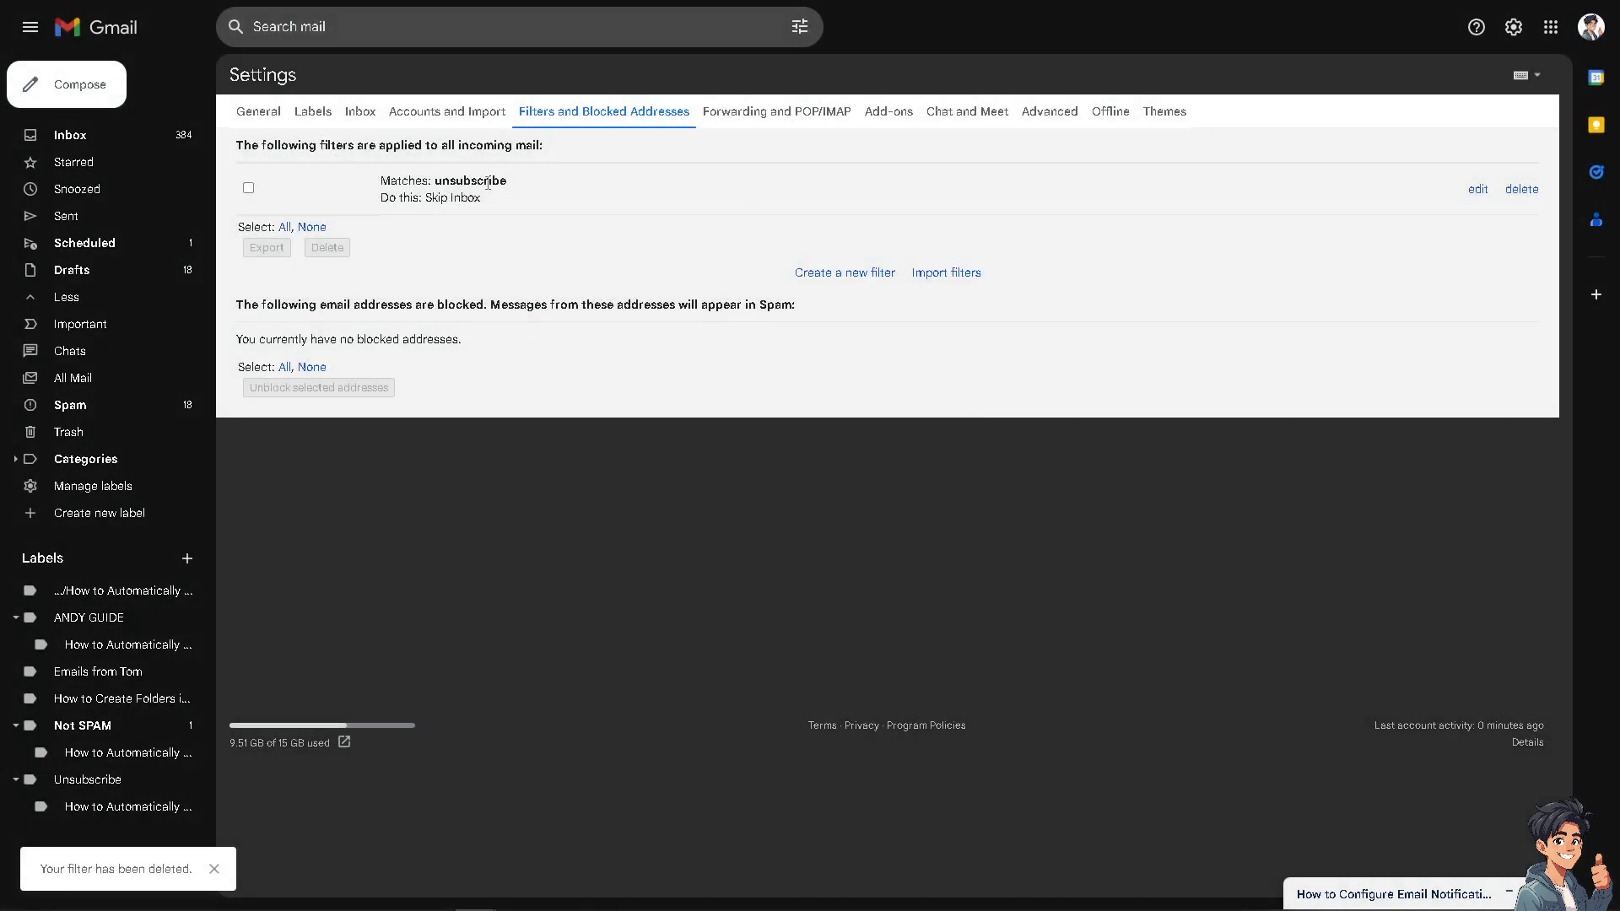
mouse_move(579, 219)
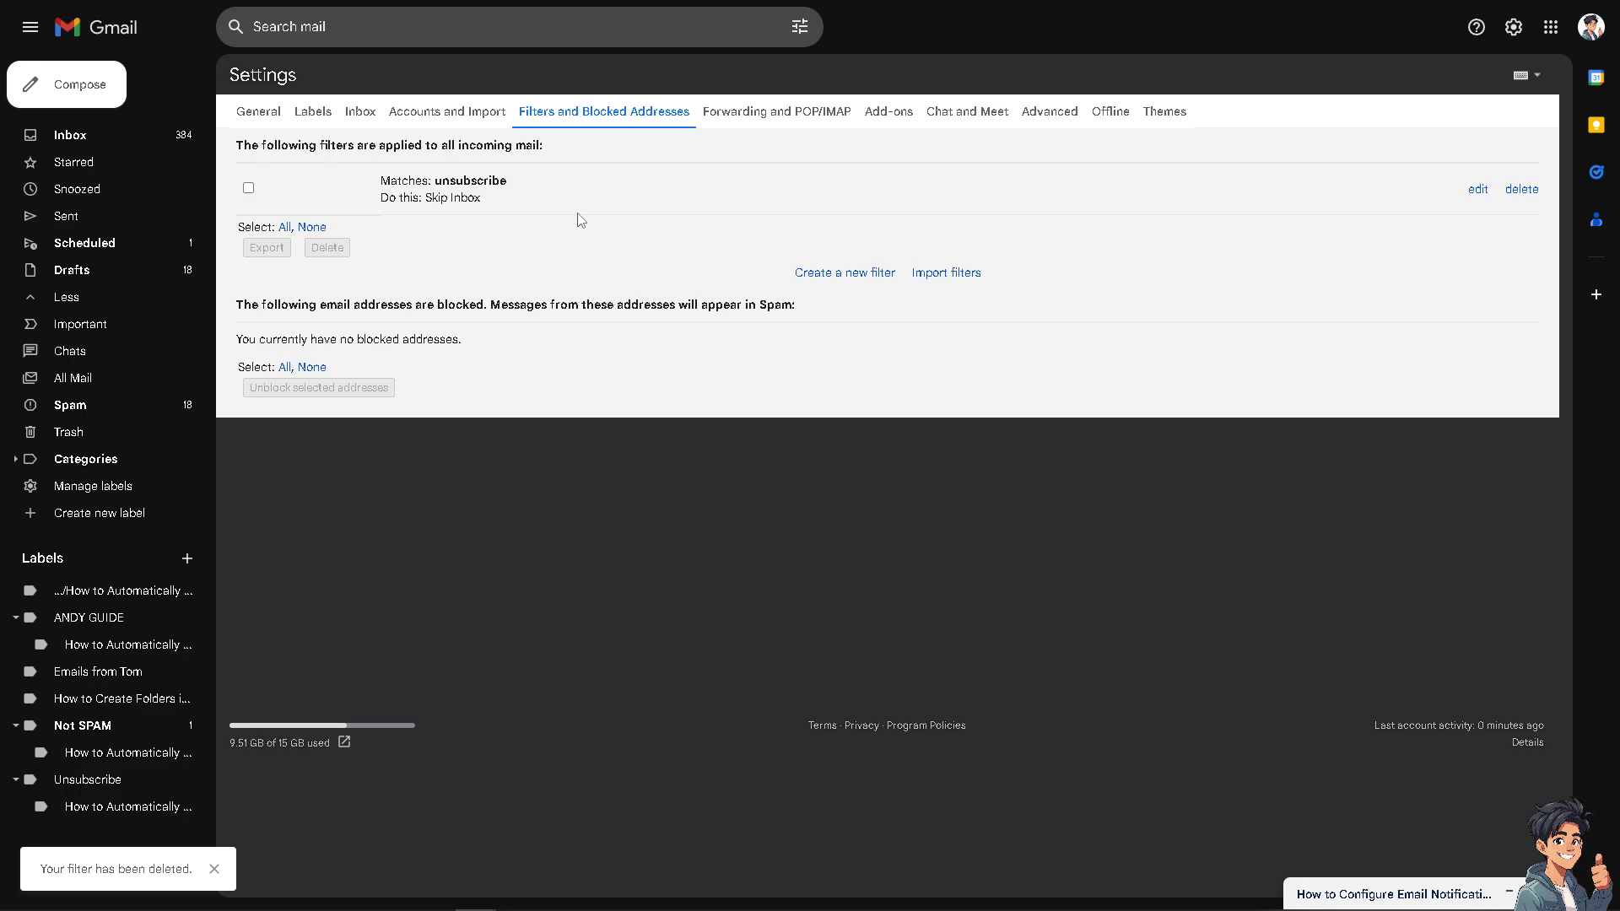
mouse_move(582, 238)
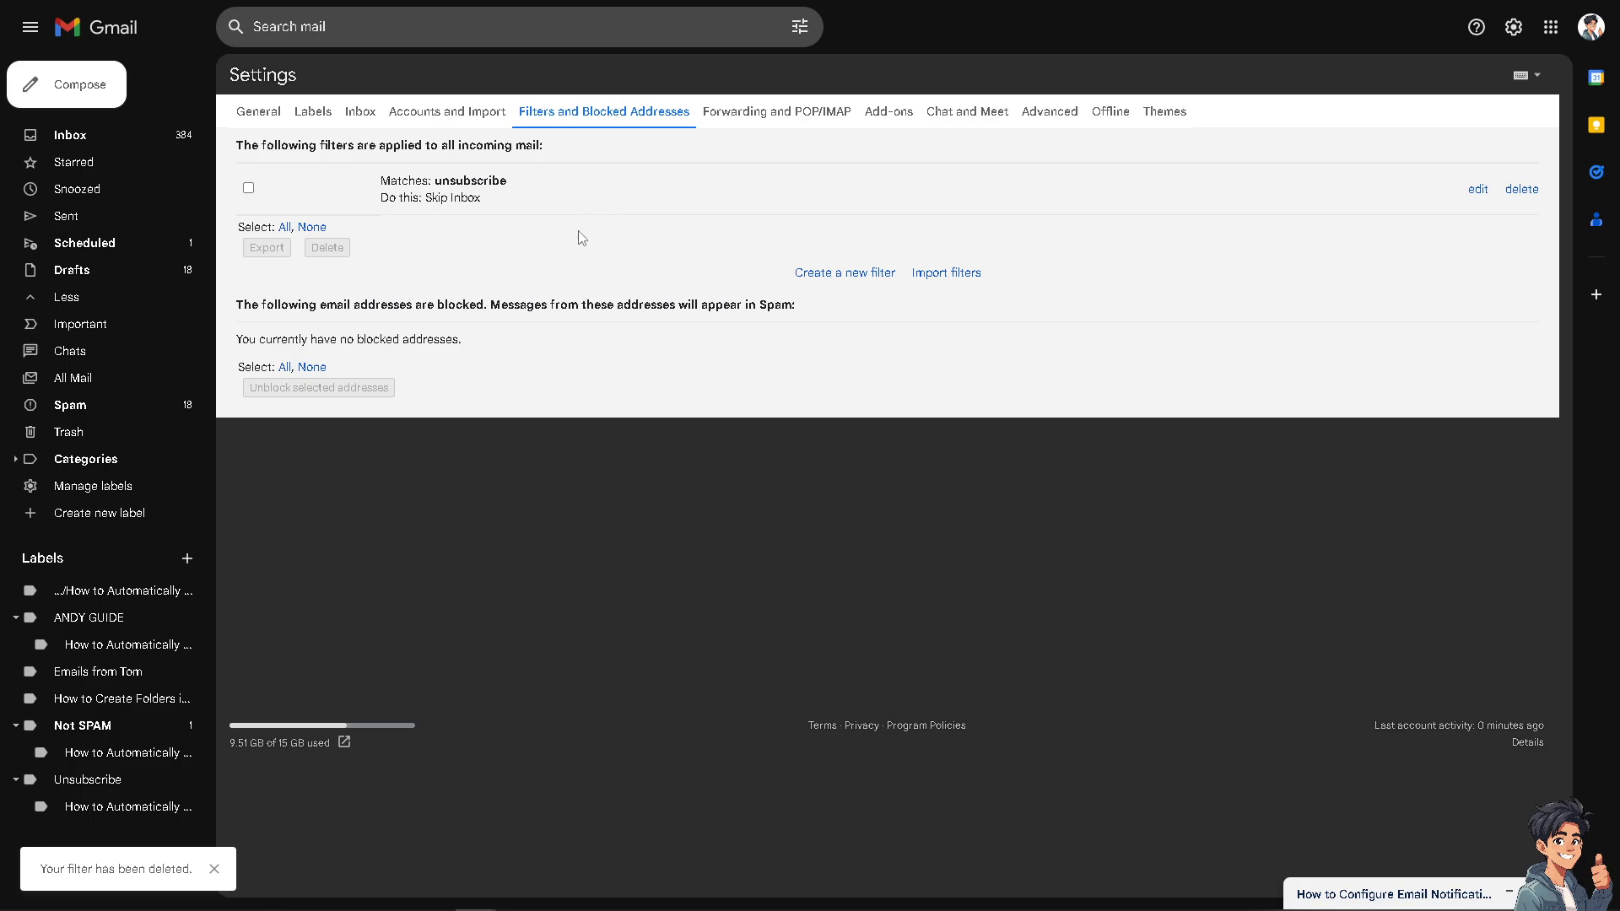
mouse_move(843, 274)
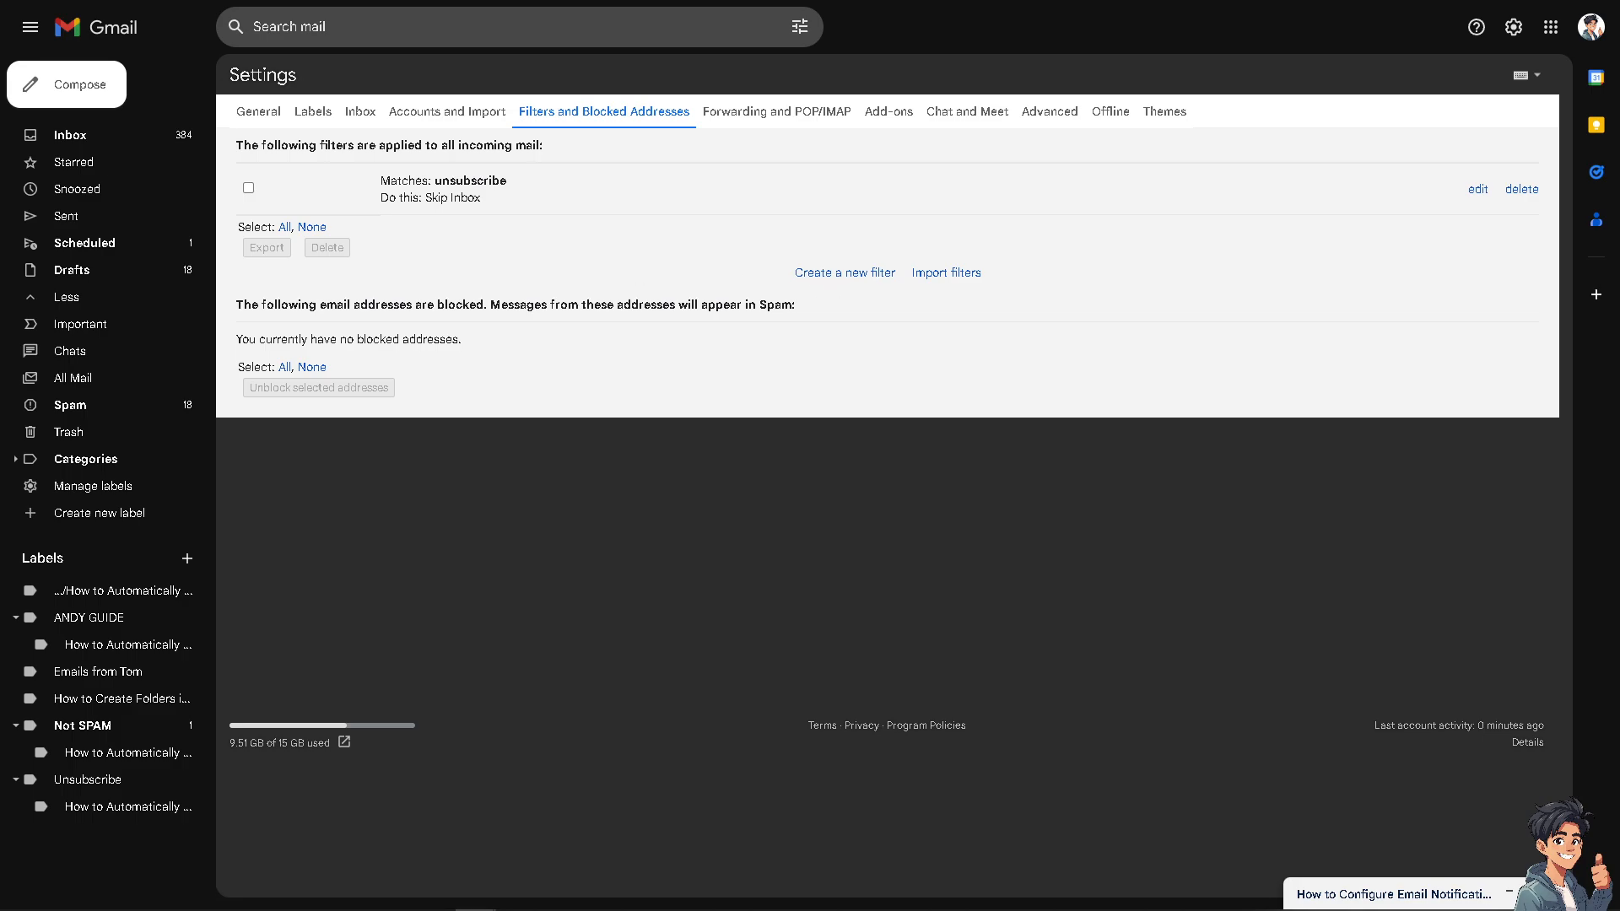
mouse_move(719, 235)
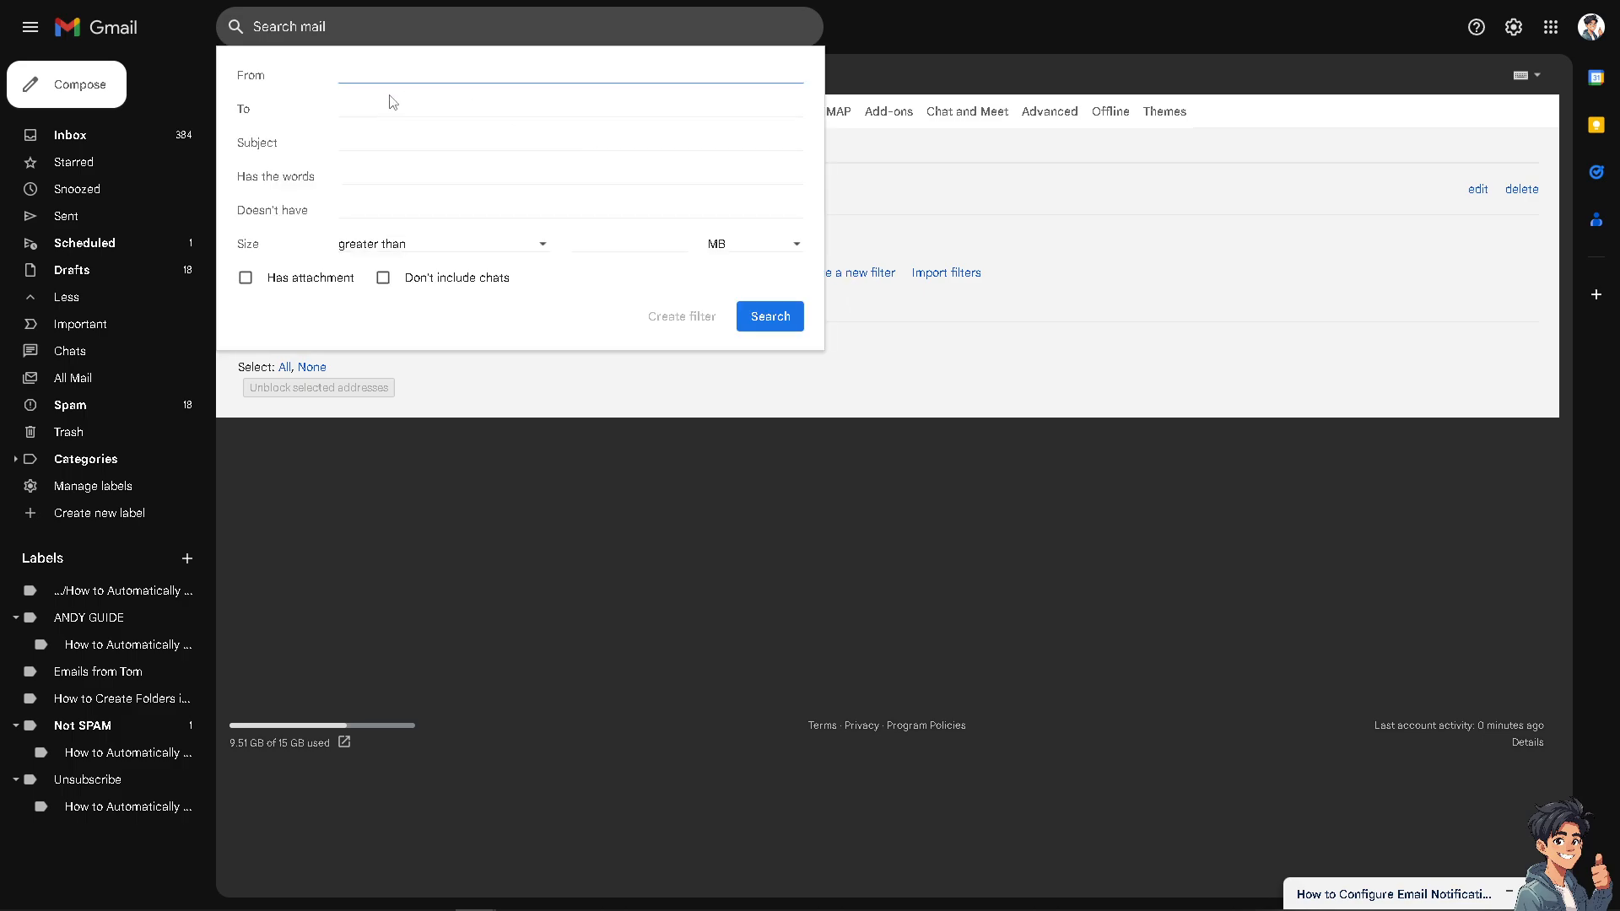
mouse_move(391, 102)
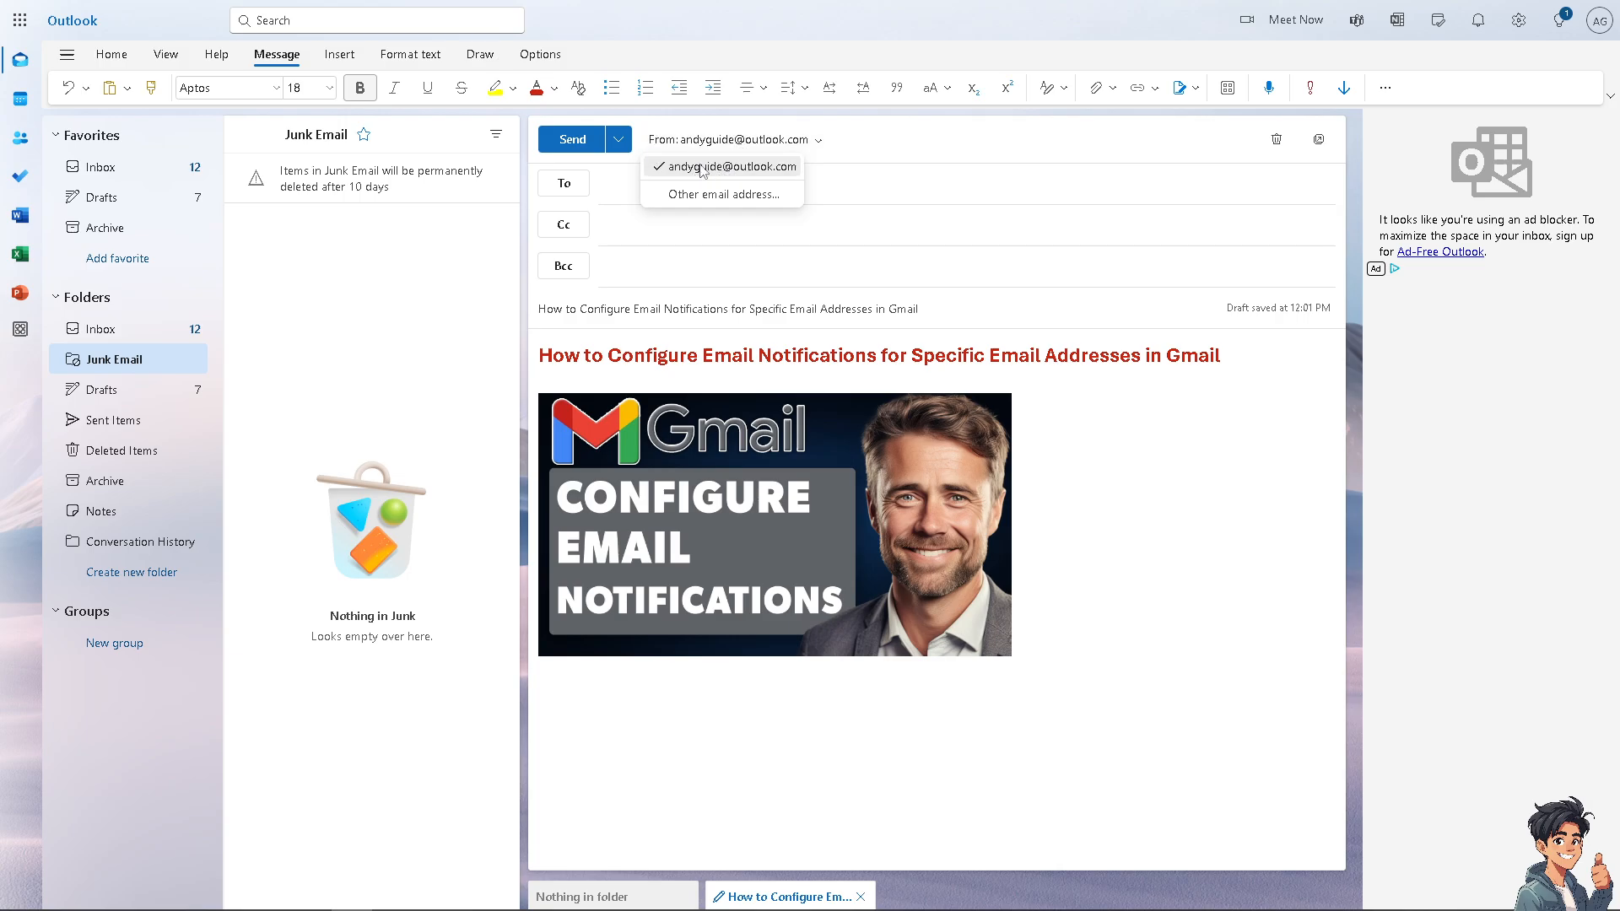
- Address the Outlook draft to Andy Guide and copy that contact's email address
click(729, 168)
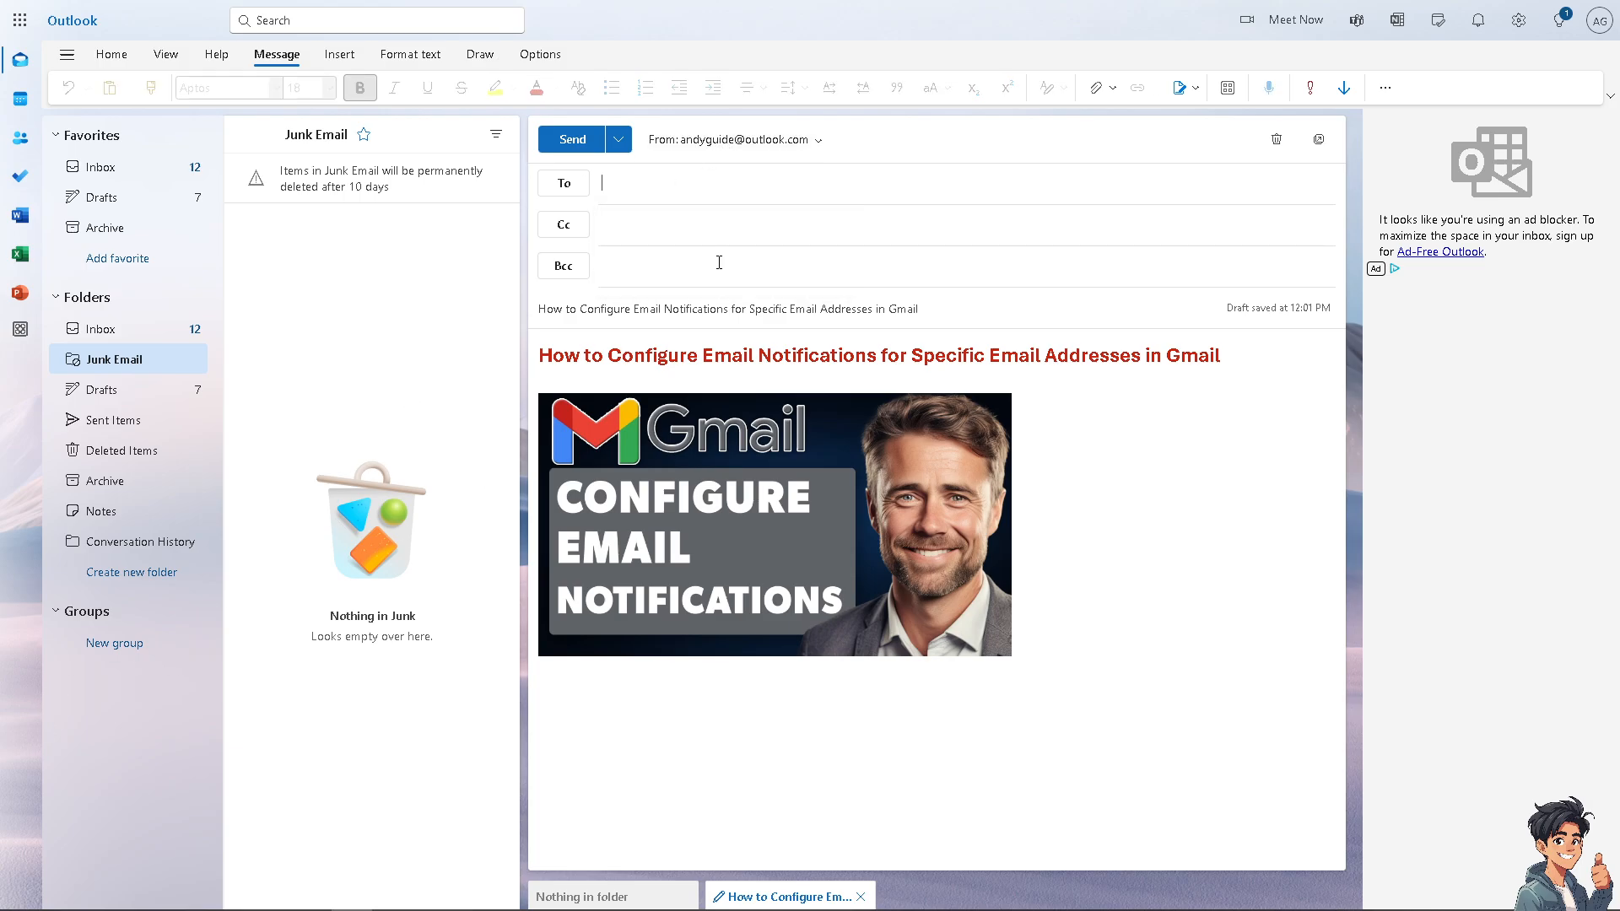
text(Andy Guide)
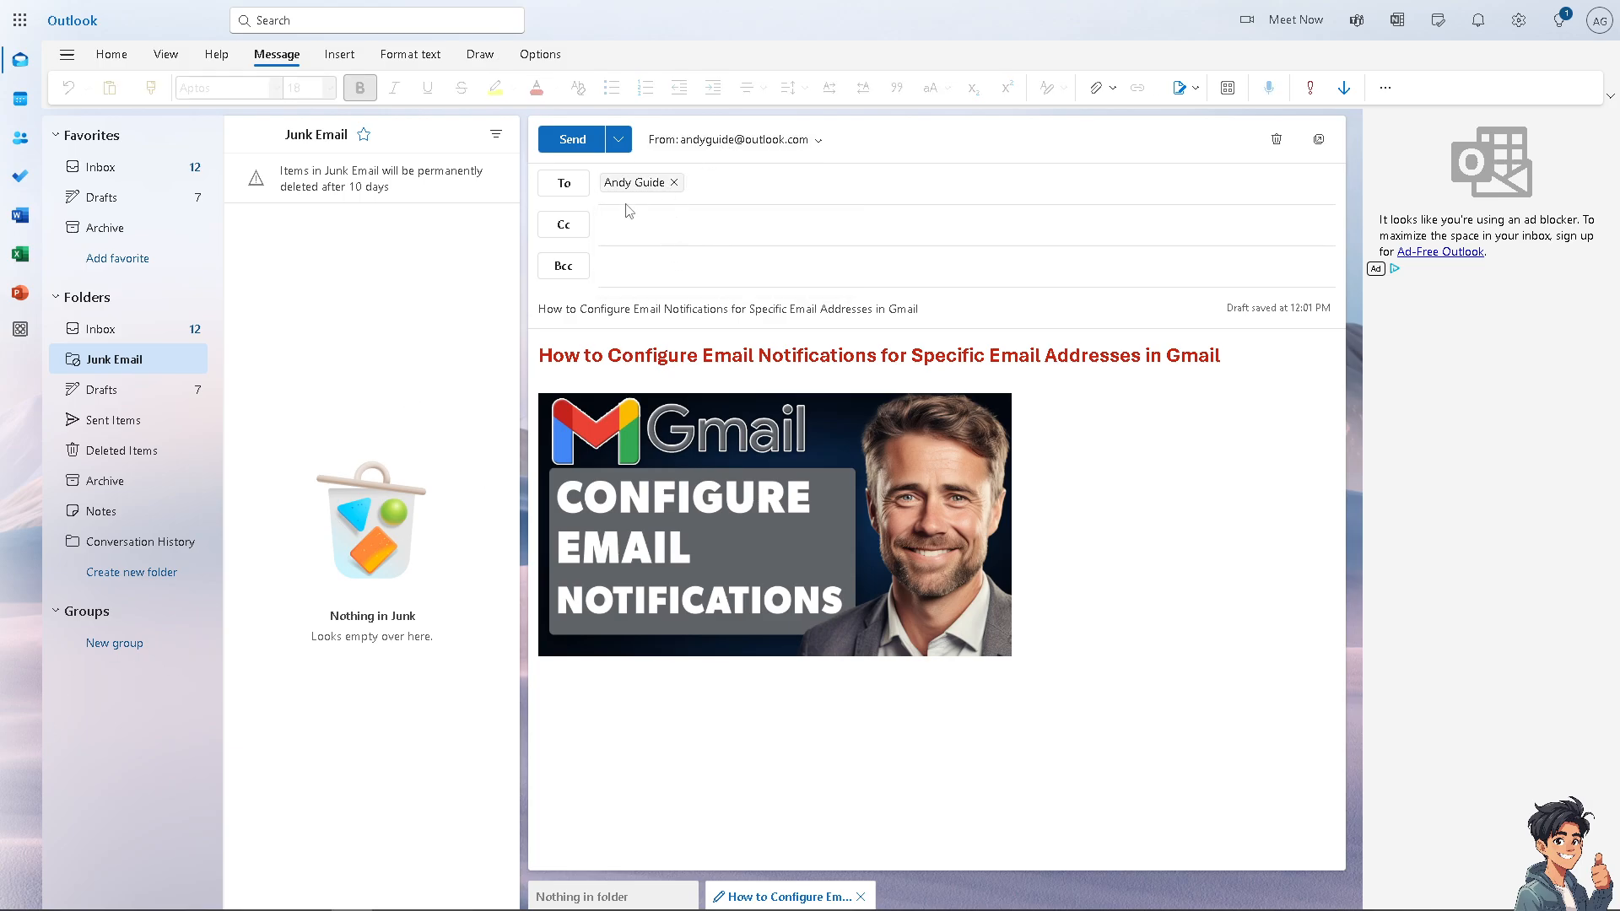
click(636, 183)
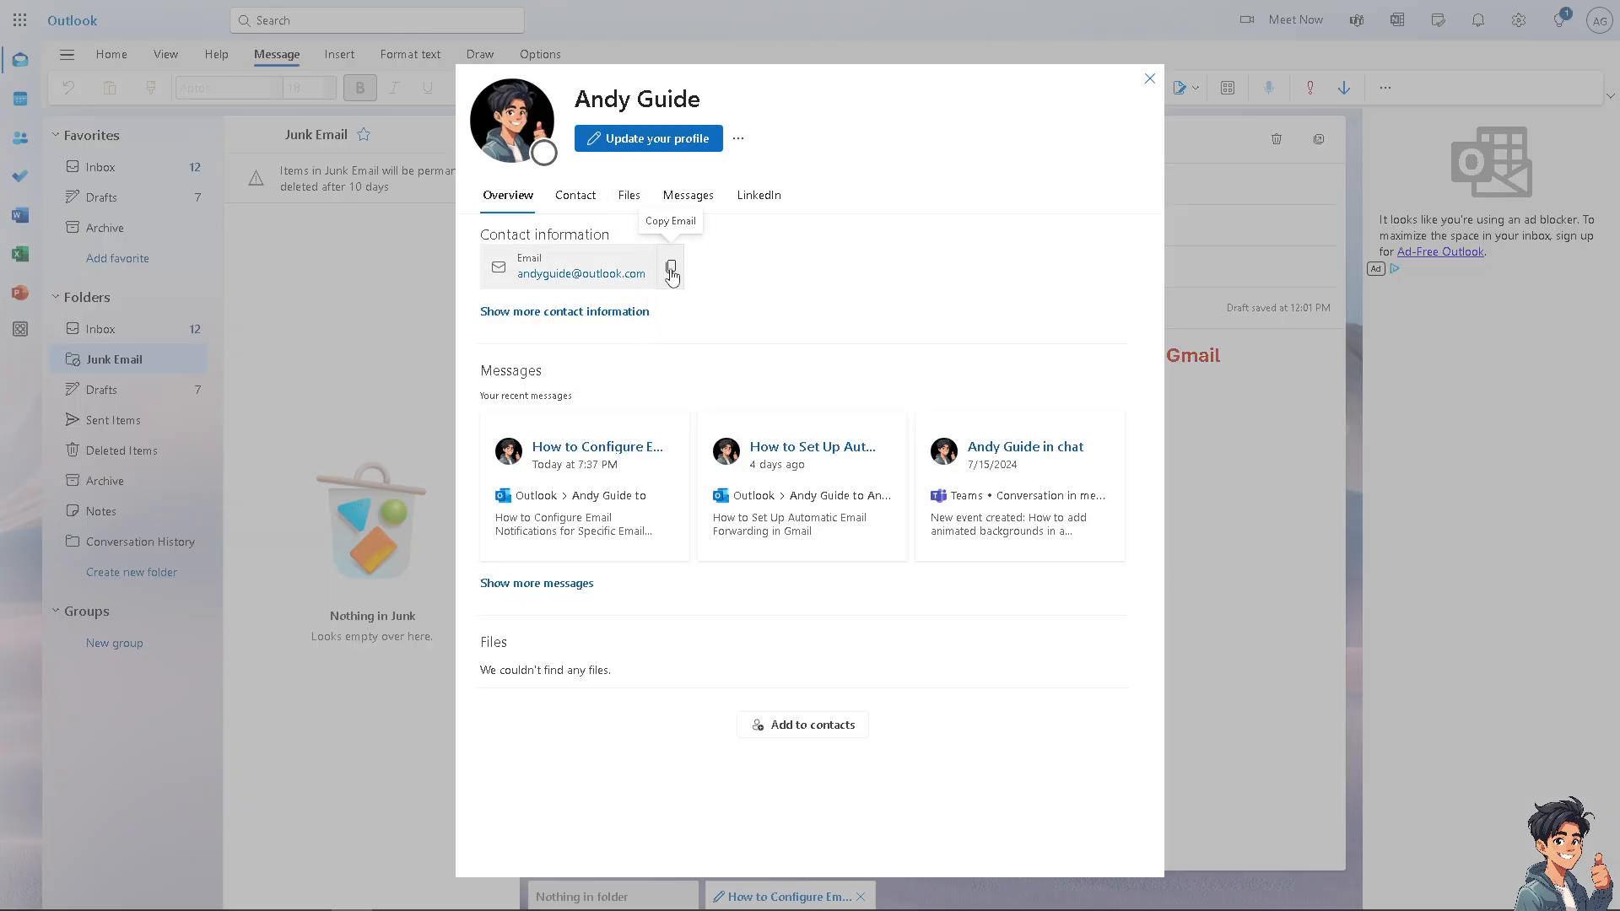
click(670, 267)
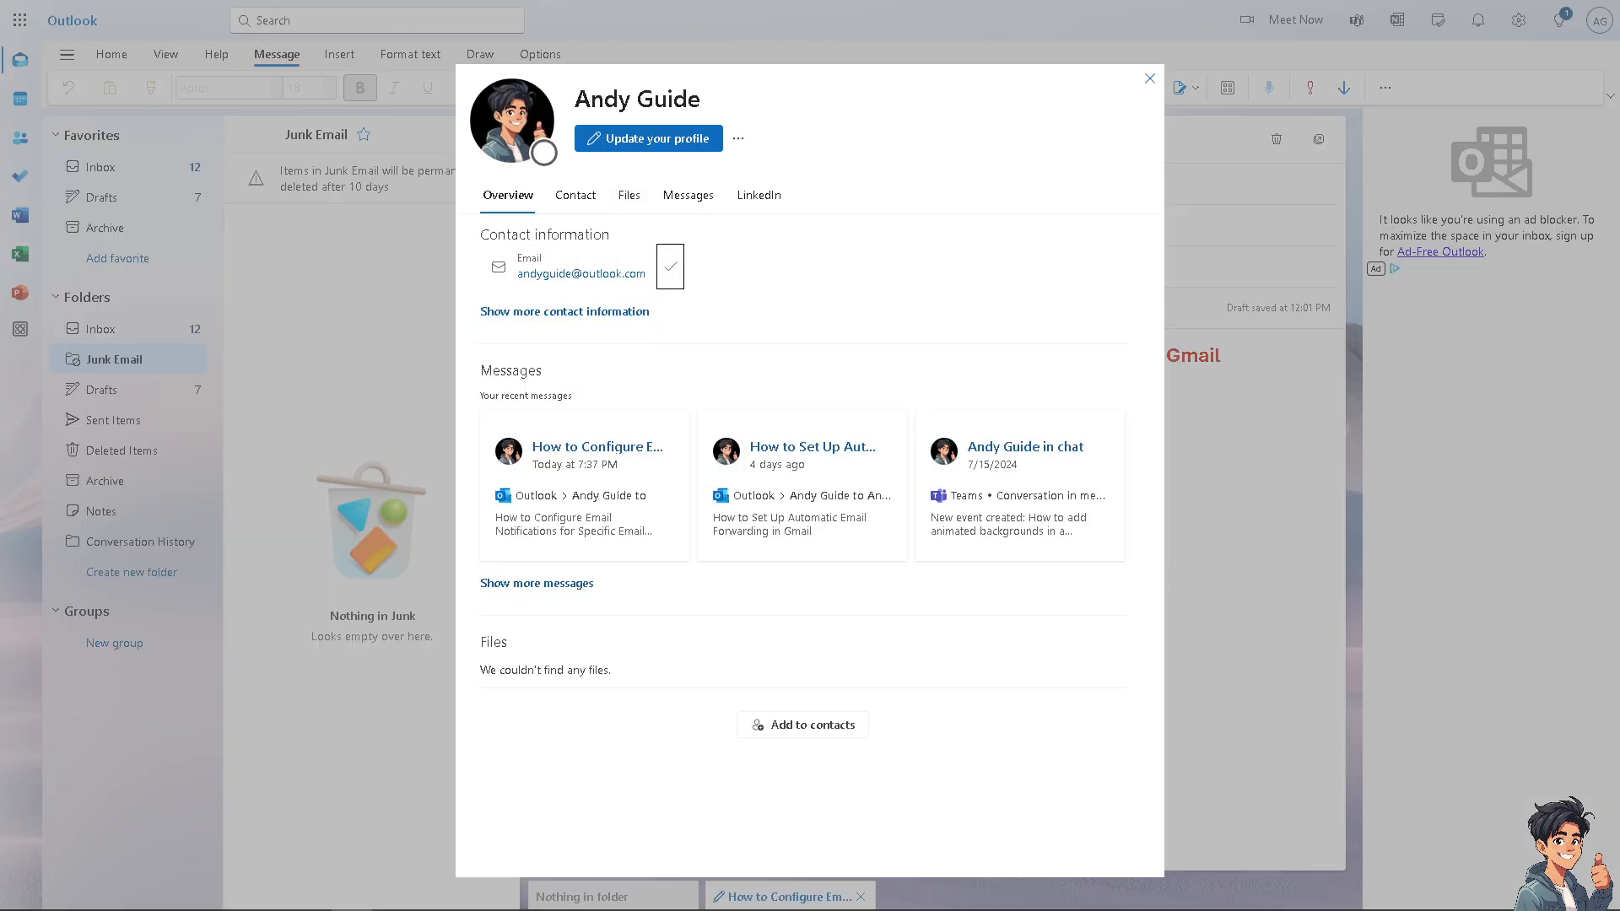
mouse_move(7, 761)
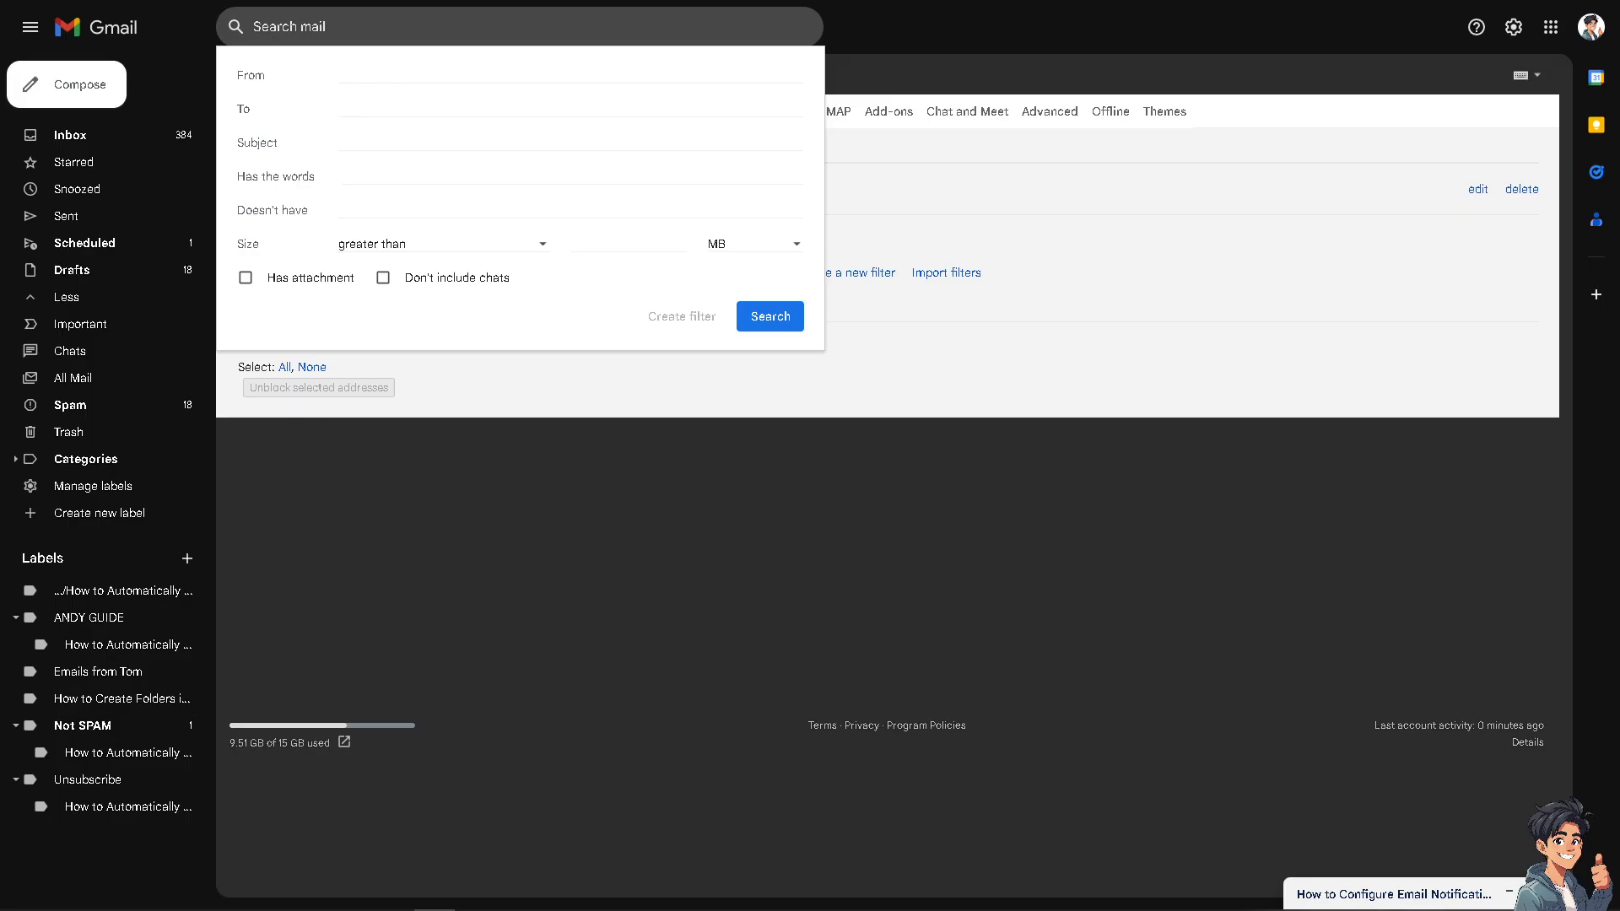
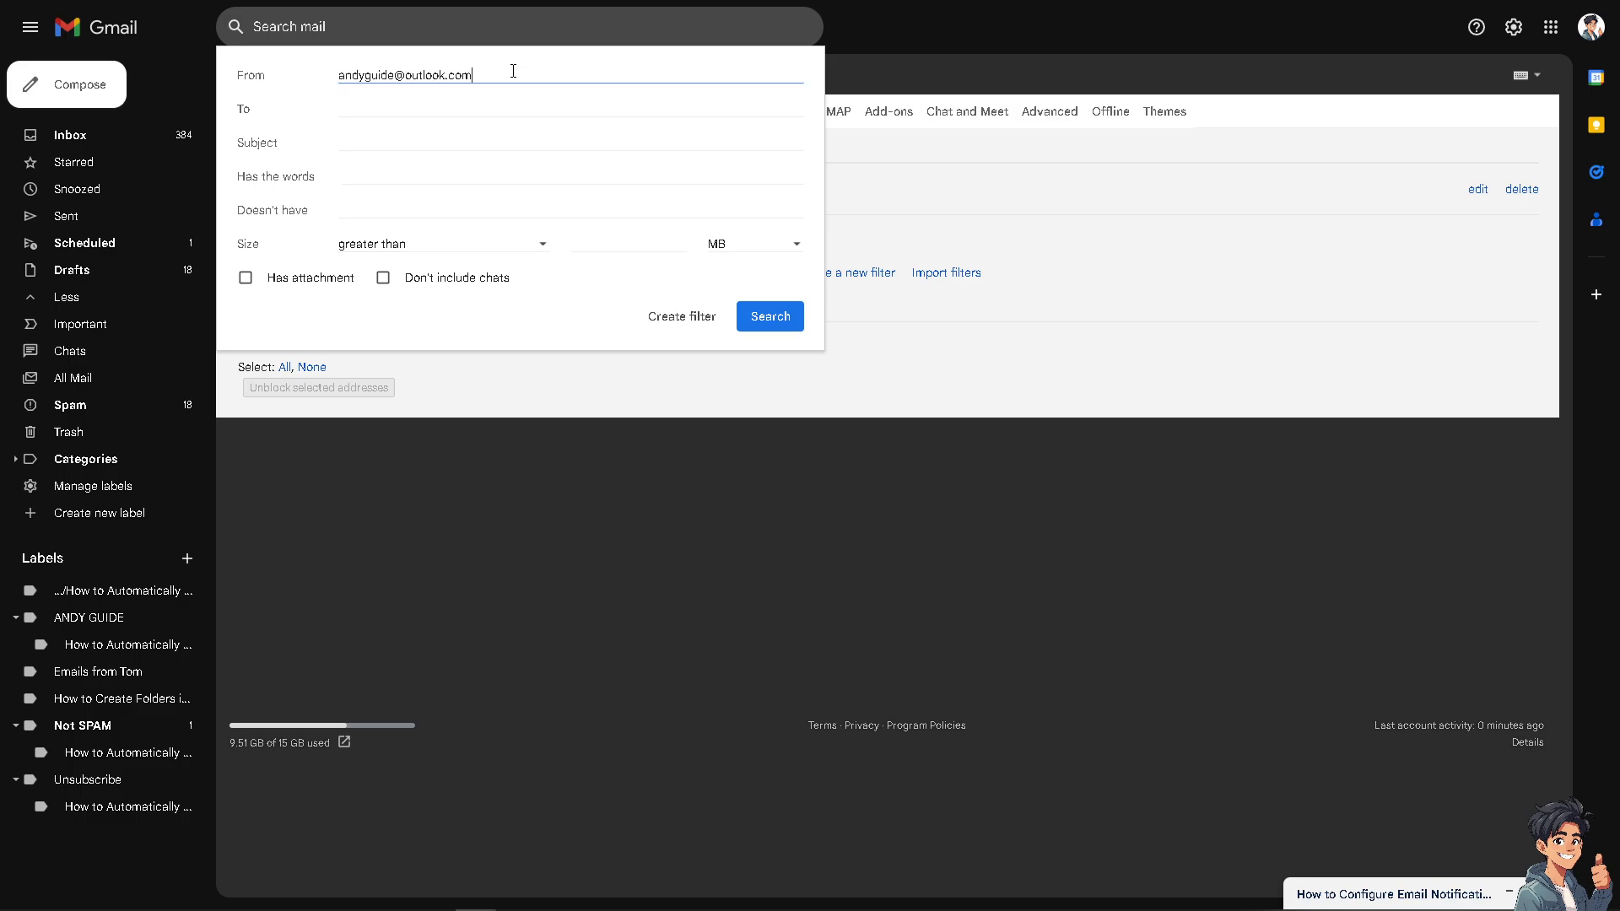
text(,)
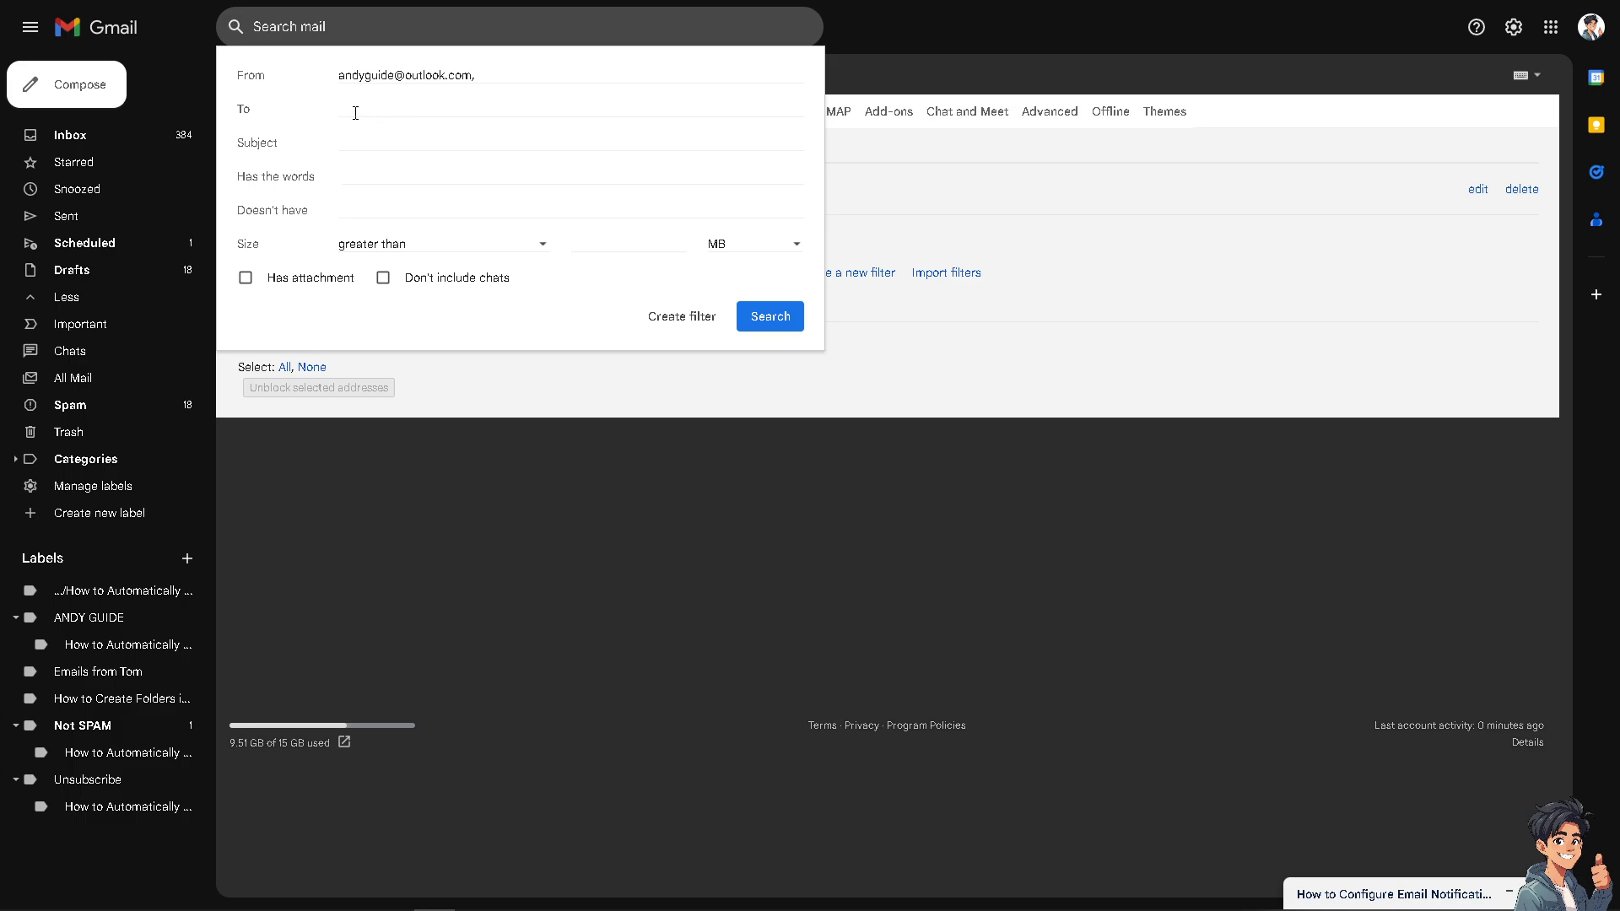
mouse_move(384, 268)
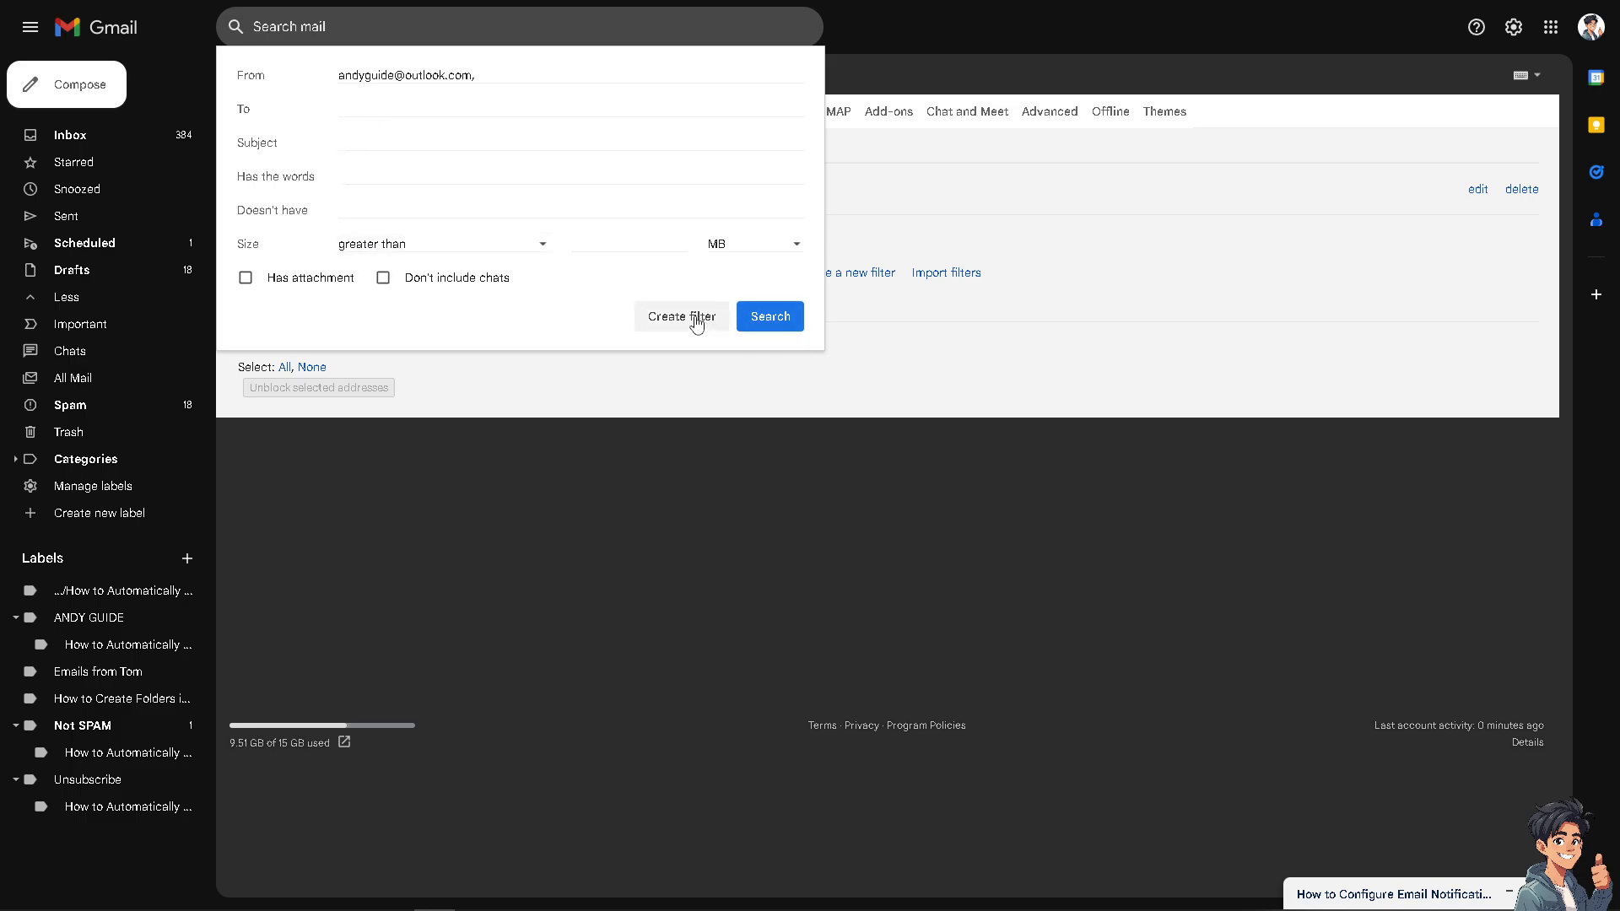
click(680, 315)
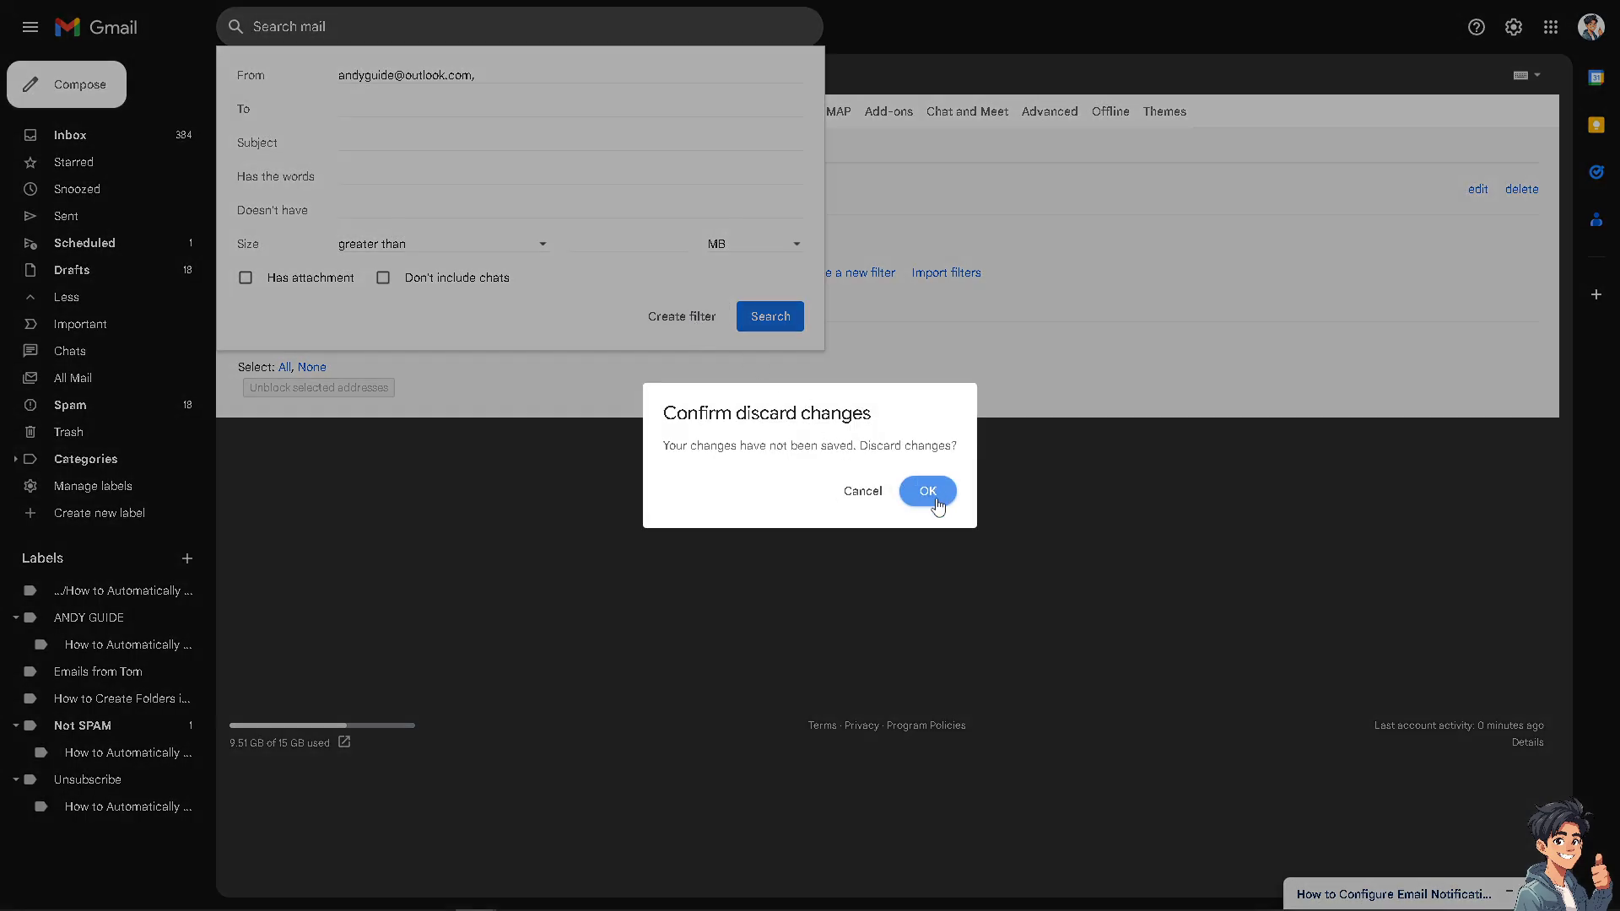
click(926, 491)
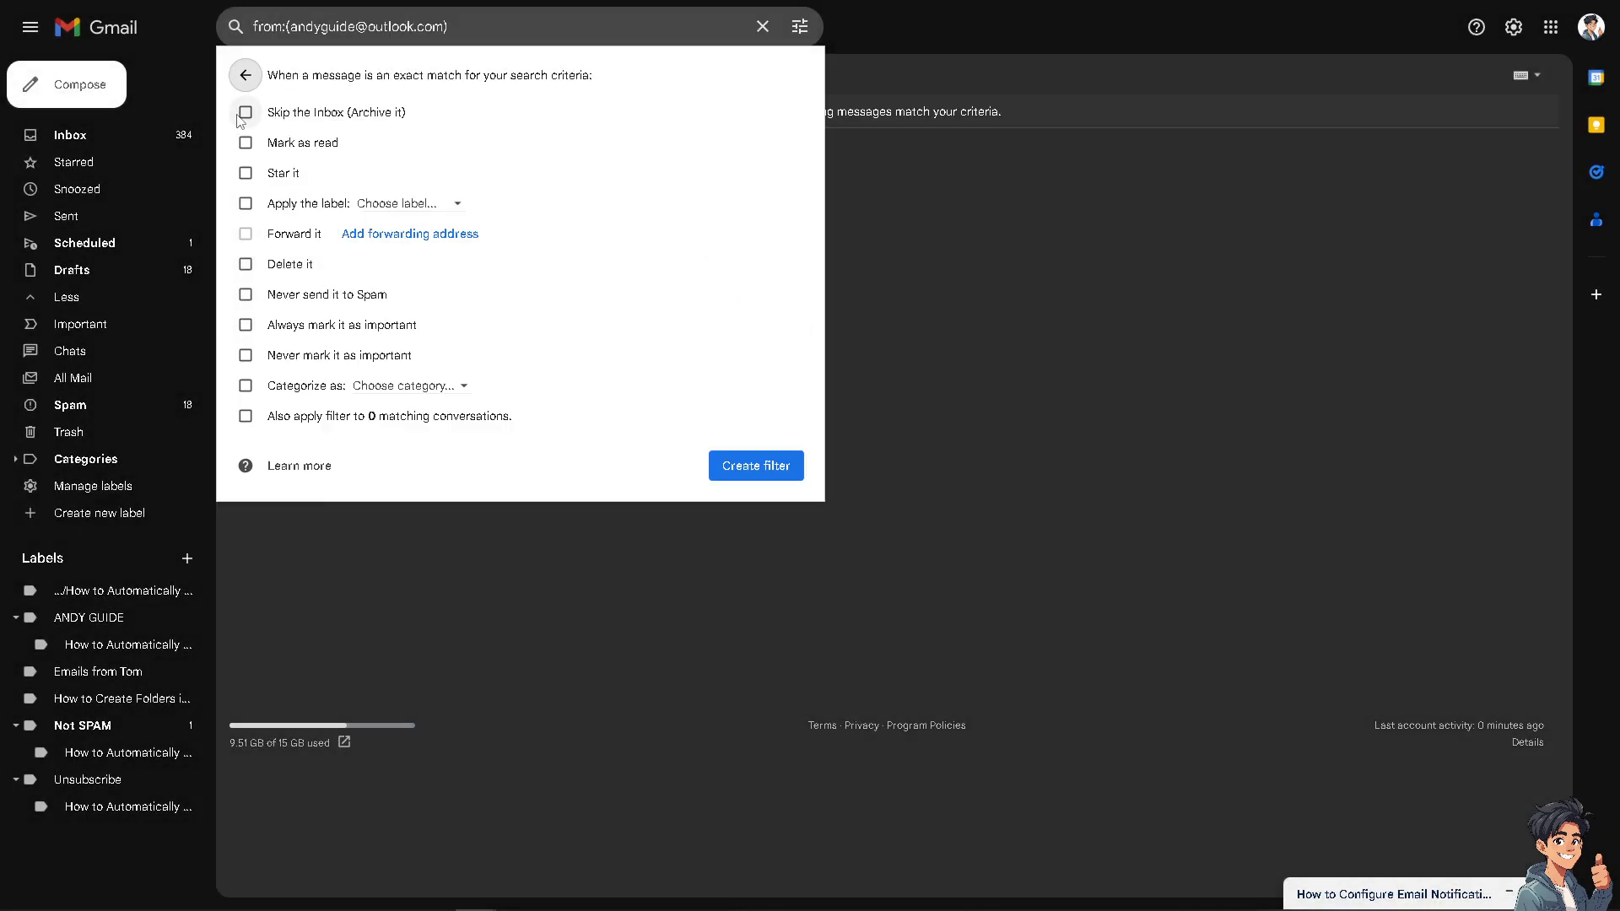
mouse_move(275, 126)
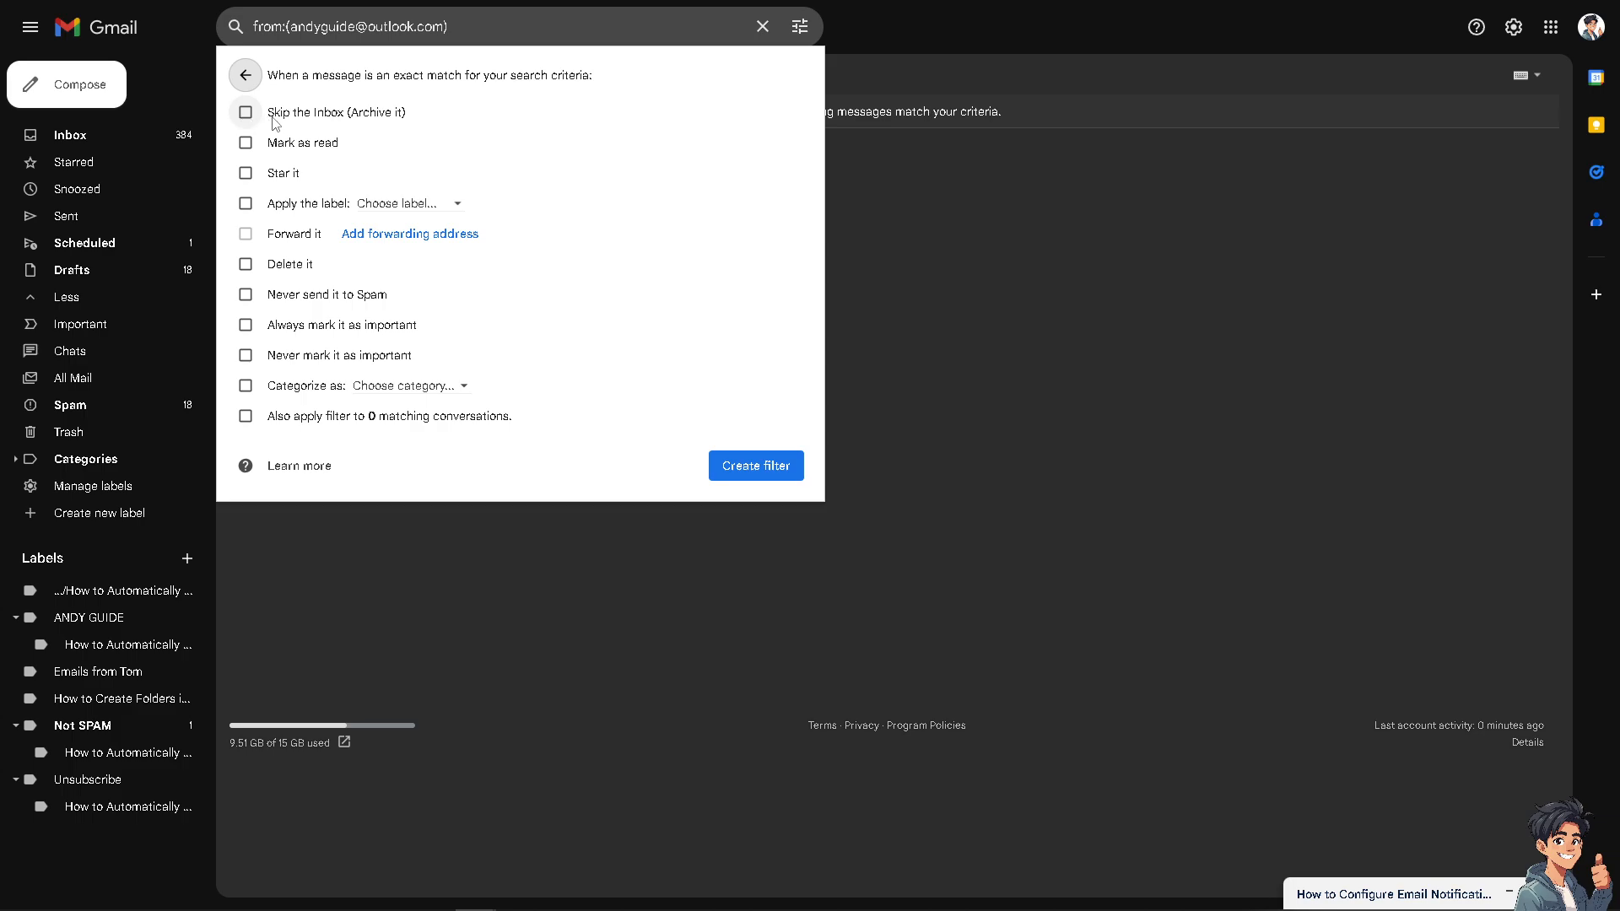
mouse_move(278, 228)
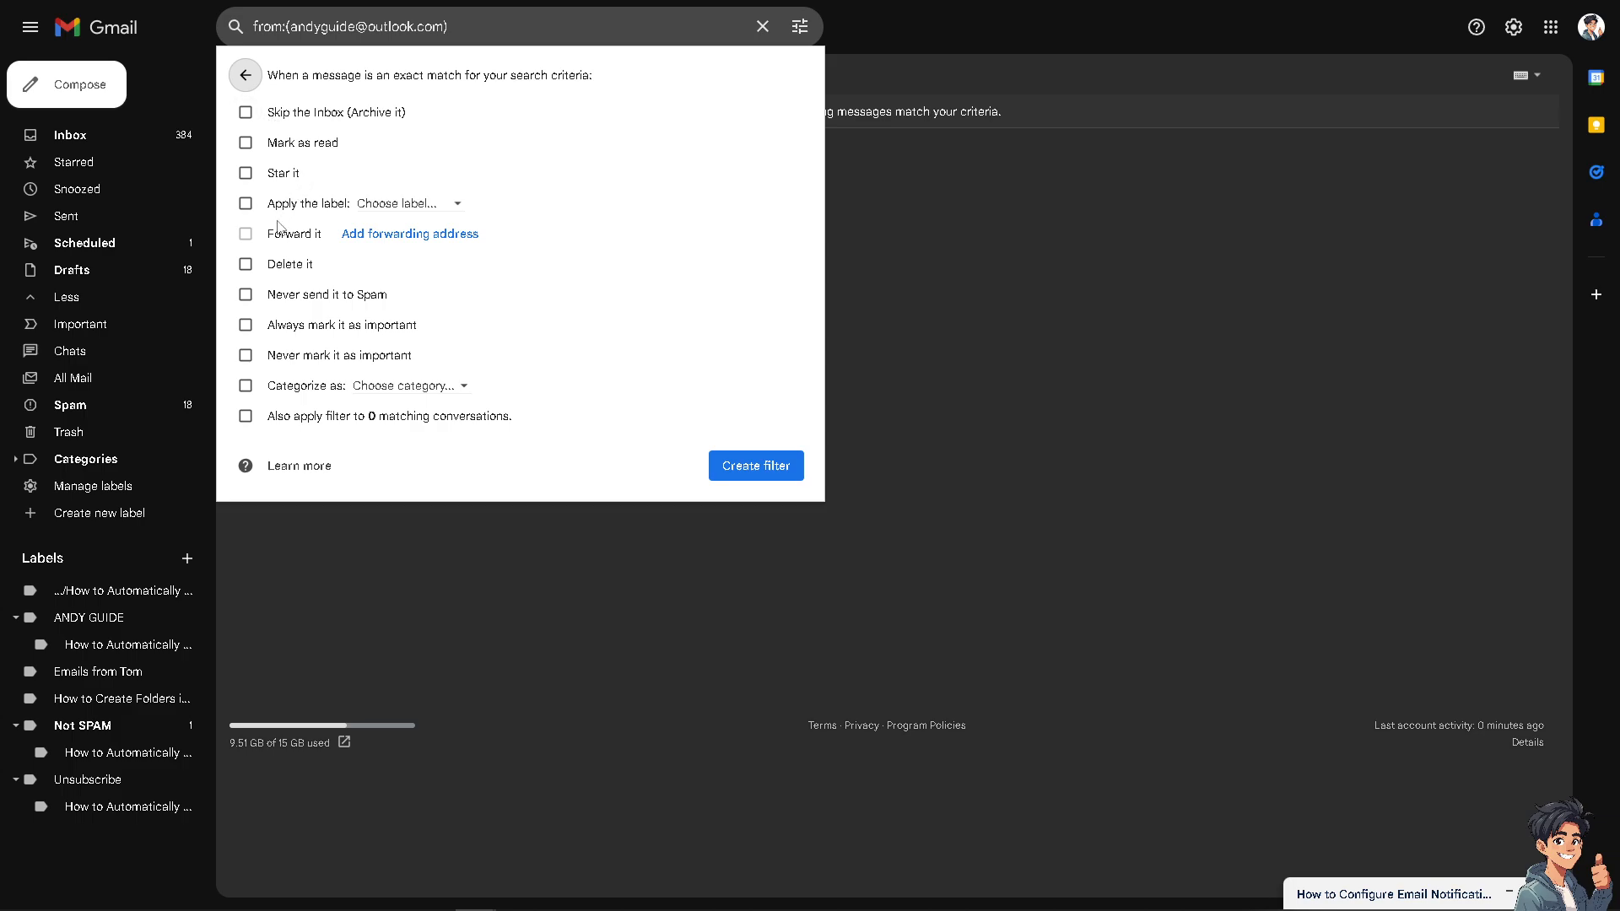
mouse_move(292, 351)
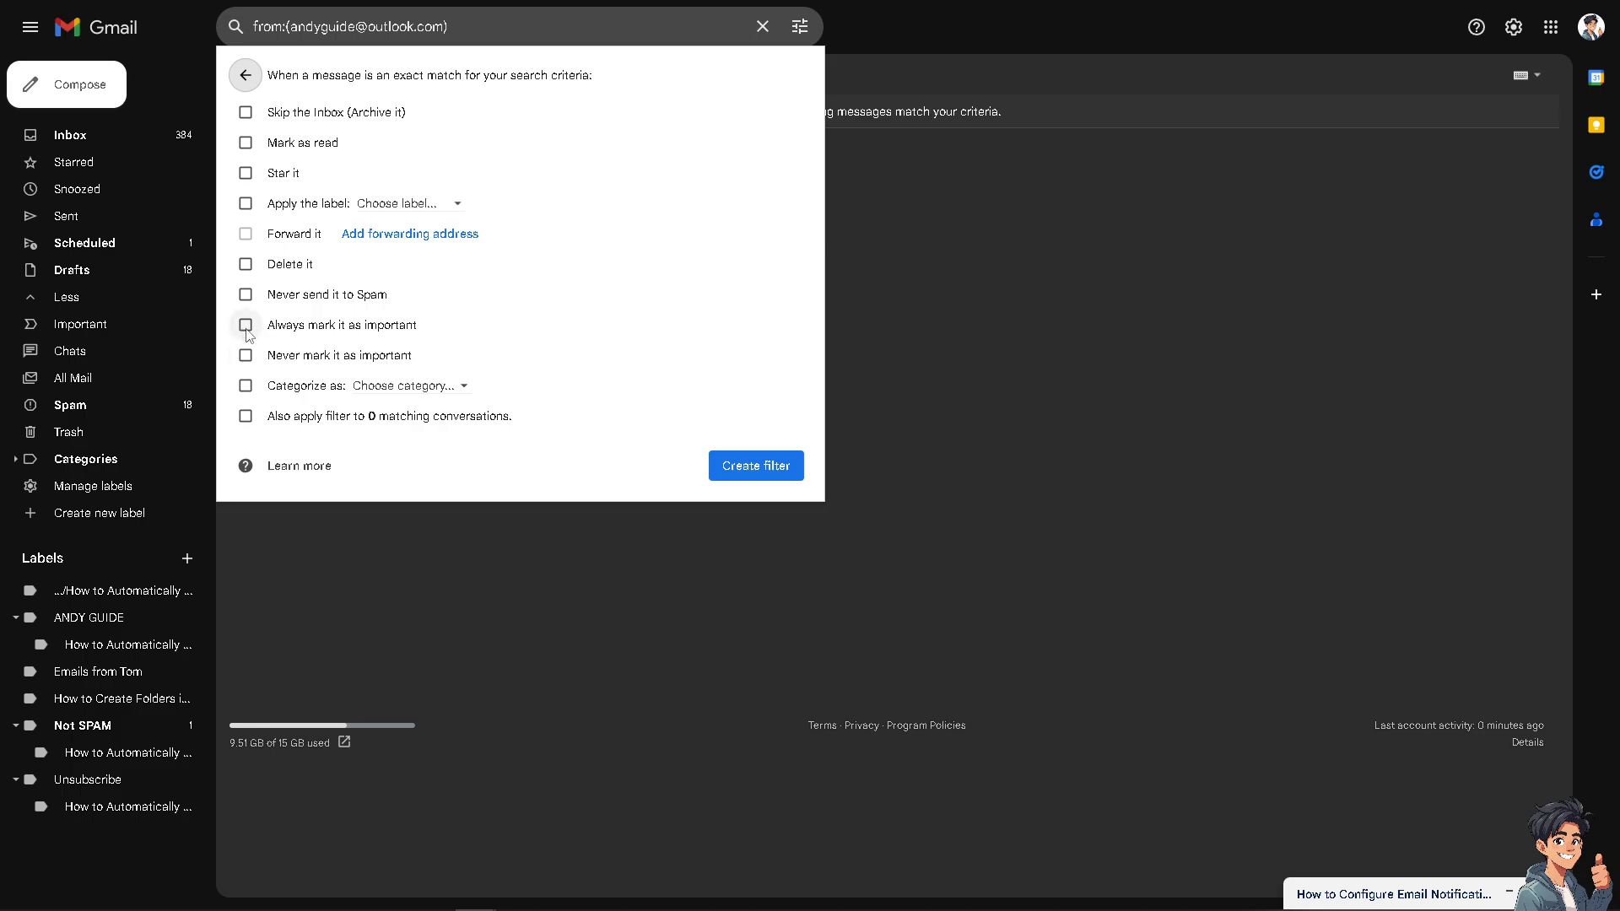
- Create the filter with 'Always mark it as important' for the Outlook address
click(245, 324)
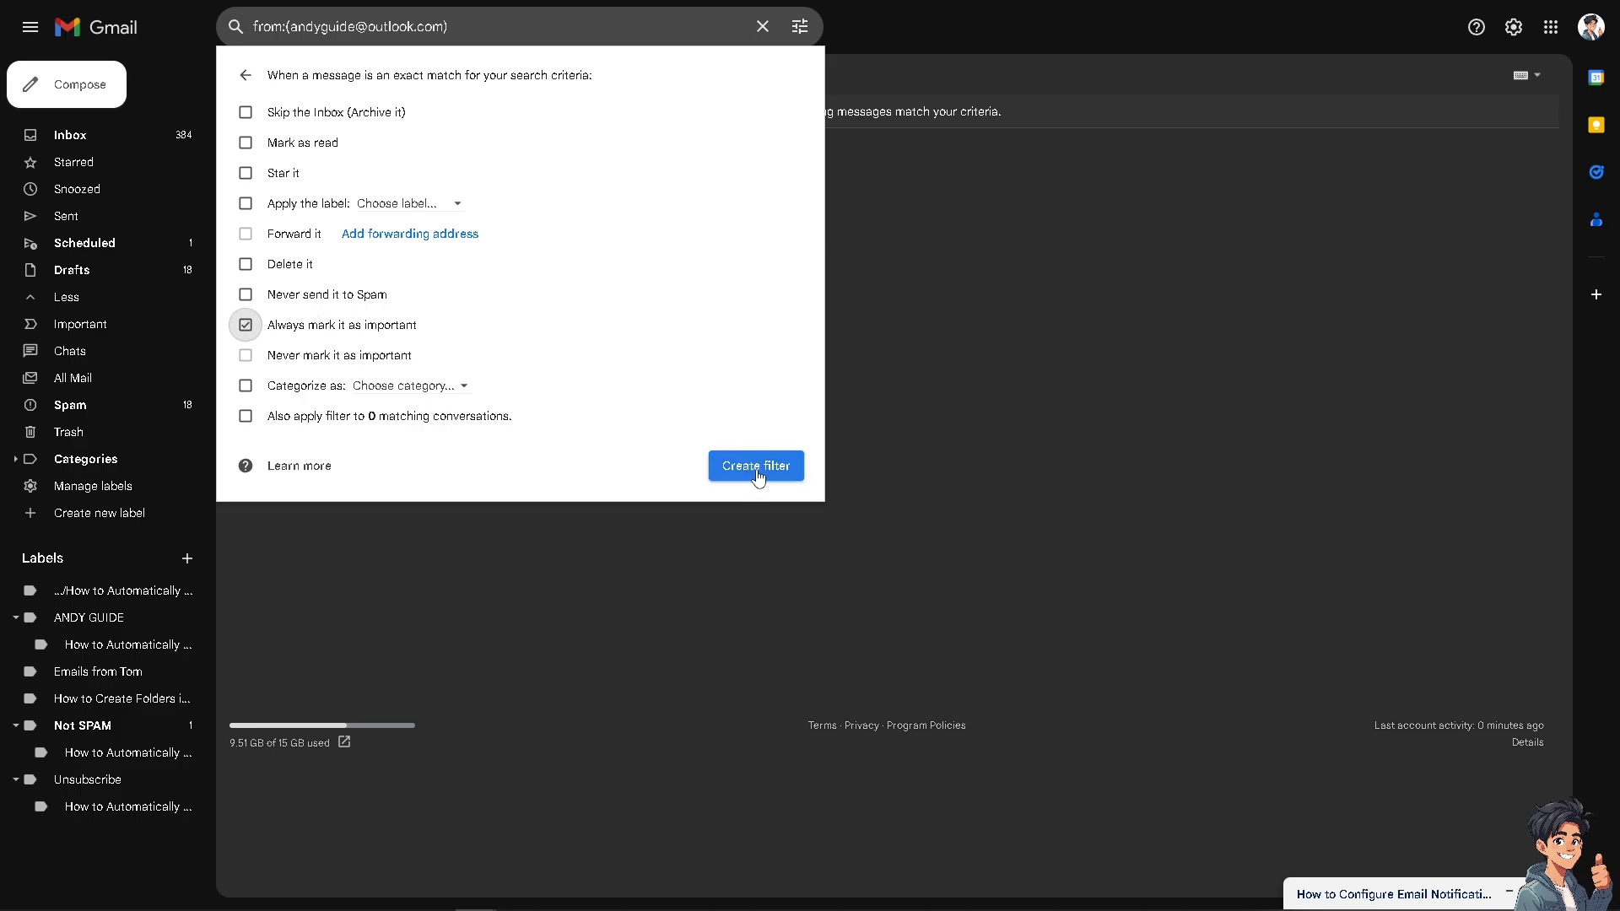
click(756, 466)
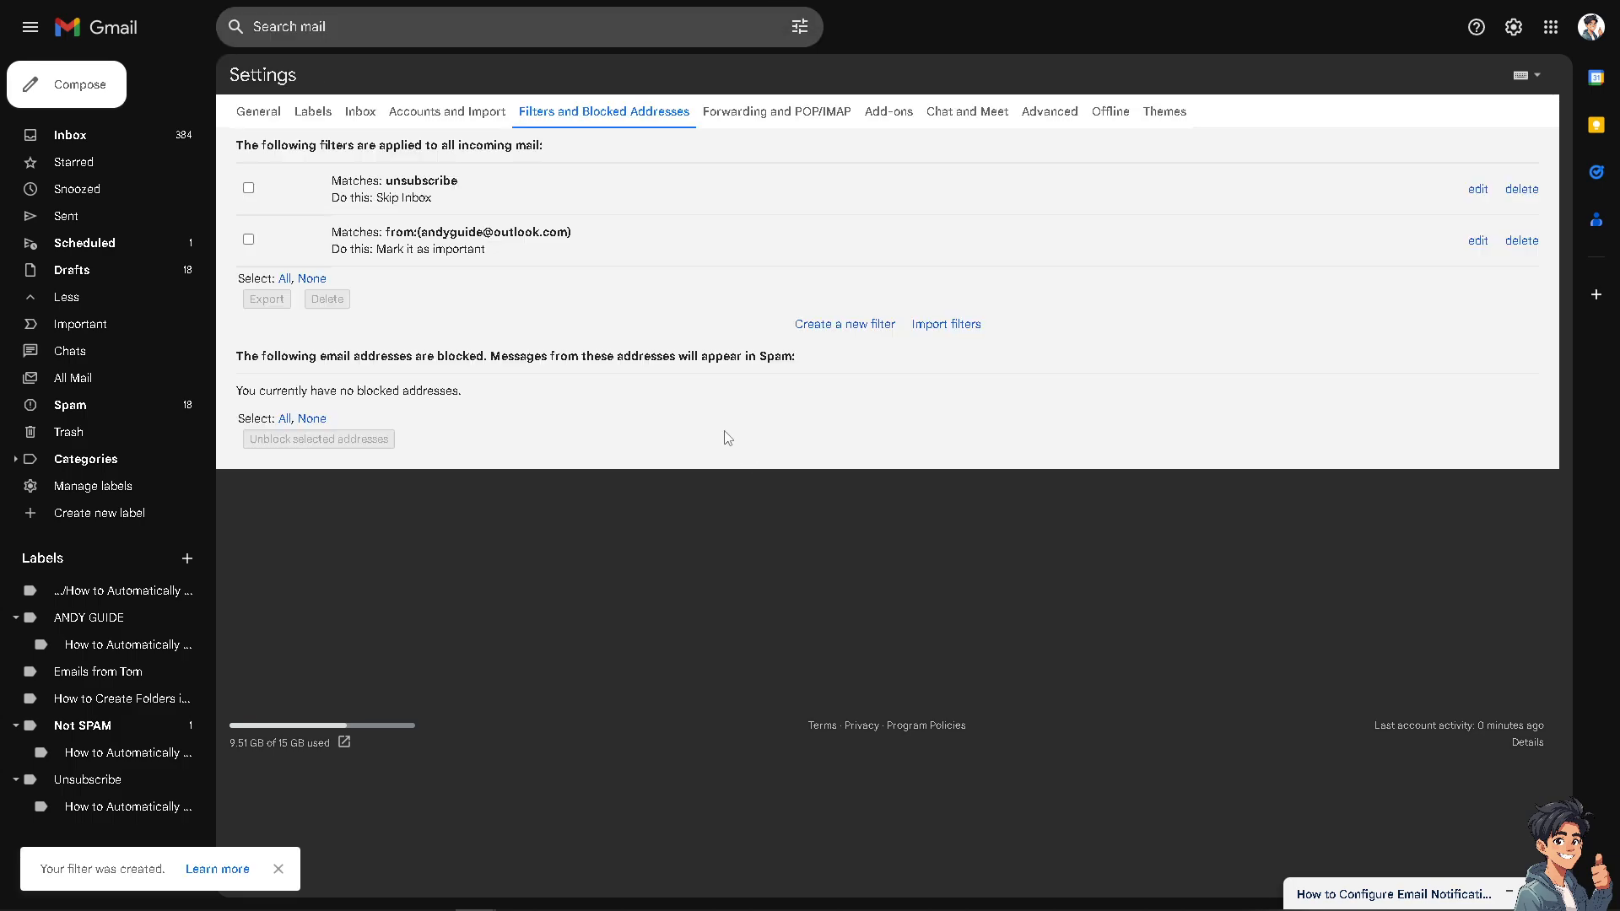
mouse_move(668, 525)
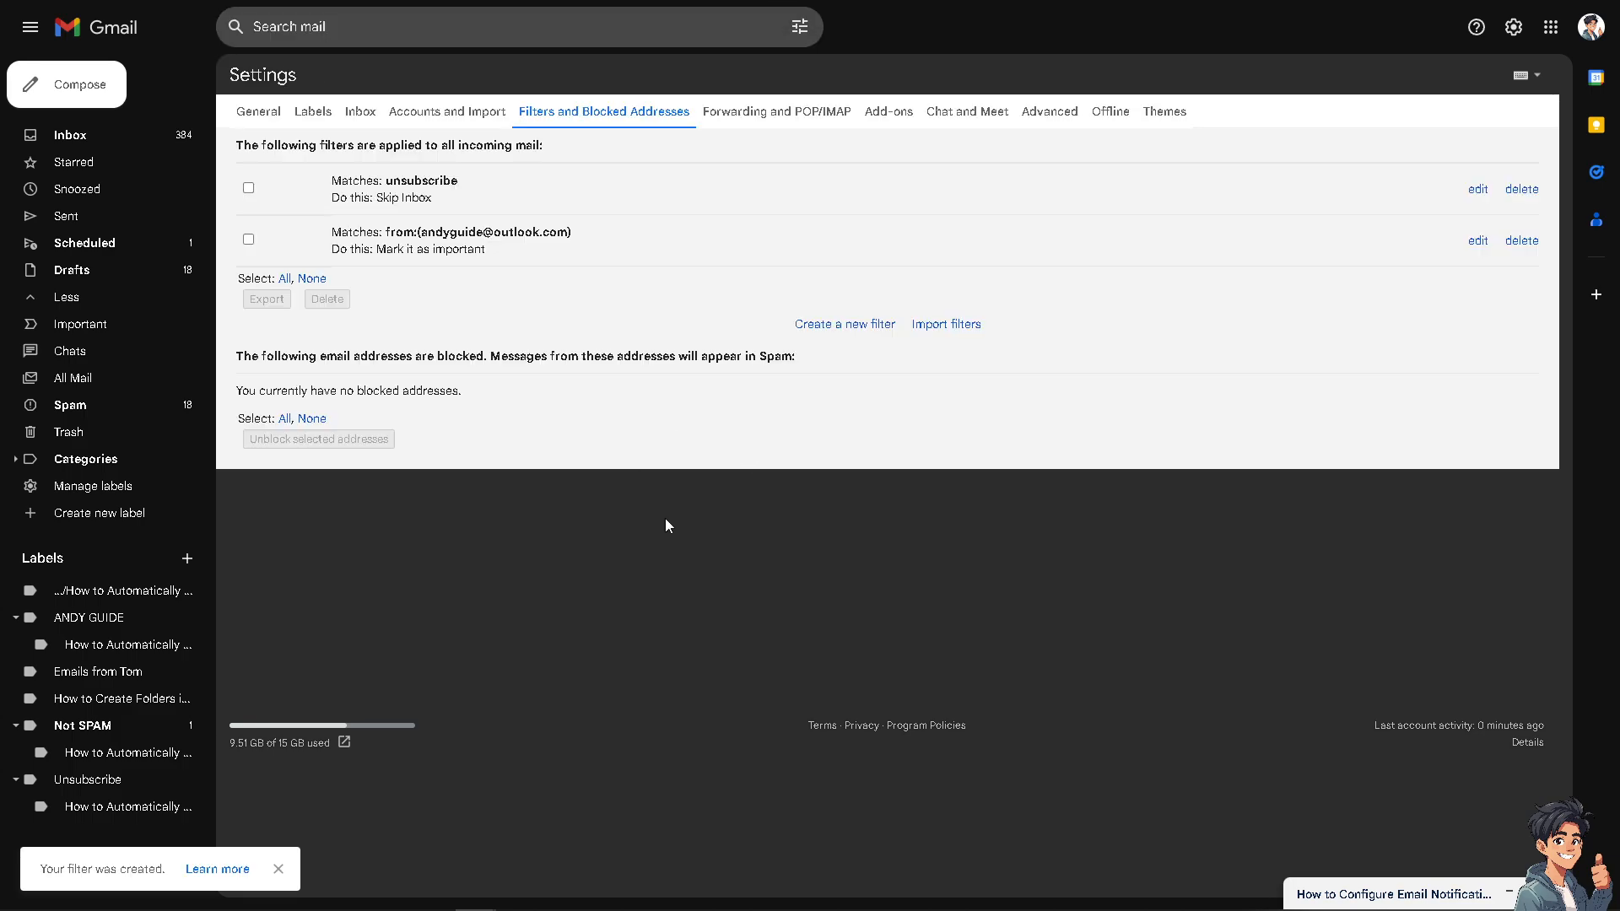
mouse_move(118, 146)
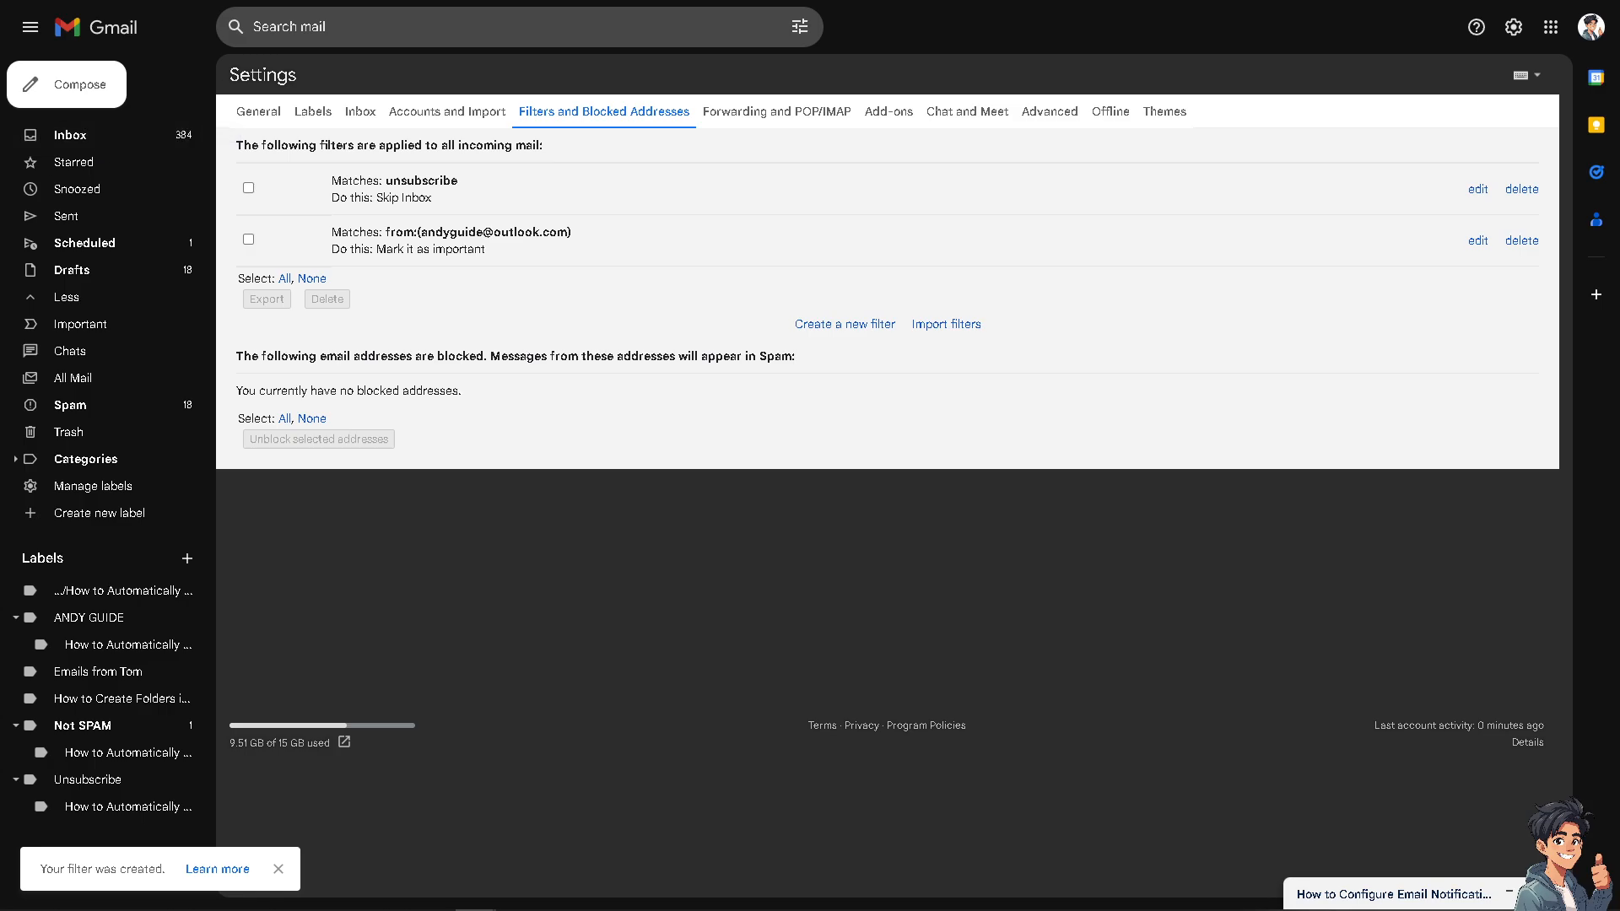
click(69, 135)
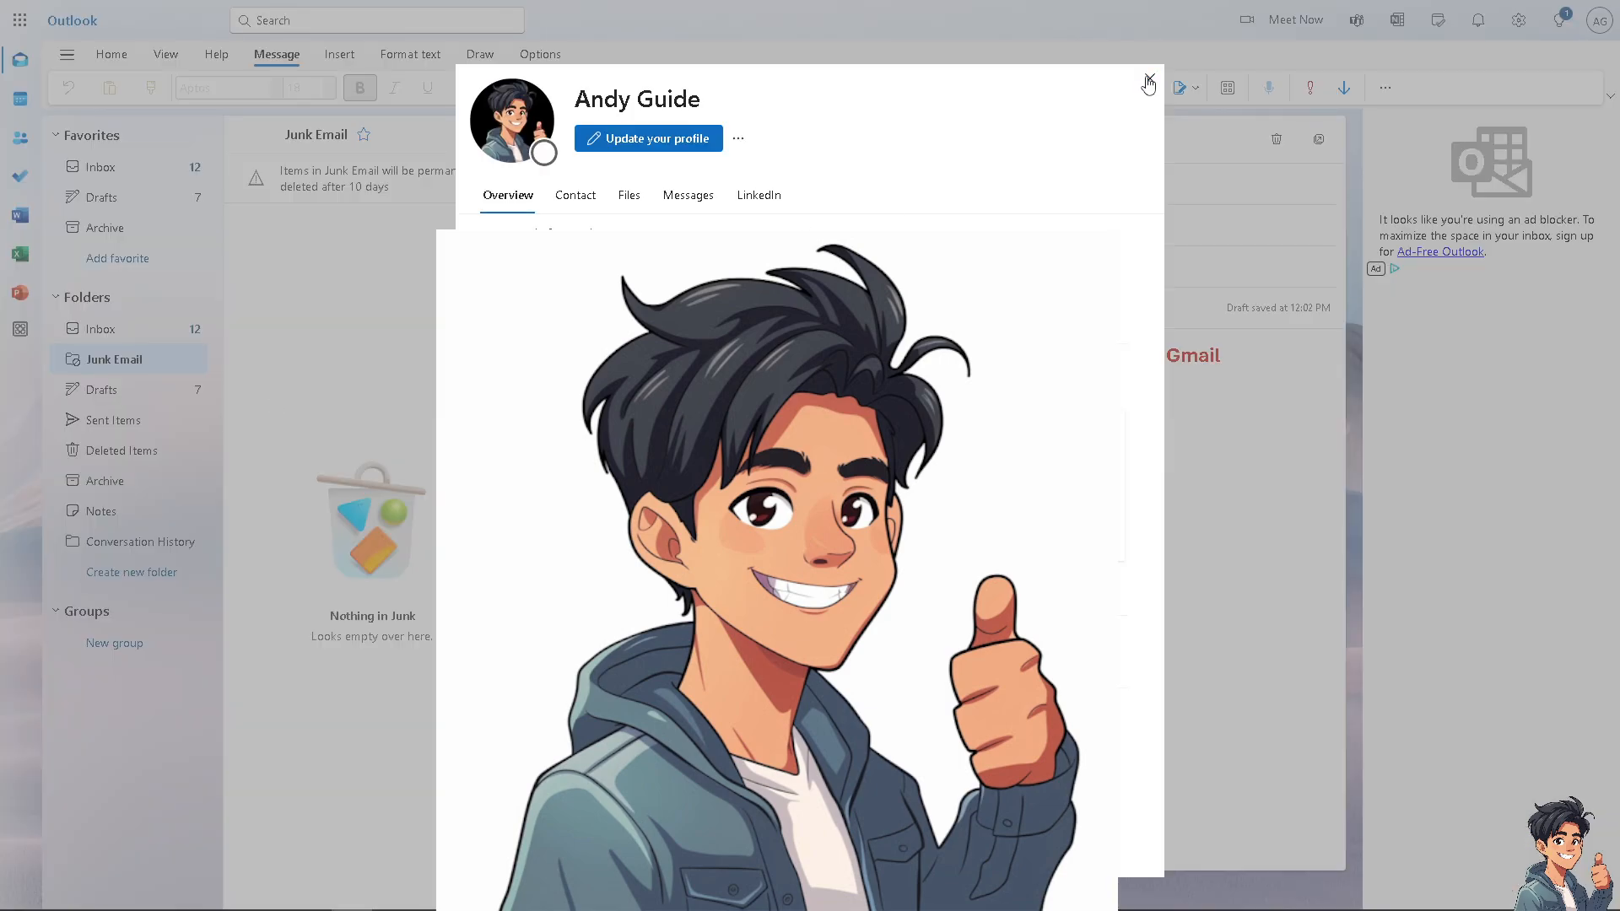
- Close Andy Guide's contact card to return to the Outlook draft
click(1147, 84)
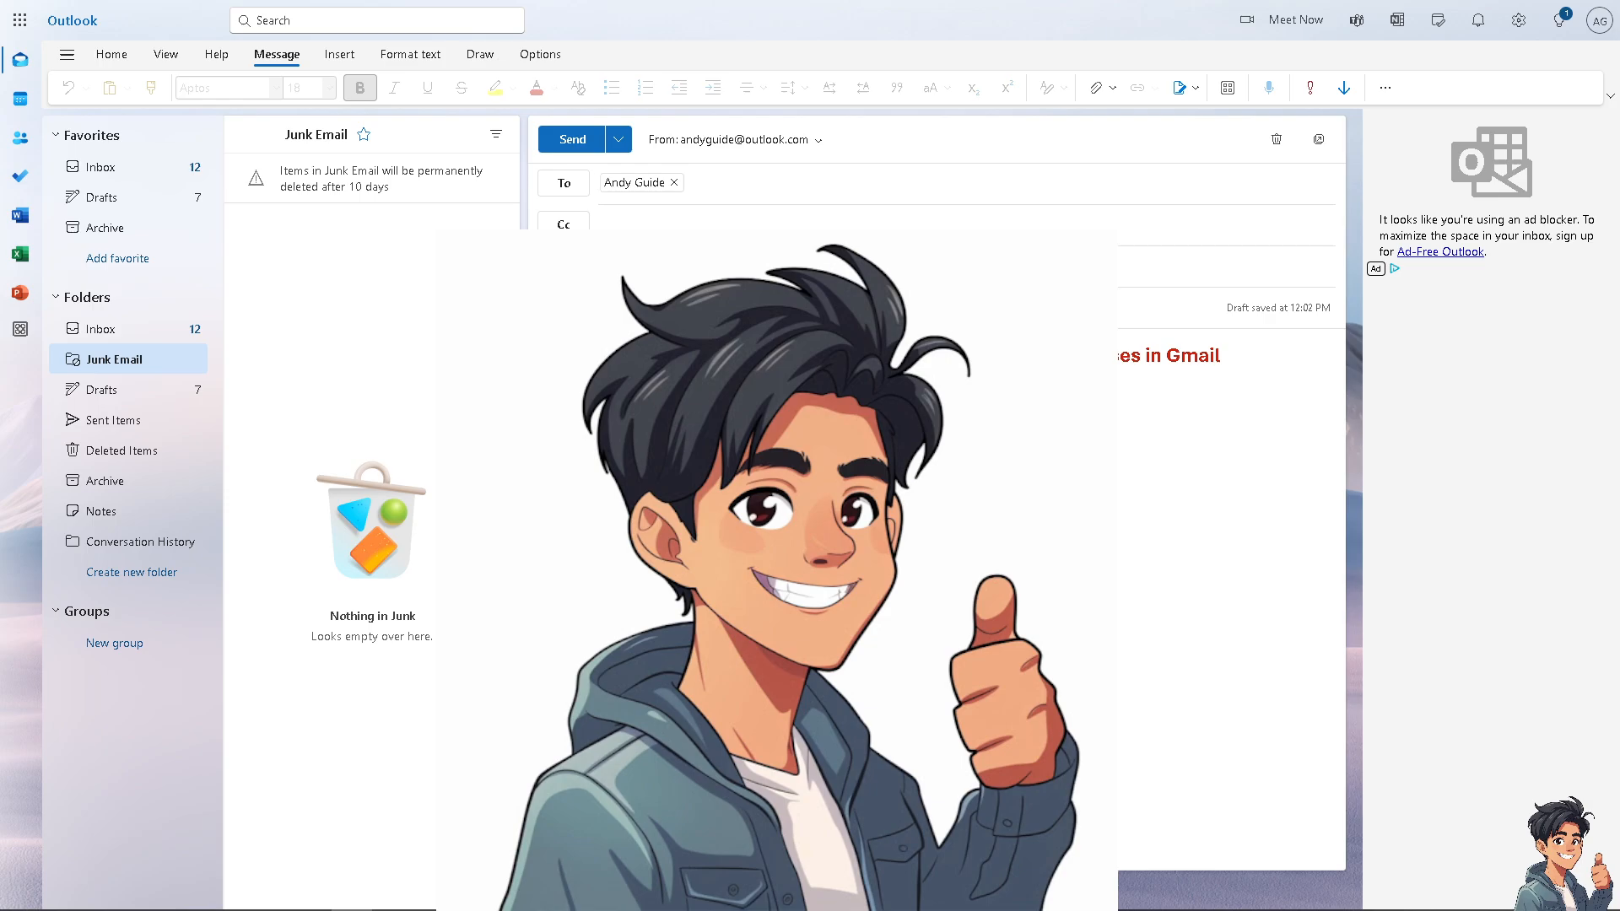
mouse_move(334, 418)
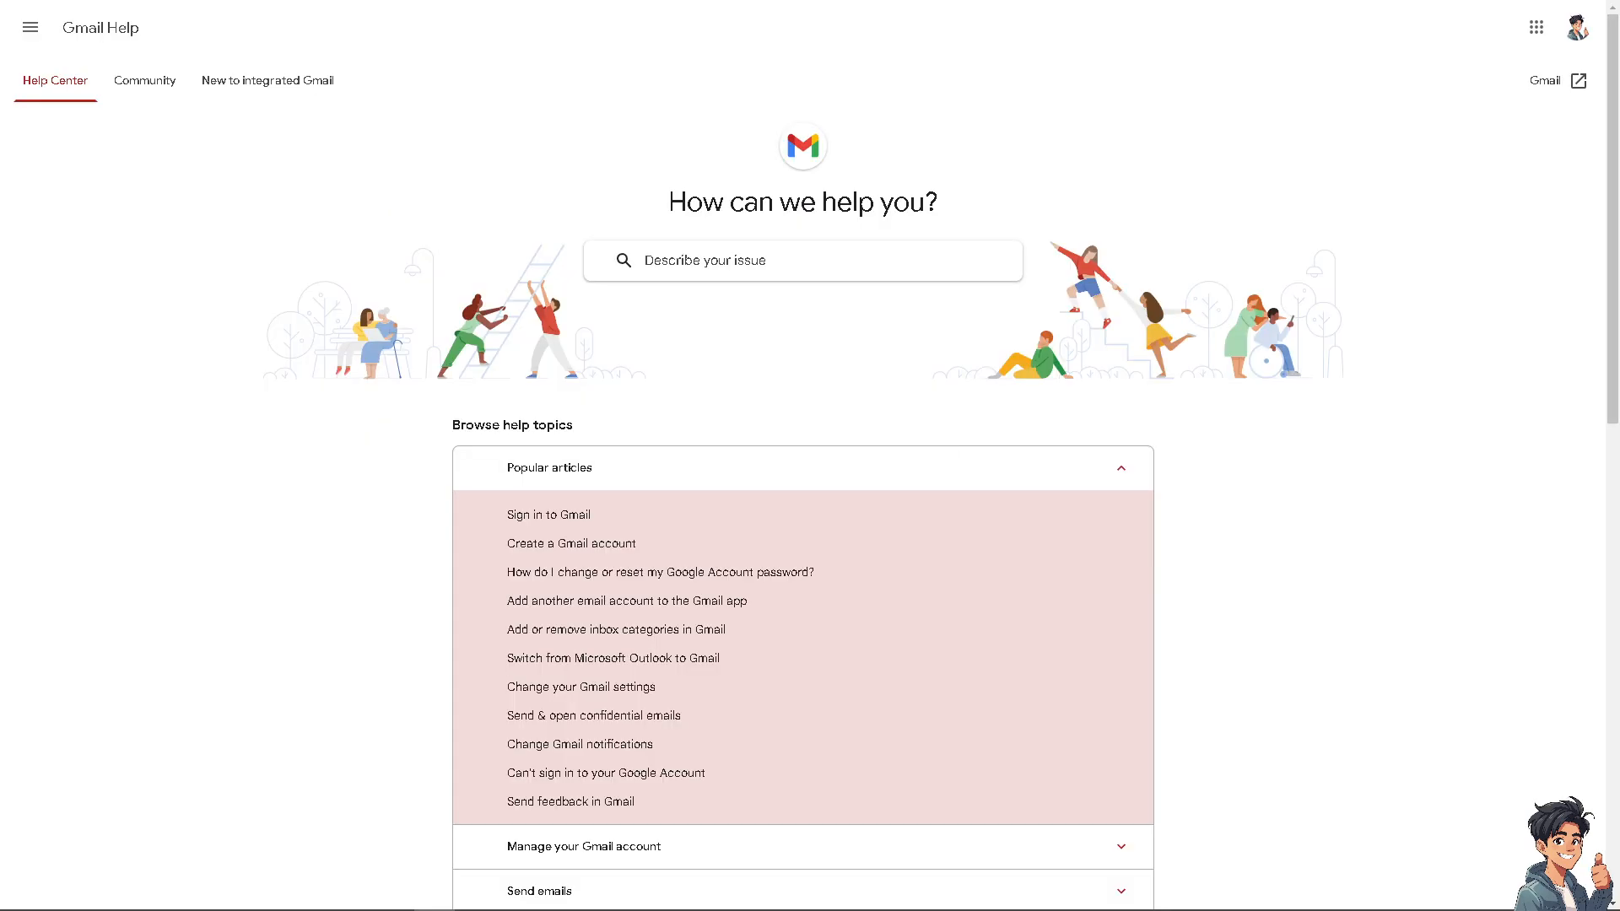
- Search Gmail Help for configuring notifications for specific email addresses and reach the community post link
click(803, 260)
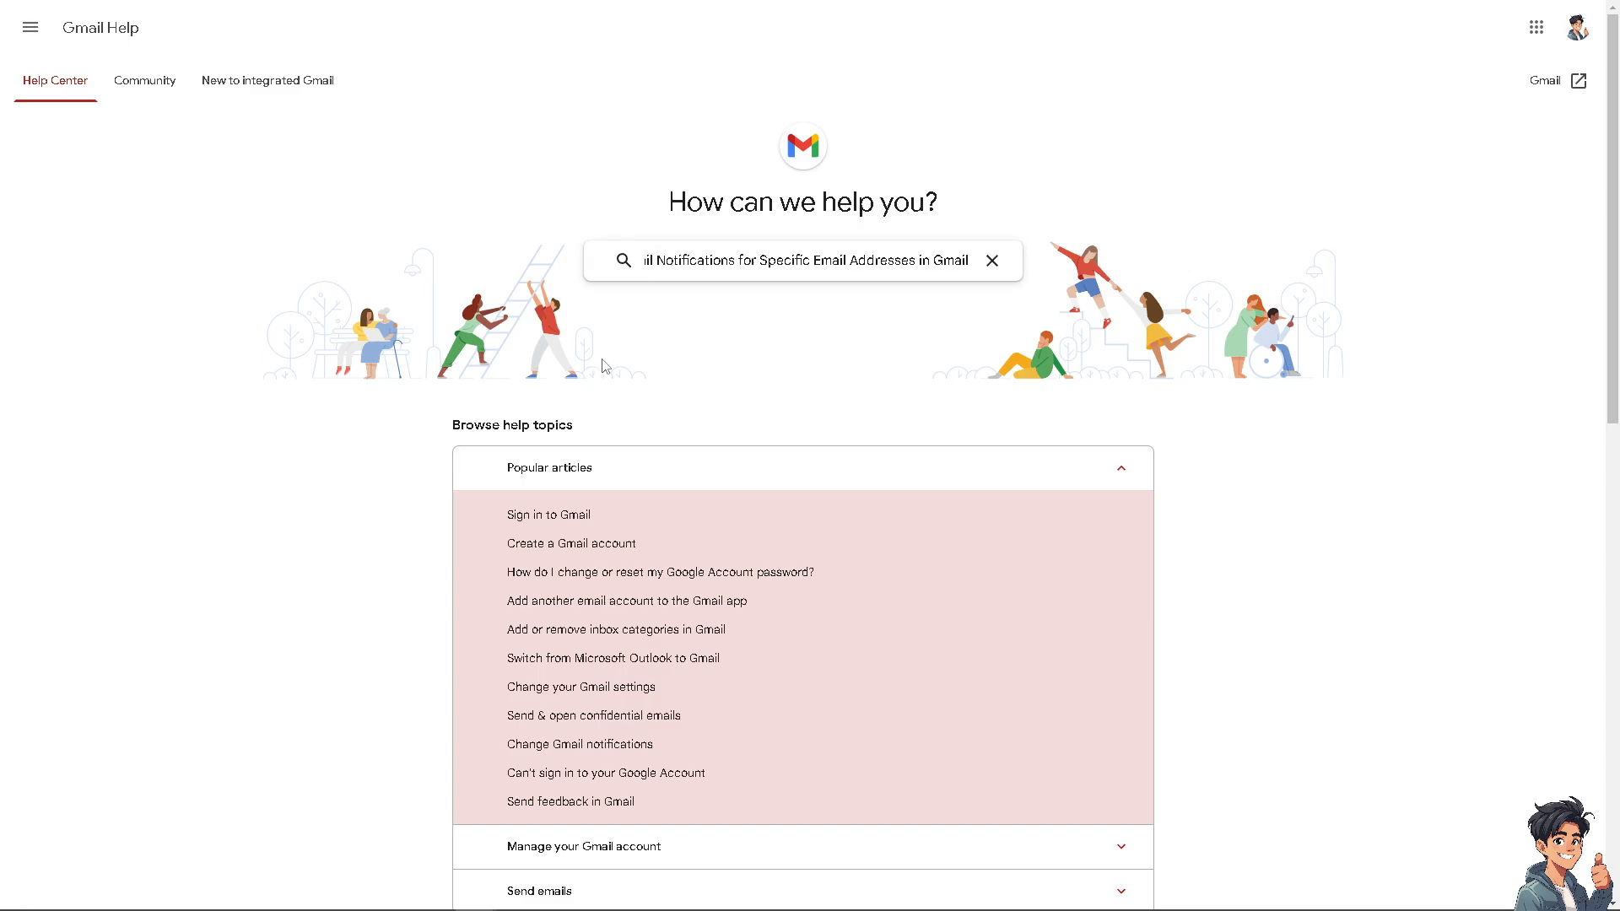
key(Return)
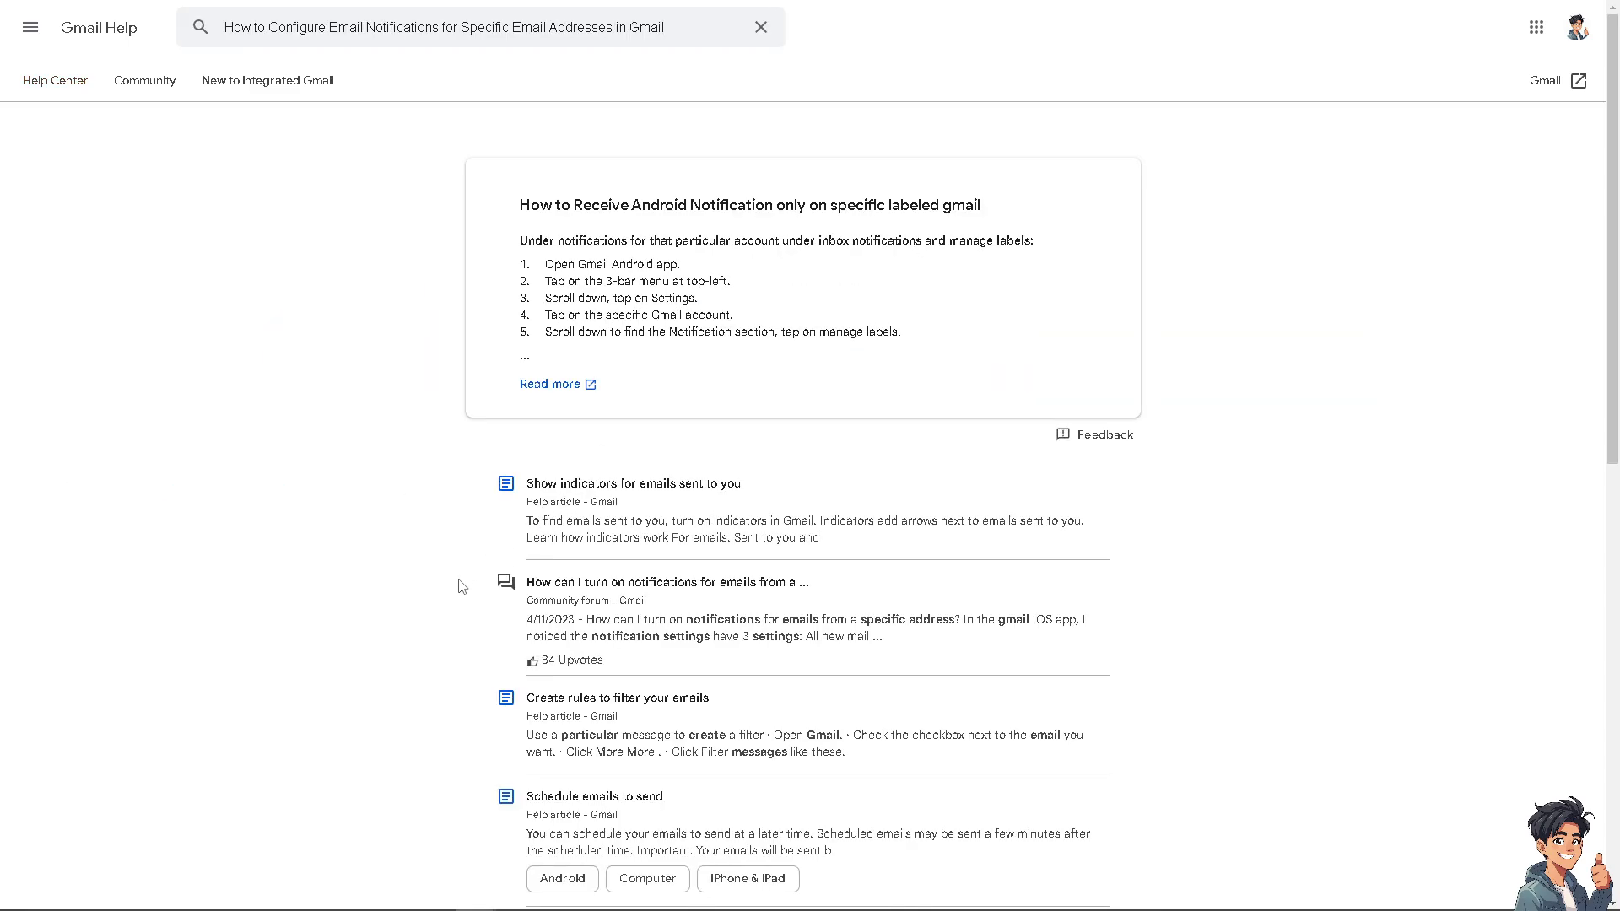
scroll(down, 3)
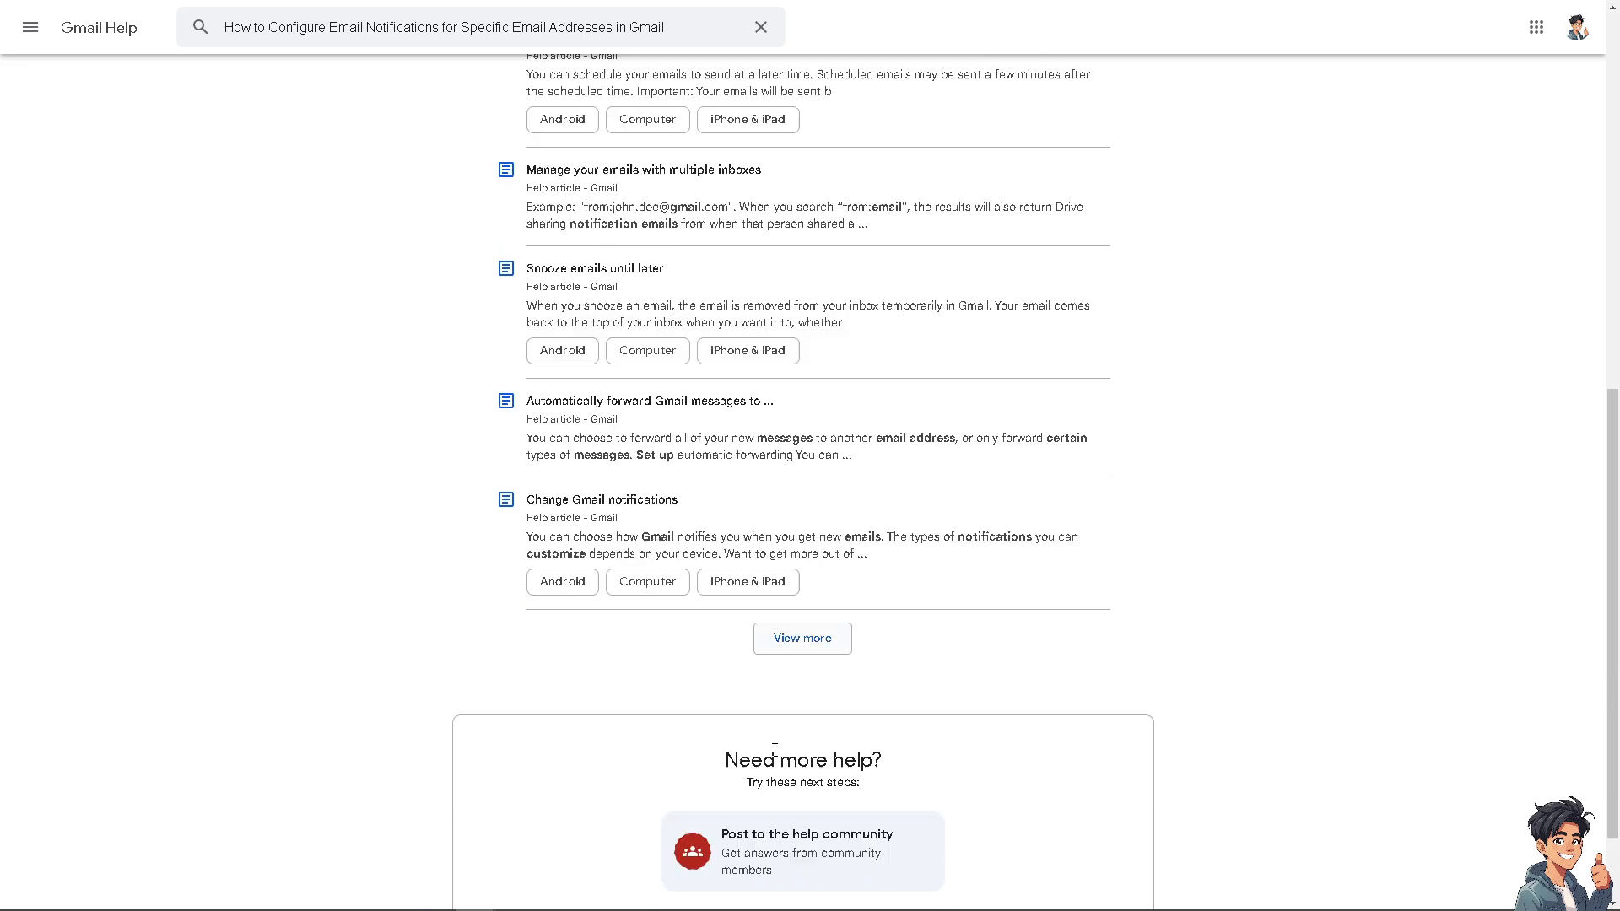
scroll(down, 3)
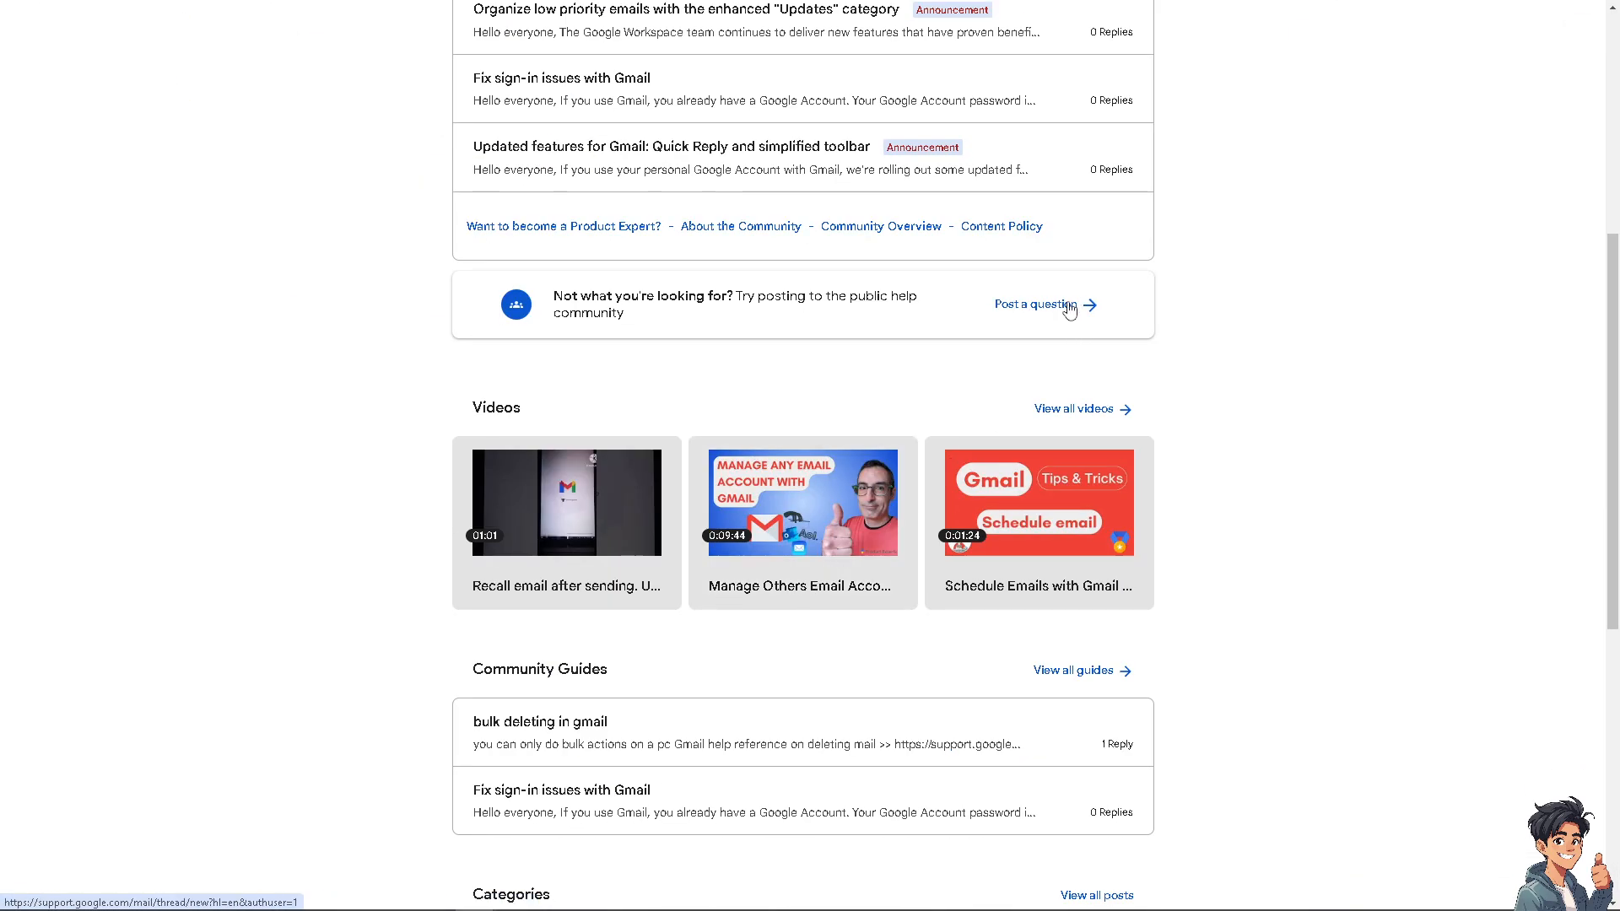
- Draft a community question titled 'How to Configure Email Notifications for Specific Email Addresses in Gmail' with the title and thumbnail as explanation
click(1037, 306)
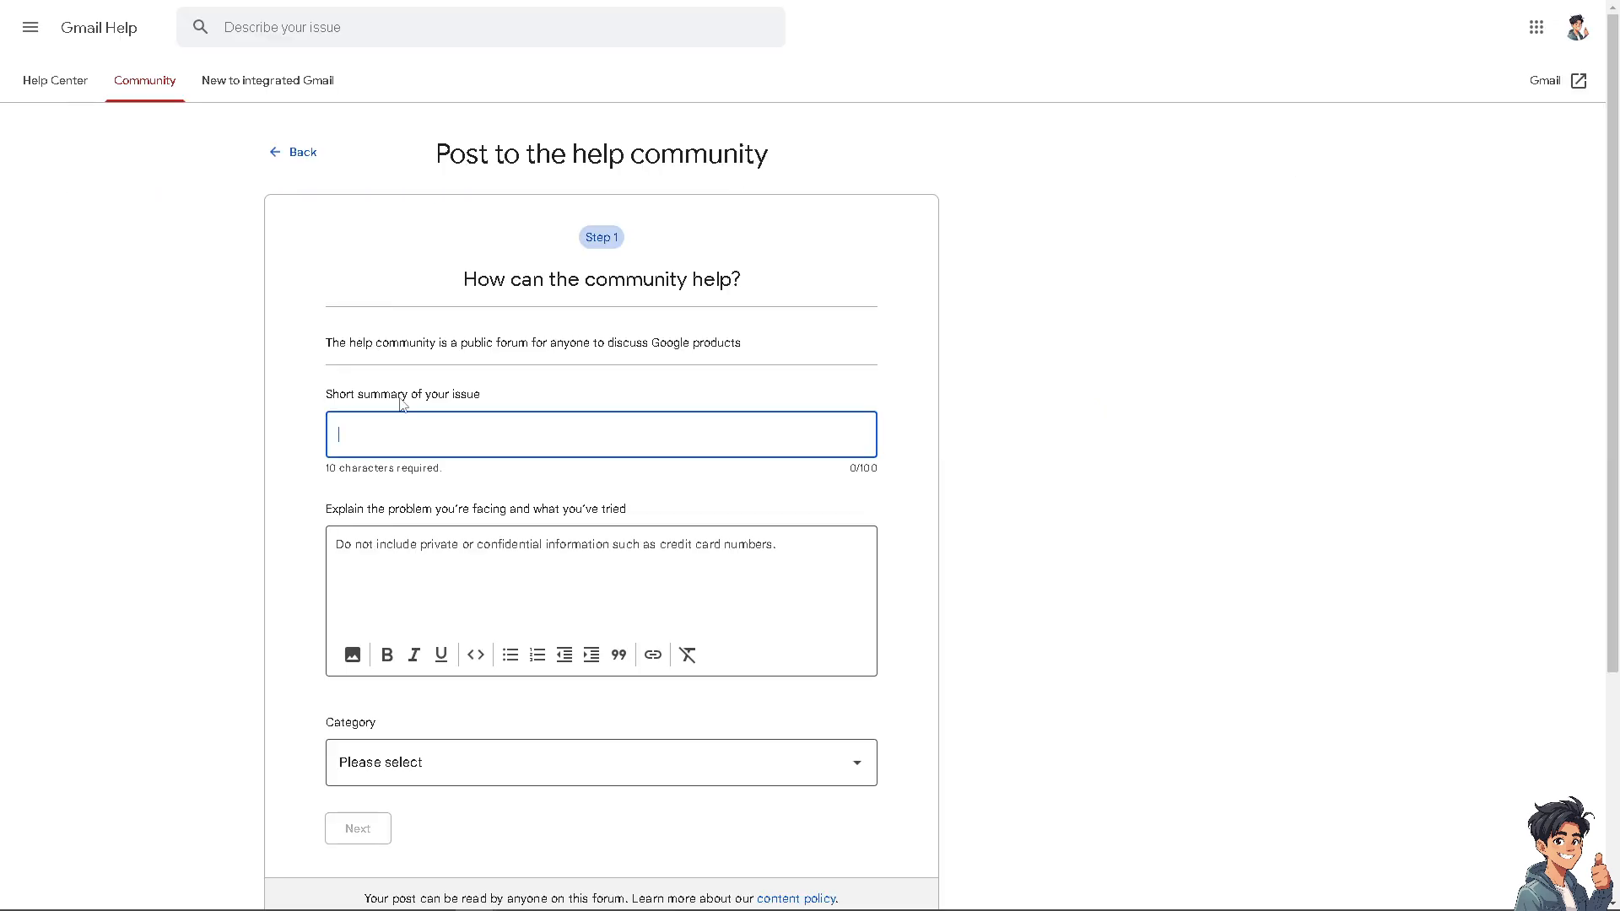
text(How to Configure Email Notifications for Specific Email Addresses in Gmail)
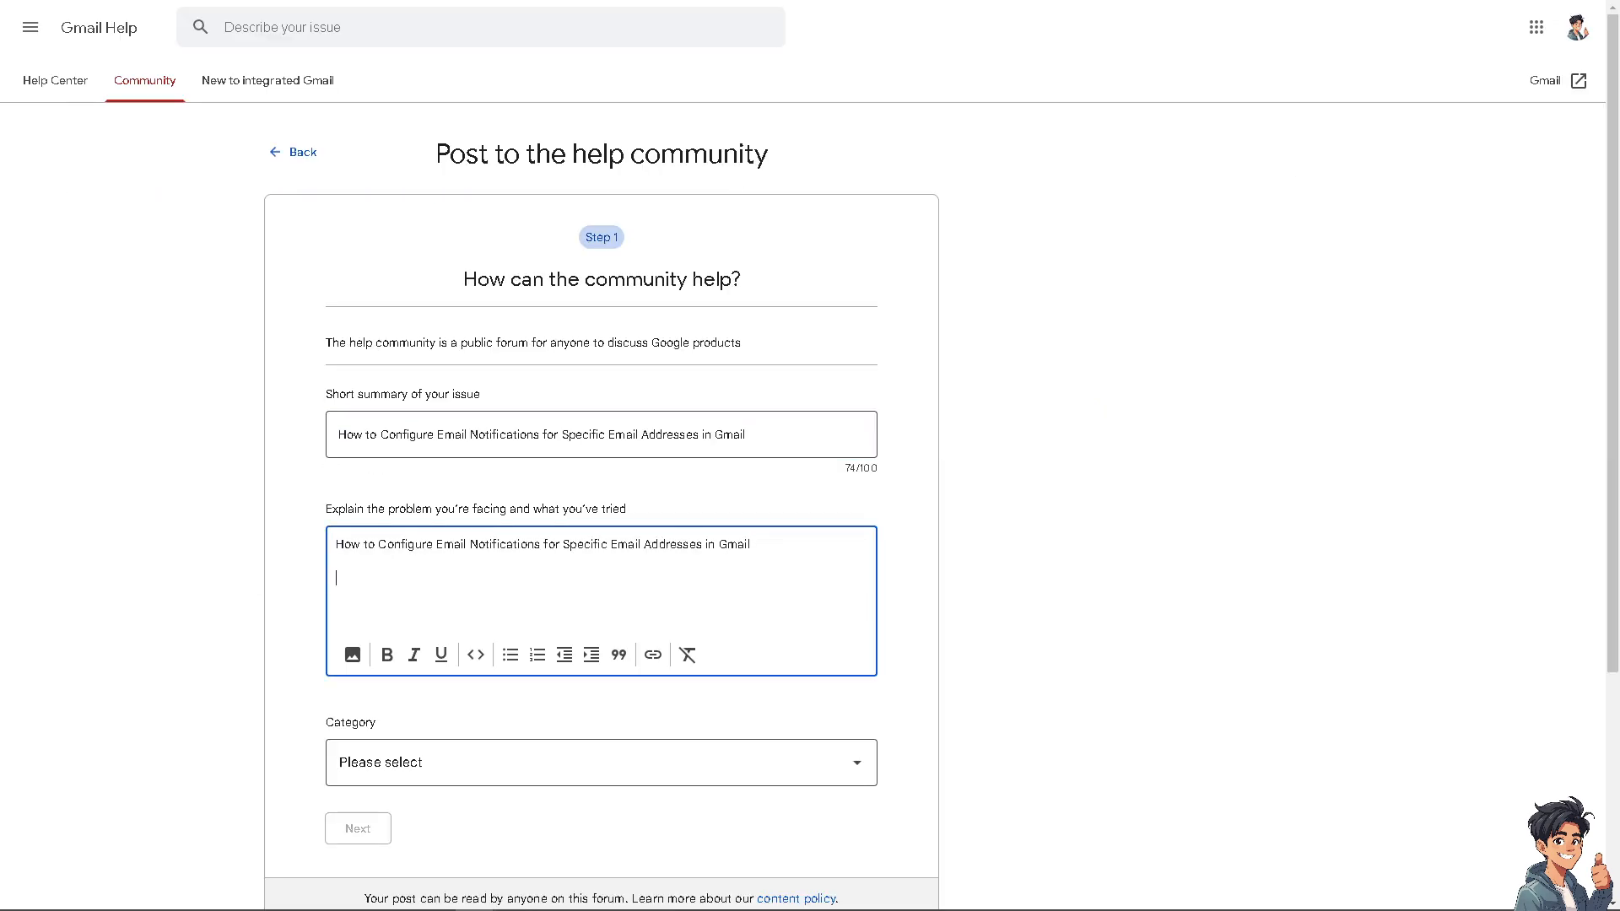
click(351, 655)
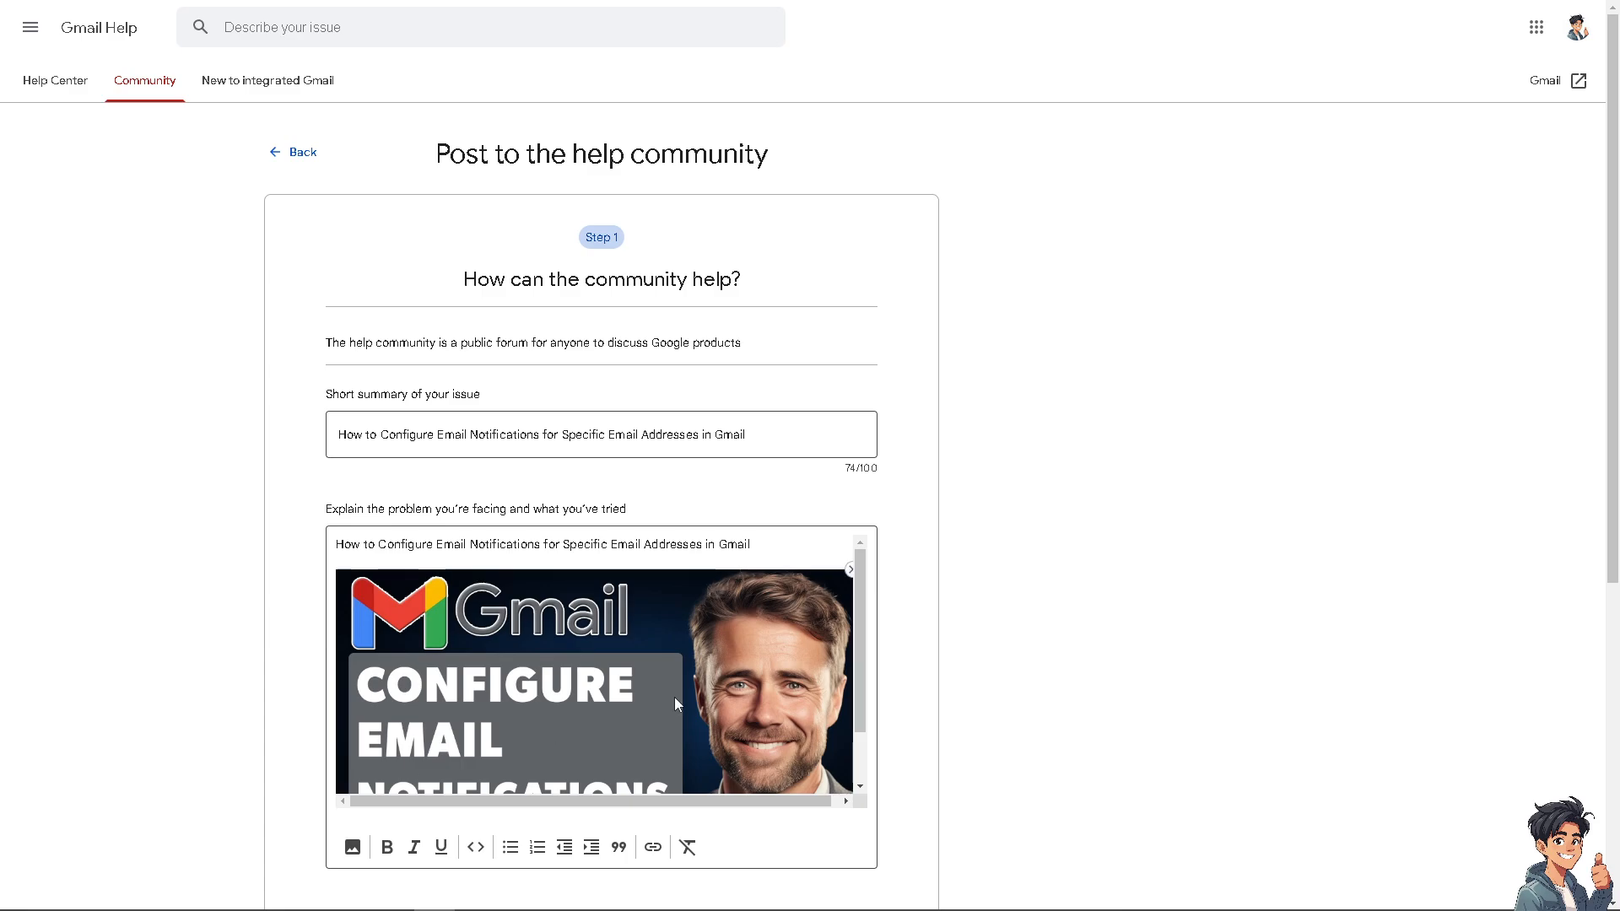
scroll(down, 3)
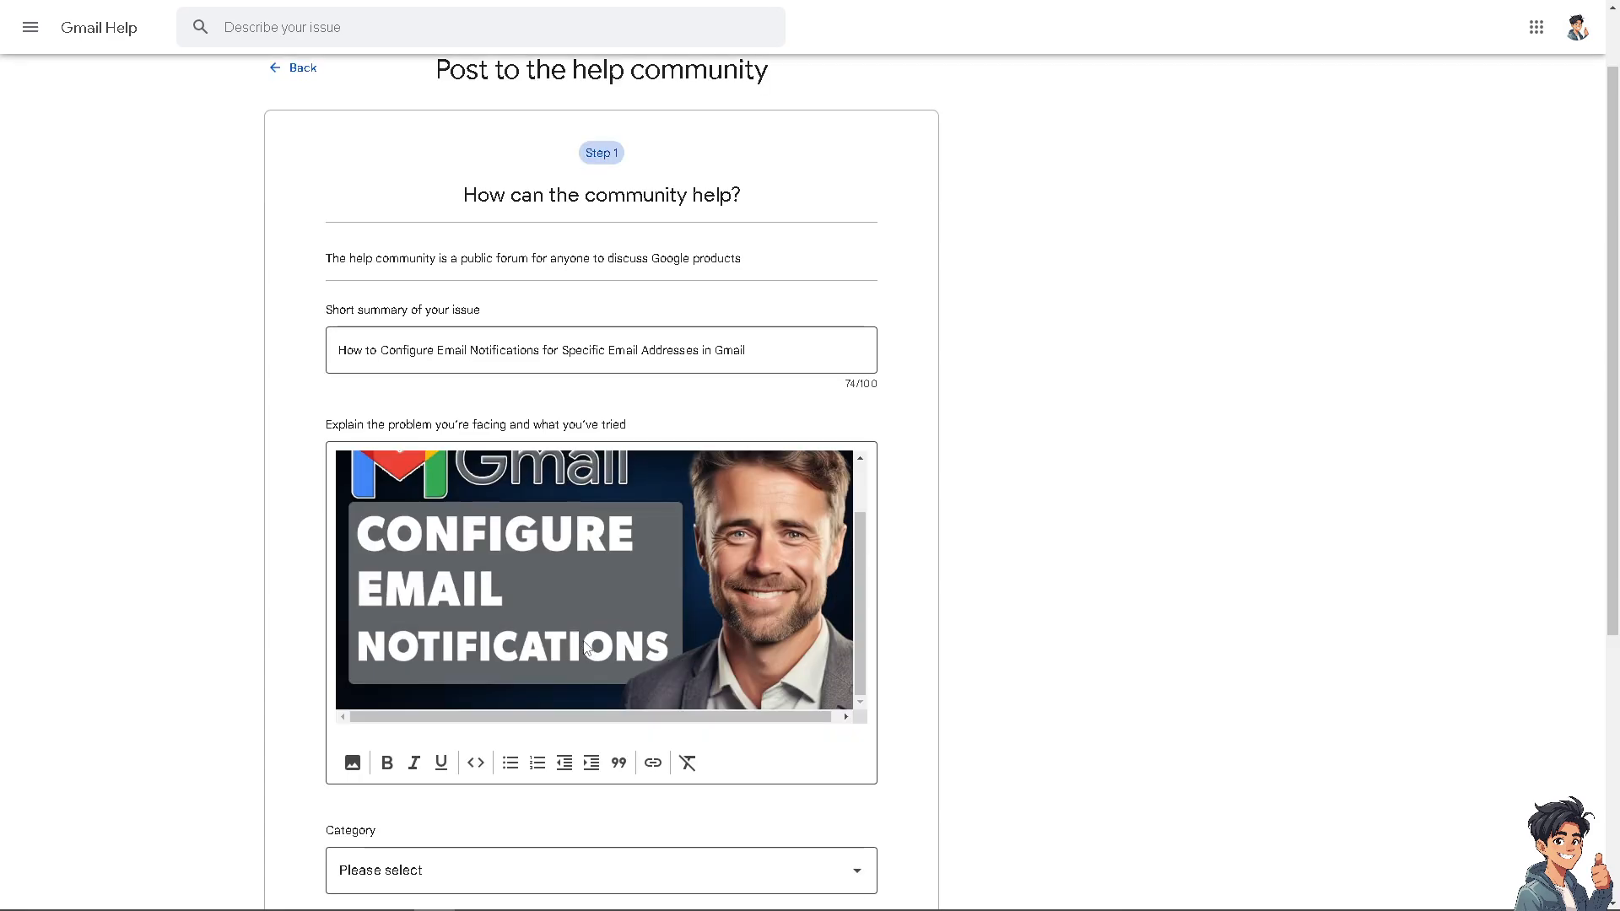